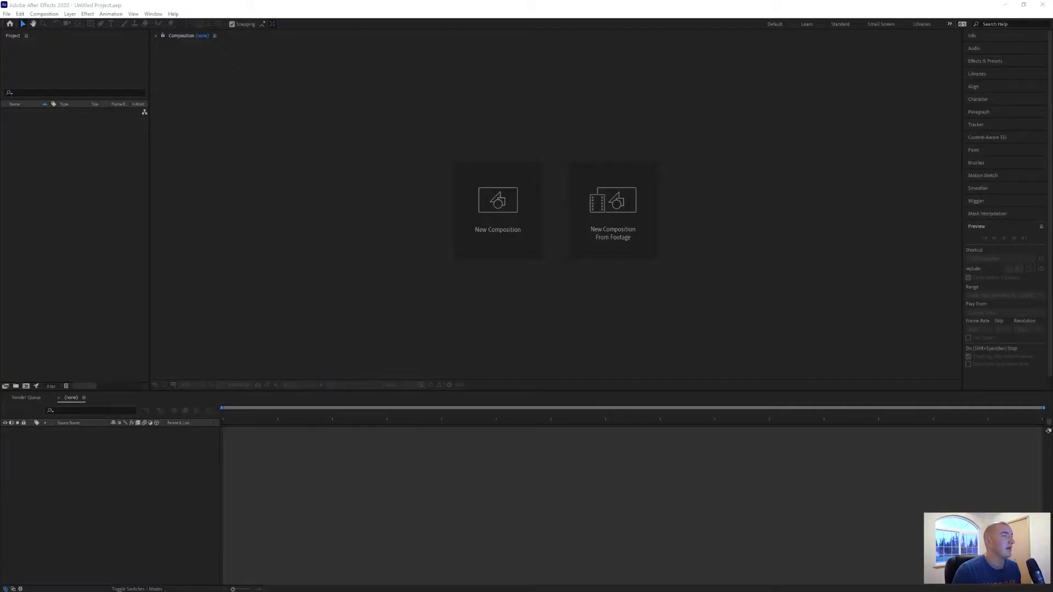
pyautogui.moveTo(88, 259)
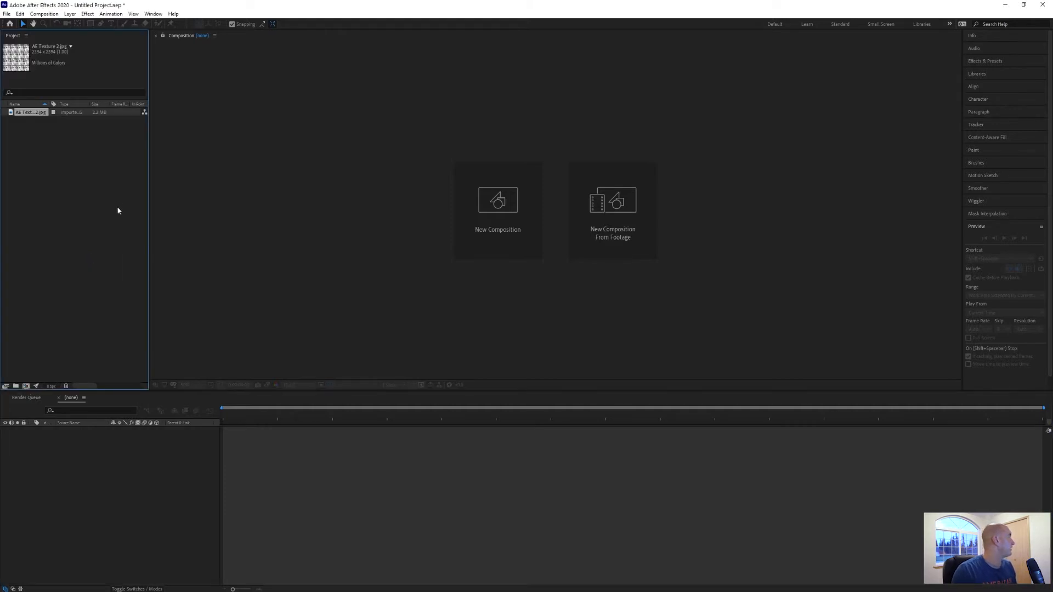
pyautogui.moveTo(50, 62)
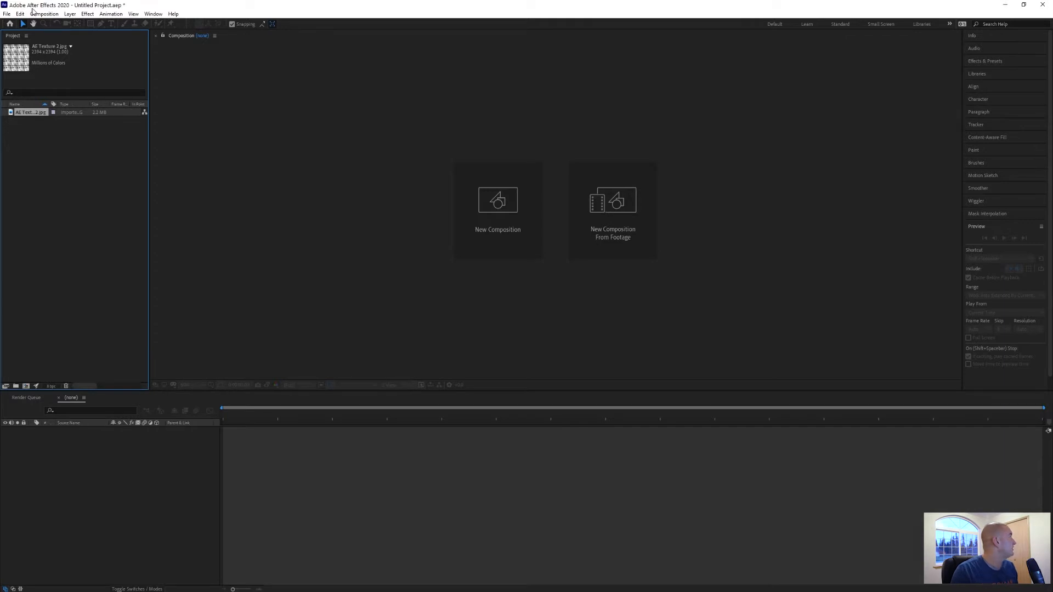
# - Create a 1920×1080, 24 fps composition named Comp 1 using the HDTV 1080 24 preset
pyautogui.click(44, 13)
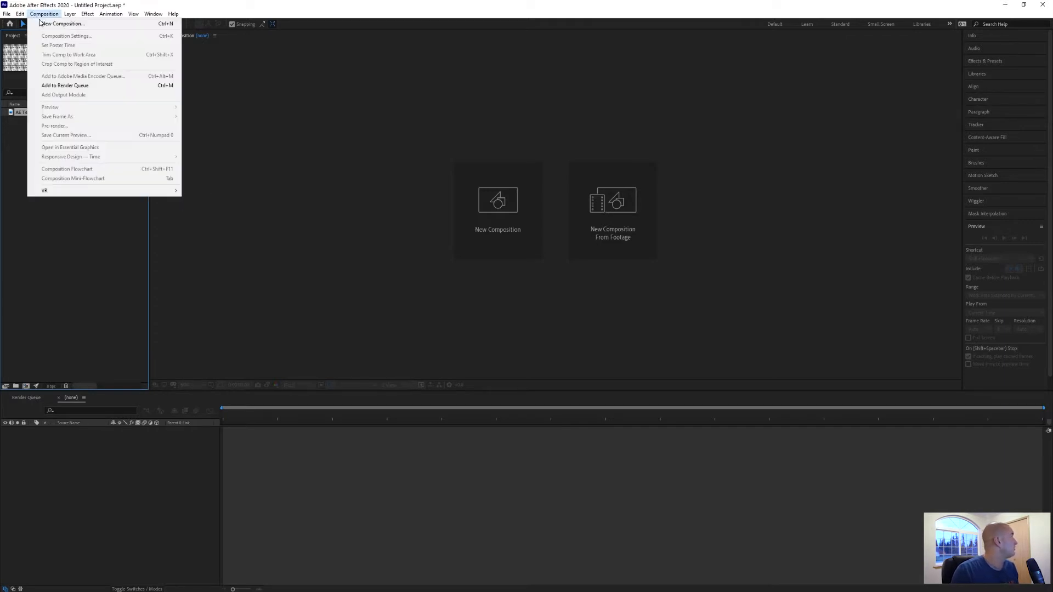
pyautogui.click(61, 23)
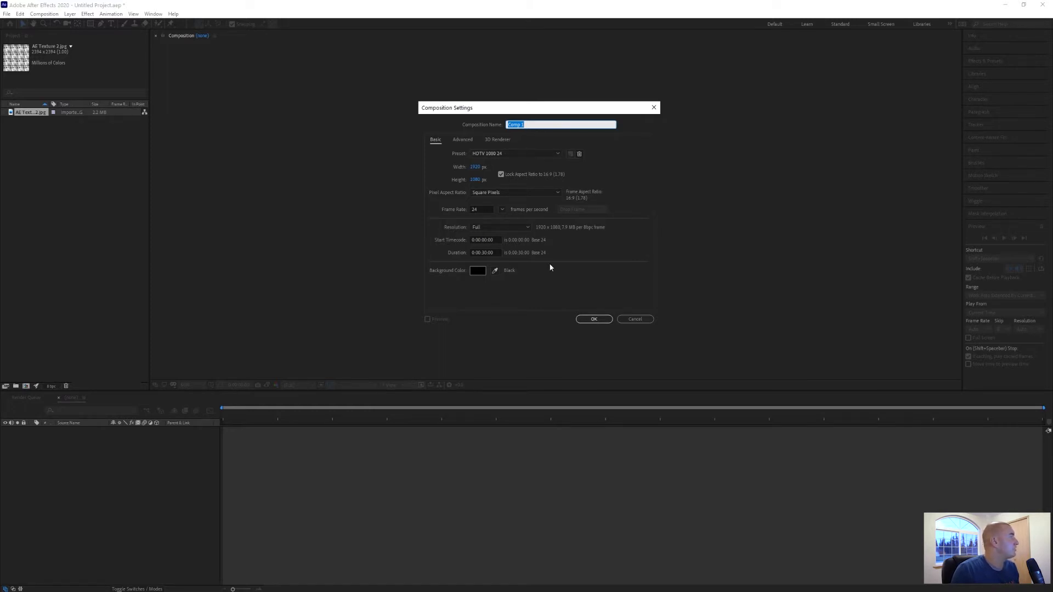
pyautogui.moveTo(503, 257)
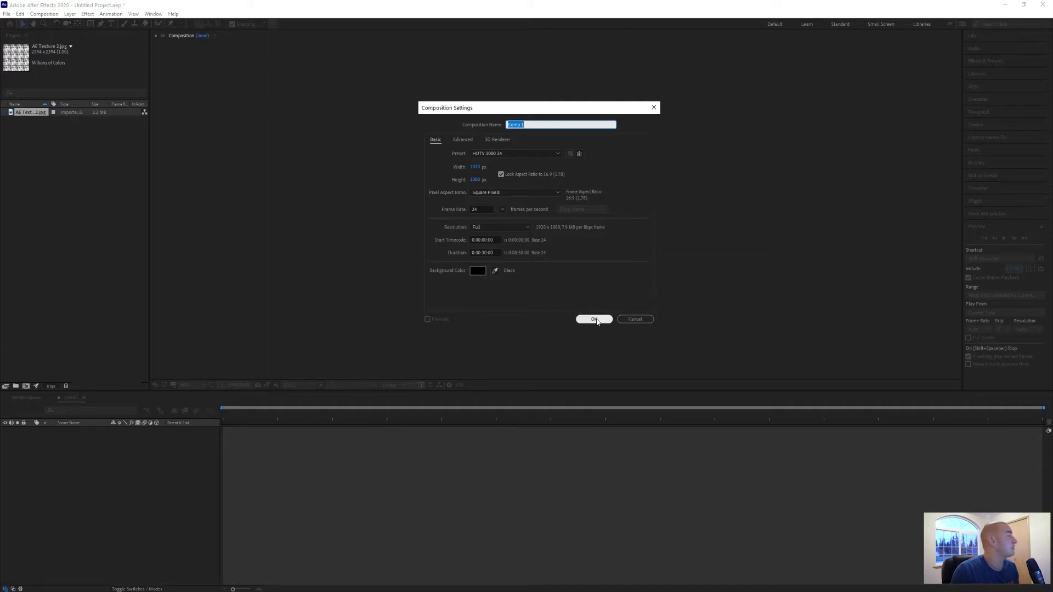
pyautogui.click(593, 319)
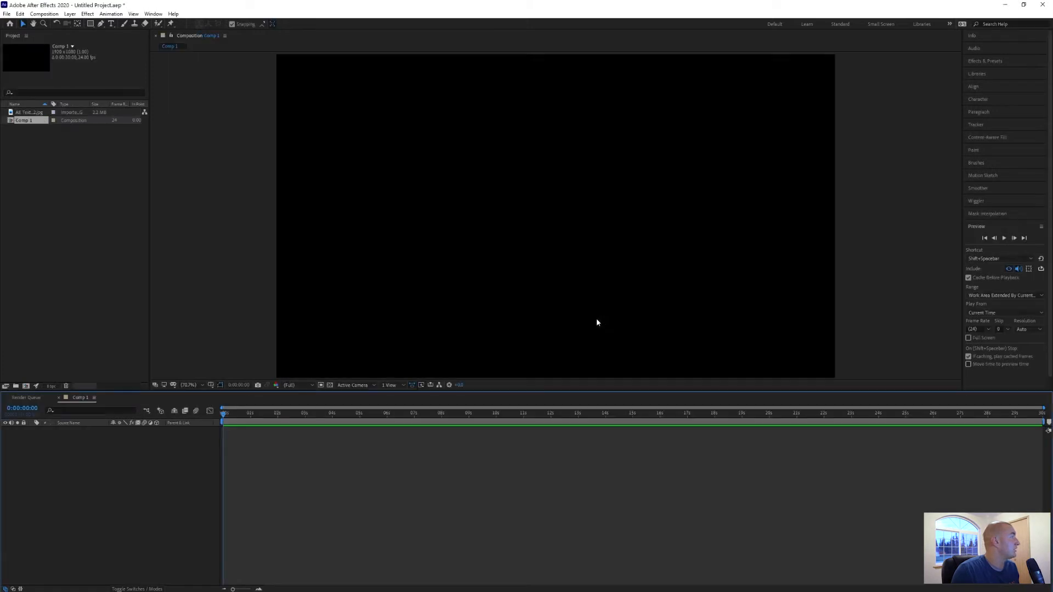
pyautogui.moveTo(61, 302)
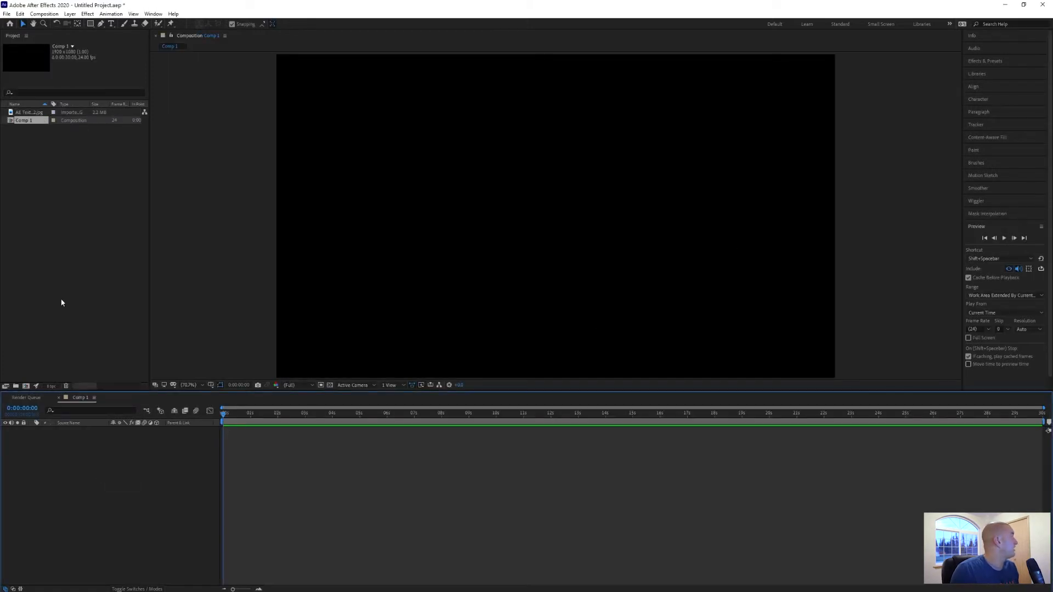
# - Add a comp-size gray solid layer to Comp 1 via Layer > New > Solid
pyautogui.click(69, 14)
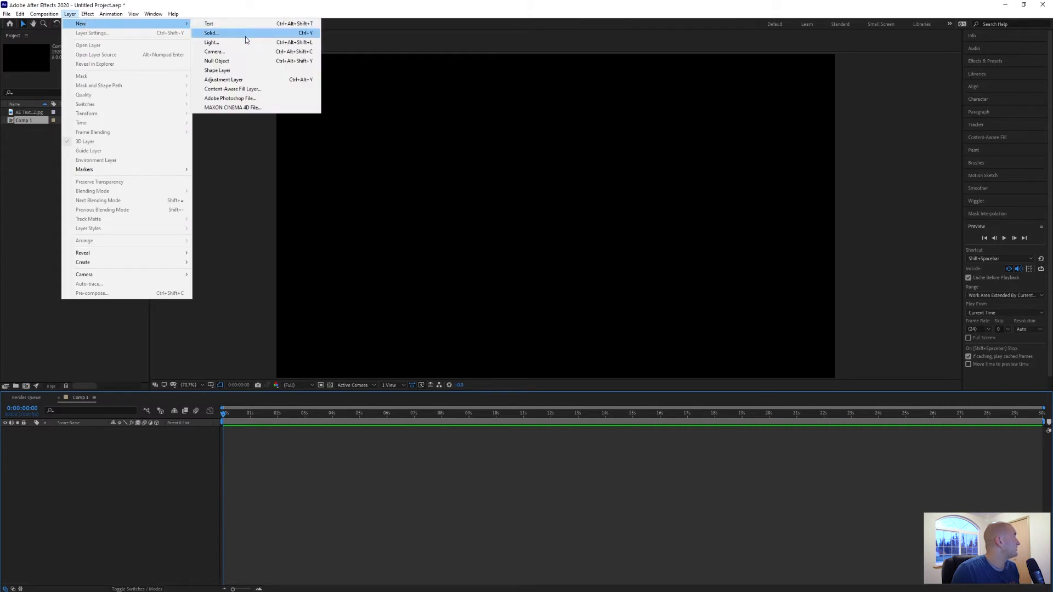
pyautogui.click(210, 33)
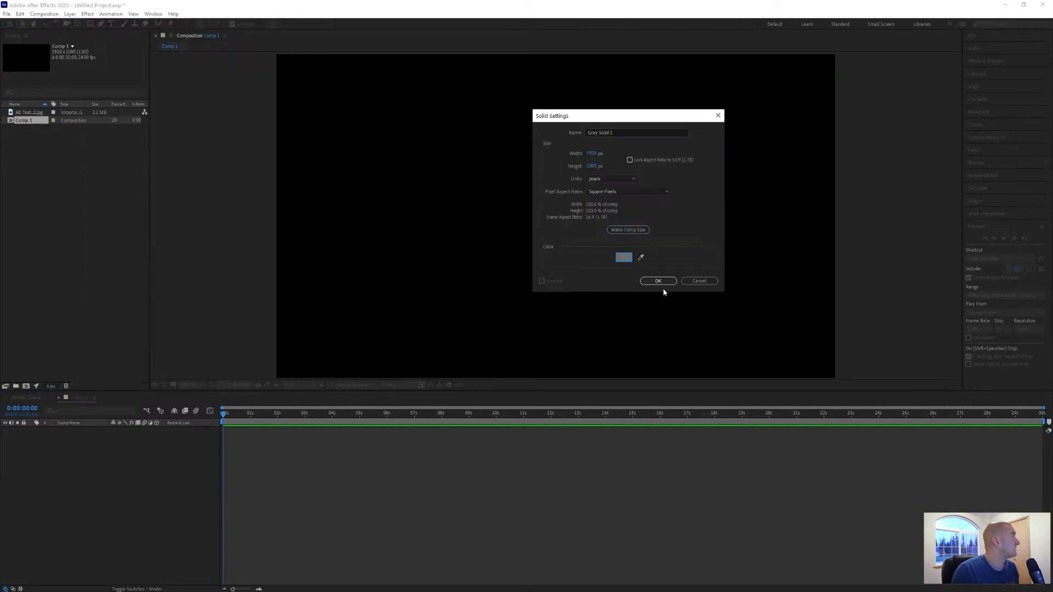
pyautogui.click(657, 281)
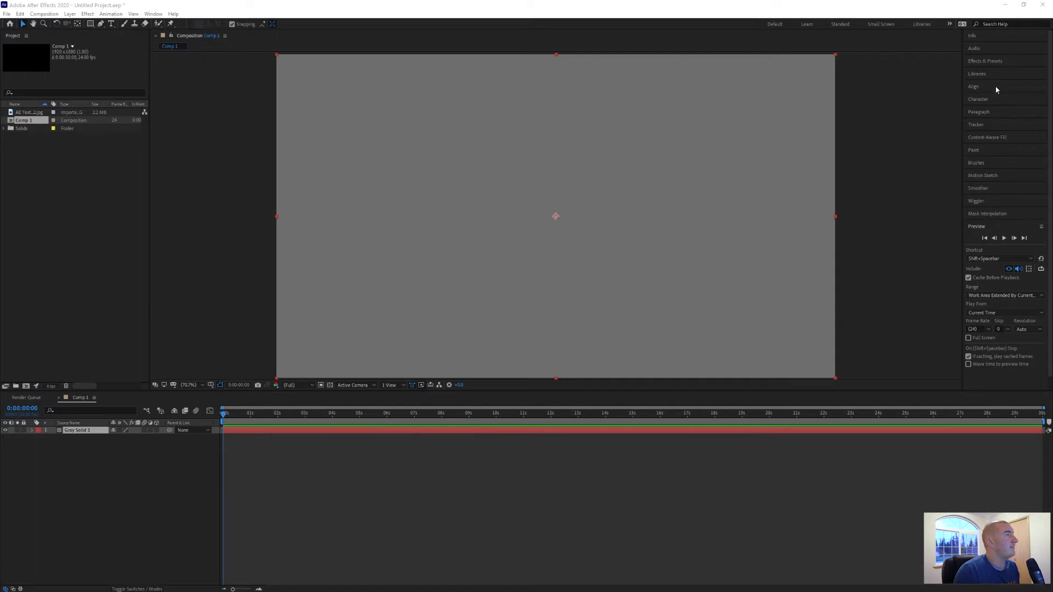
# - Apply the Numbers effect using the Digital Display font with left alignment
pyautogui.click(985, 61)
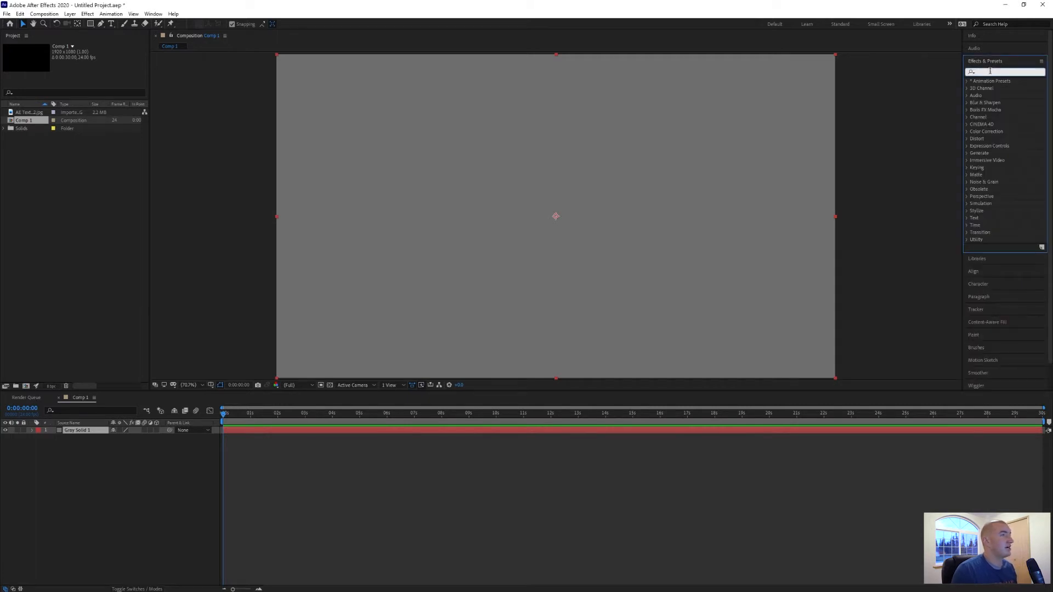
pyautogui.write('num')
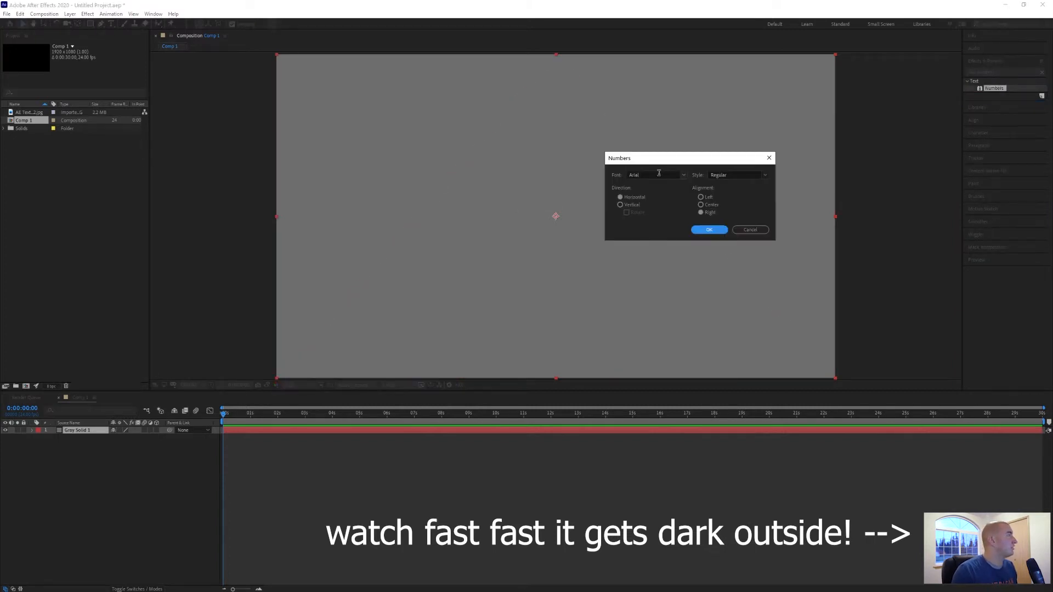
pyautogui.click(683, 175)
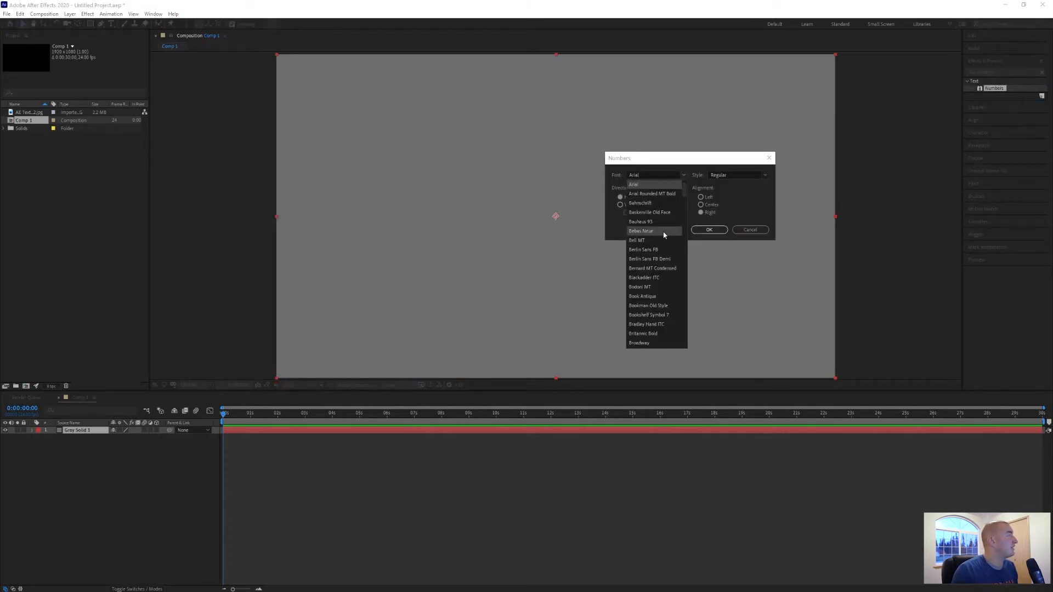
pyautogui.scroll(-3)
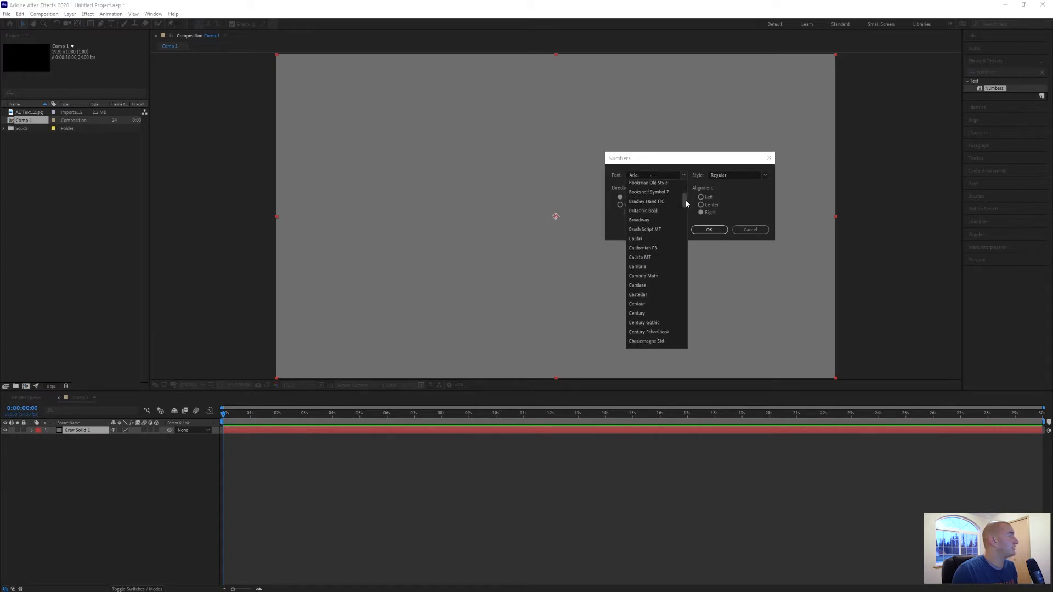
pyautogui.scroll(-3)
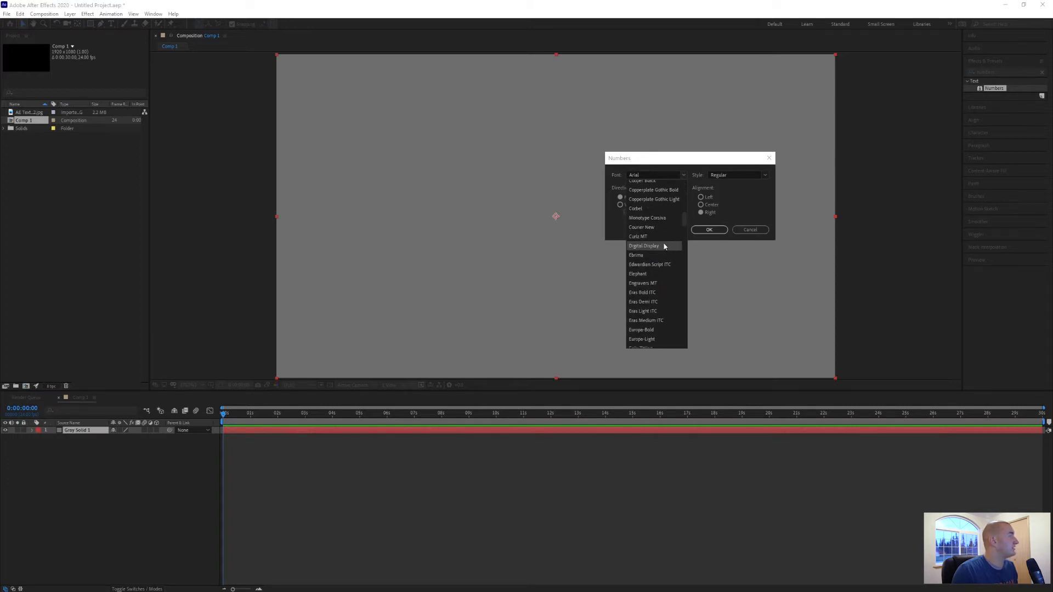
pyautogui.click(643, 245)
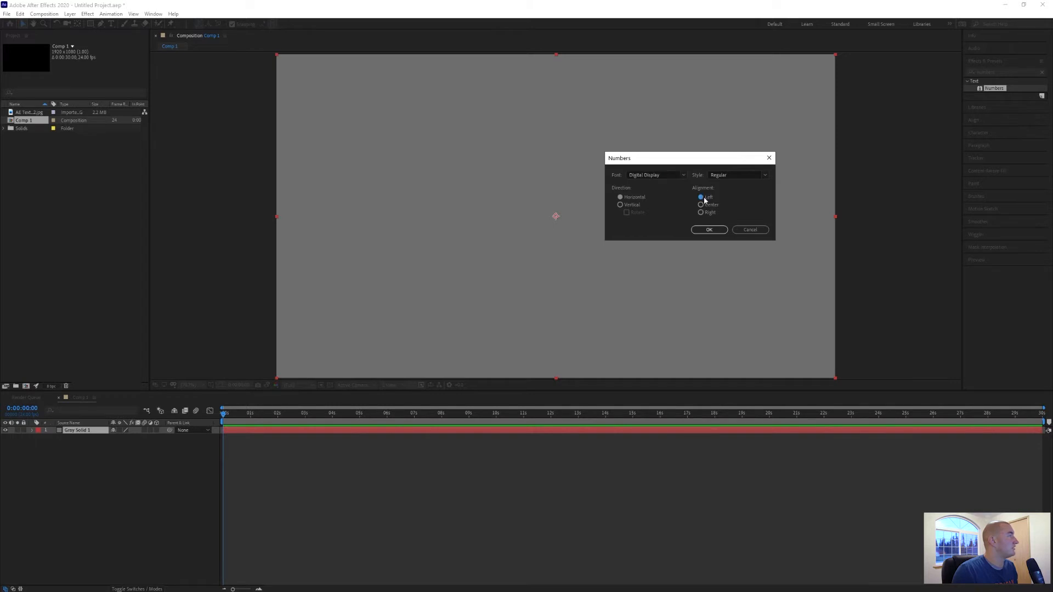
pyautogui.click(709, 229)
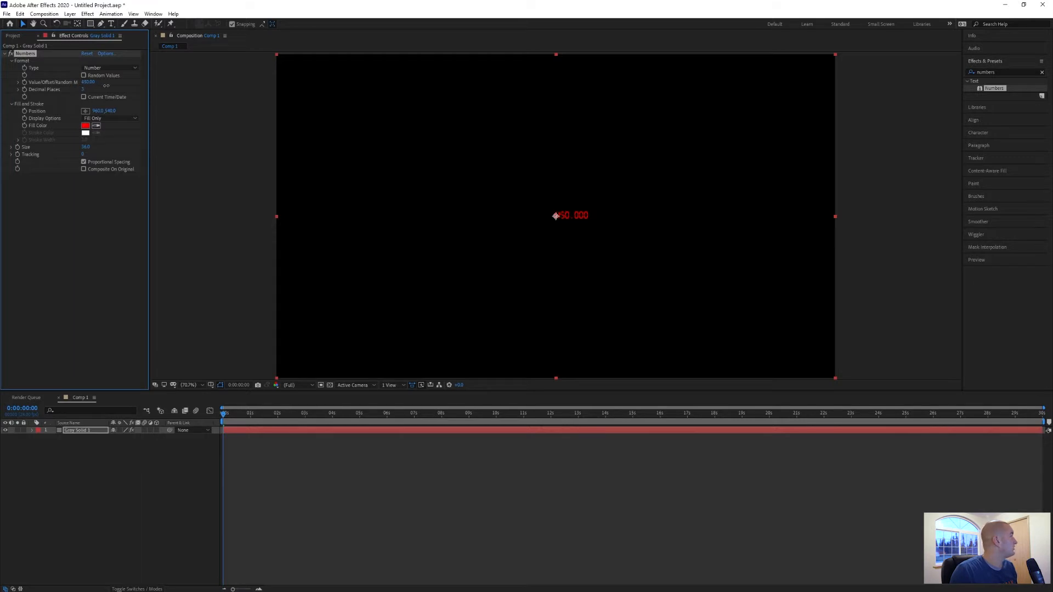
# - Set the Numbers effect's Type to Timecode [30]
pyautogui.click(110, 67)
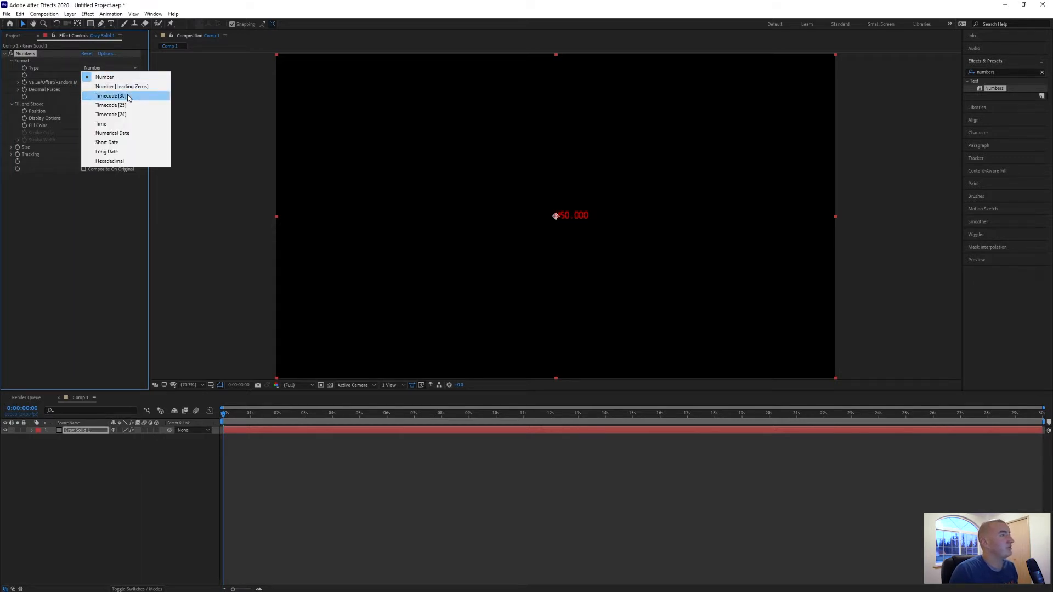
pyautogui.click(108, 95)
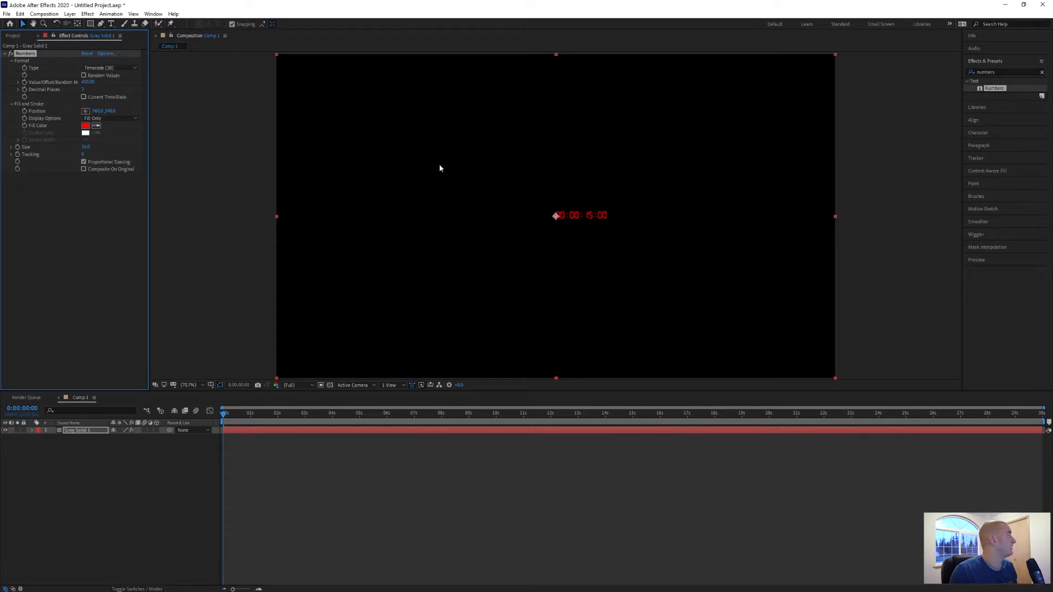
pyautogui.moveTo(648, 166)
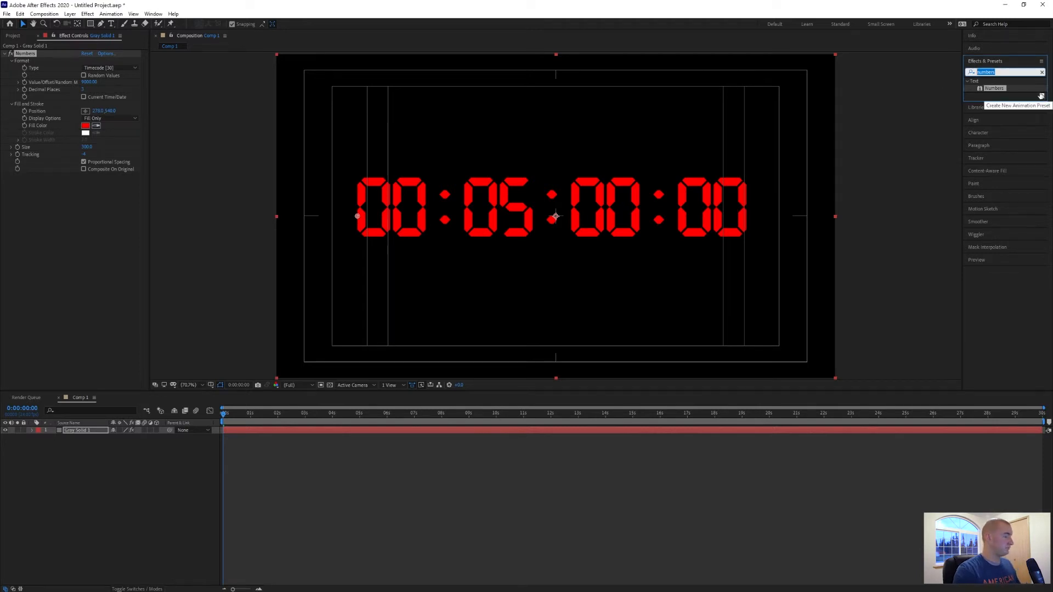
# - Apply Glow to the countdown and set the digits' fill color to blue
pyautogui.write('glow')
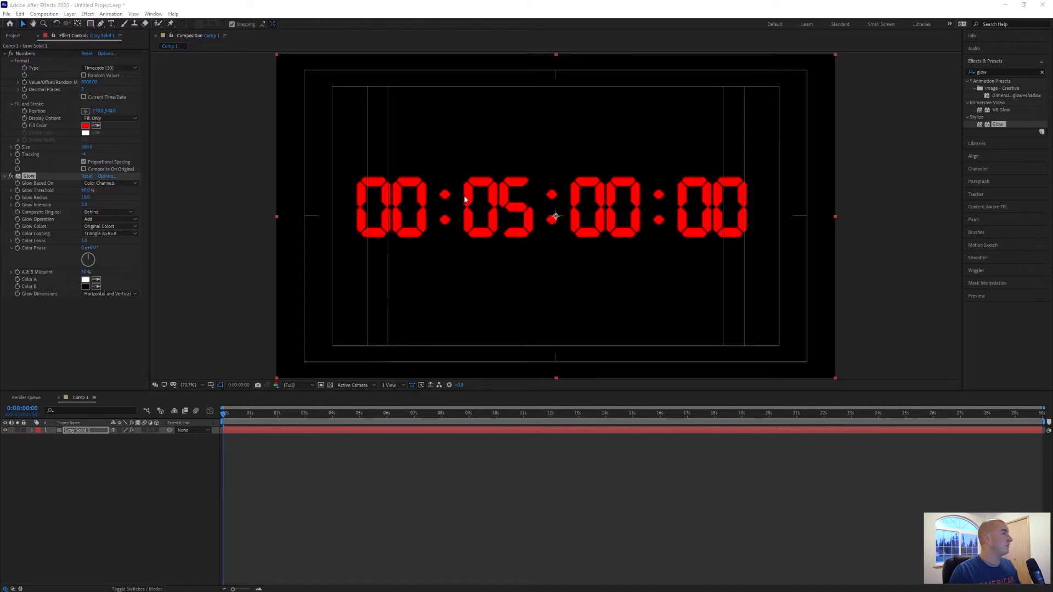
pyautogui.click(86, 125)
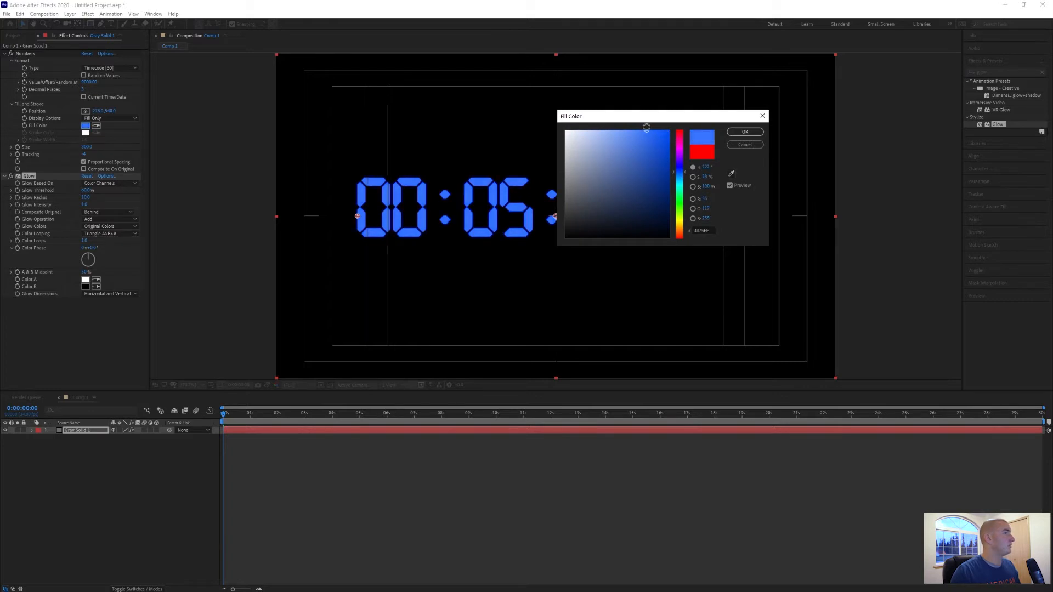
pyautogui.click(744, 131)
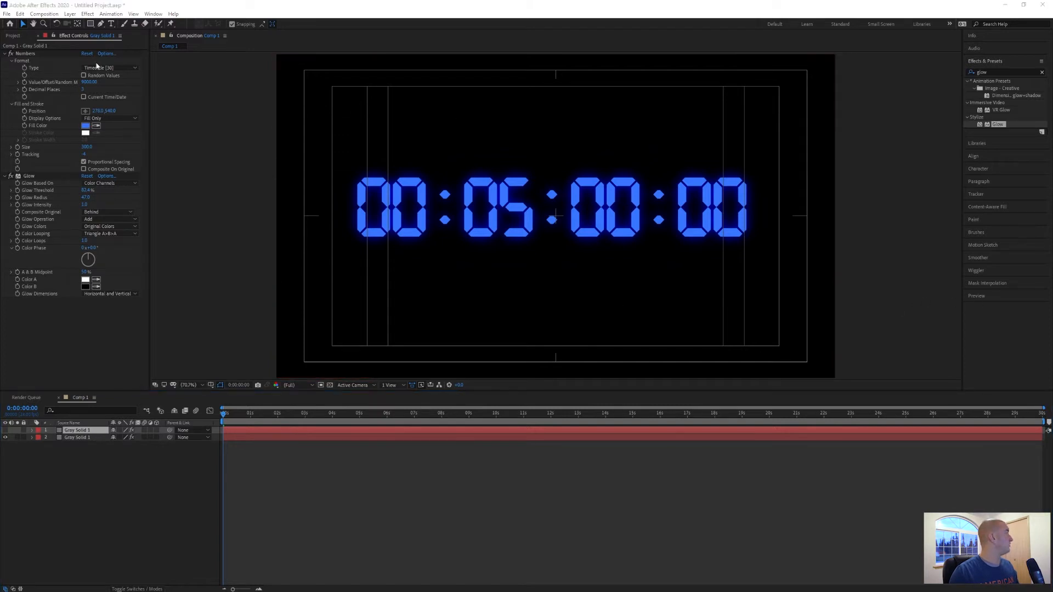
# - Add Gray Solid 2 on top of Comp 1 and apply Fractal Noise to it
pyautogui.click(87, 13)
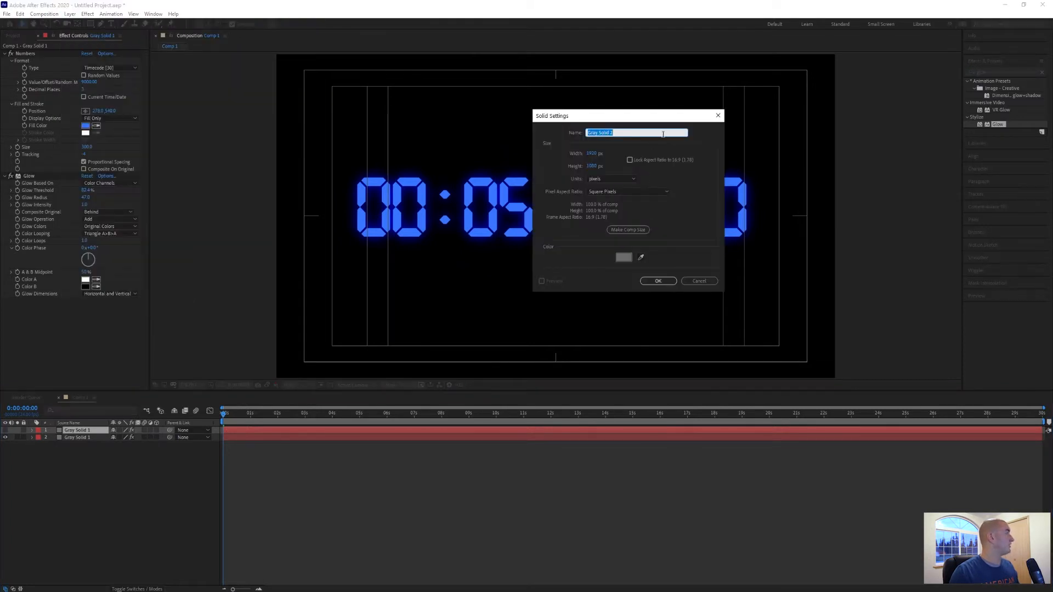
pyautogui.click(657, 281)
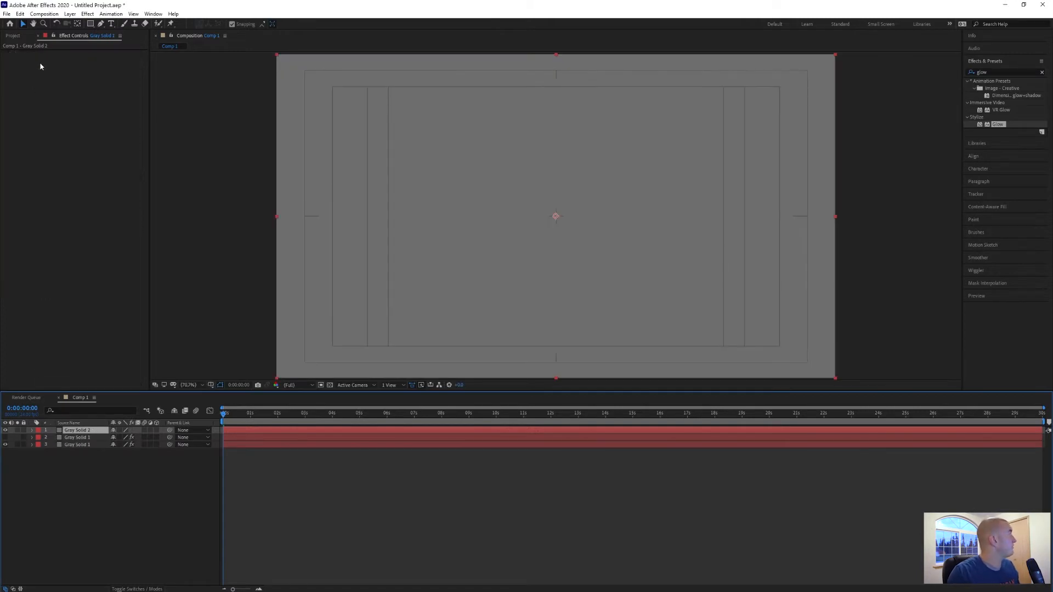
pyautogui.click(86, 13)
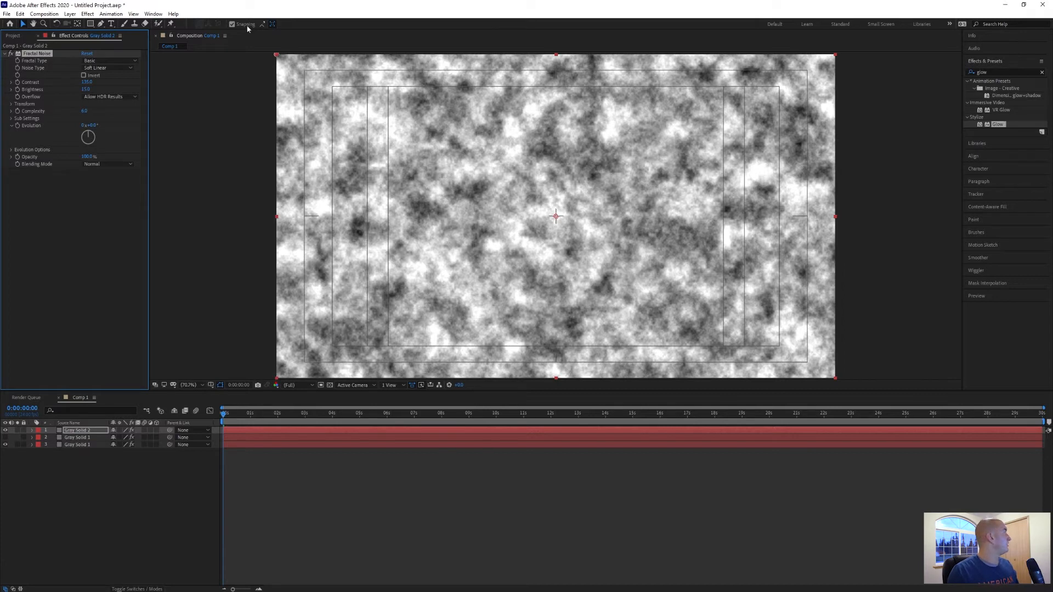
# - Apply Tint to the noise layer, mapping white to a bright blue
pyautogui.click(86, 13)
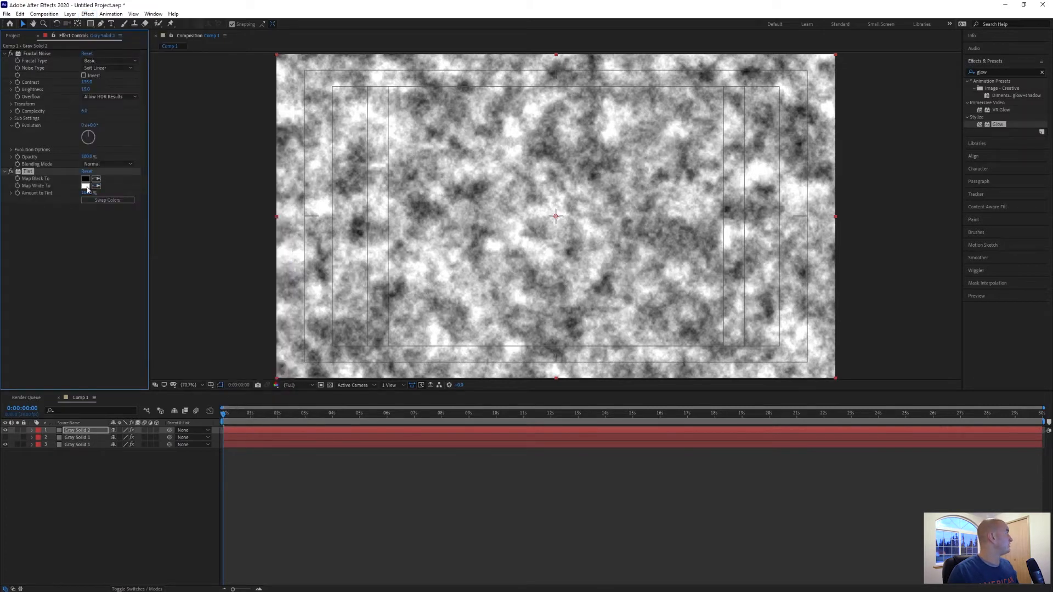
pyautogui.click(86, 186)
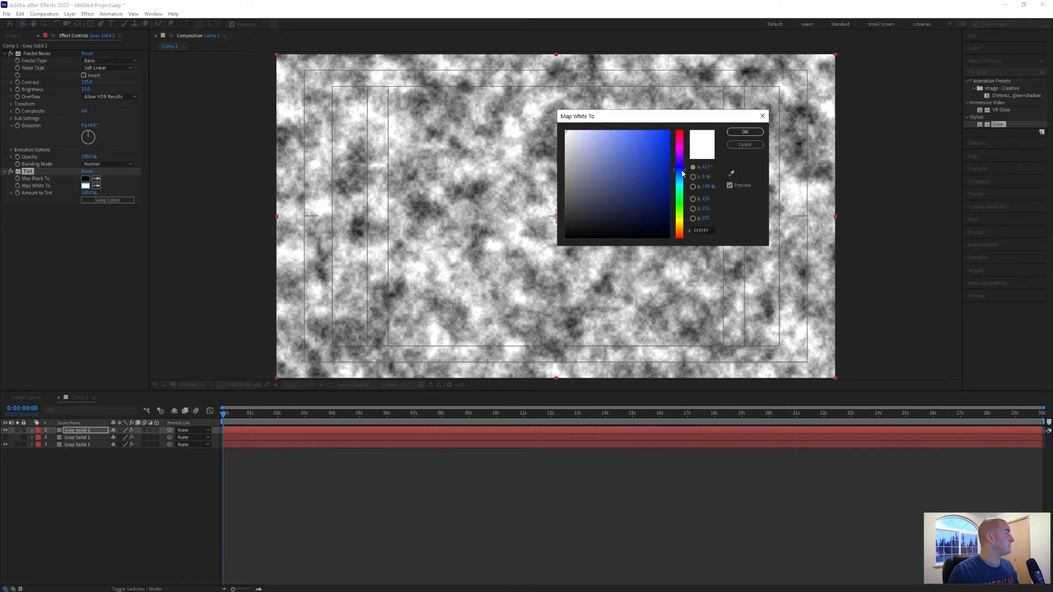
pyautogui.click(647, 129)
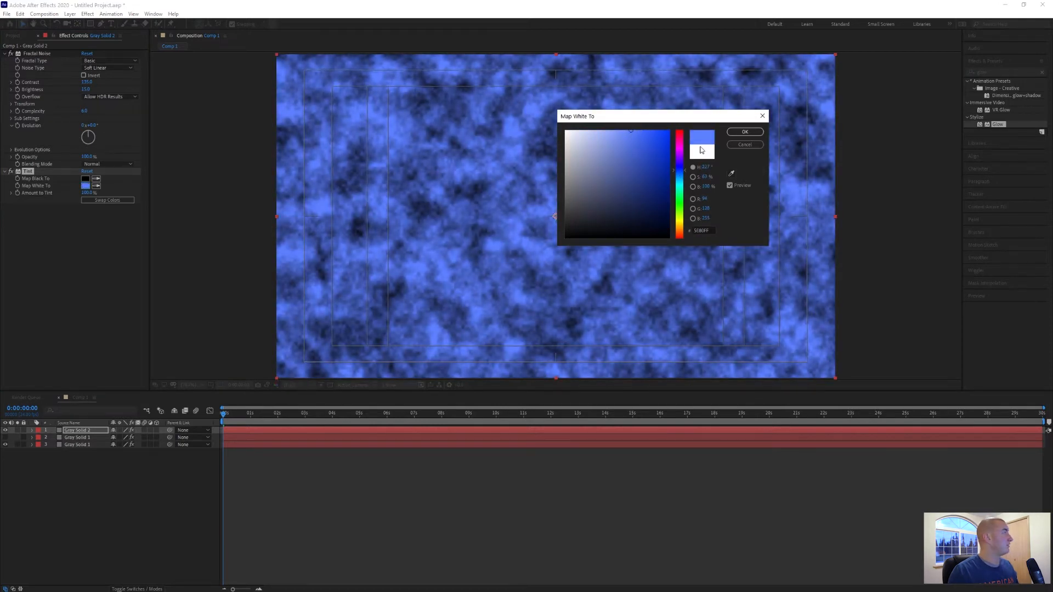
pyautogui.click(744, 132)
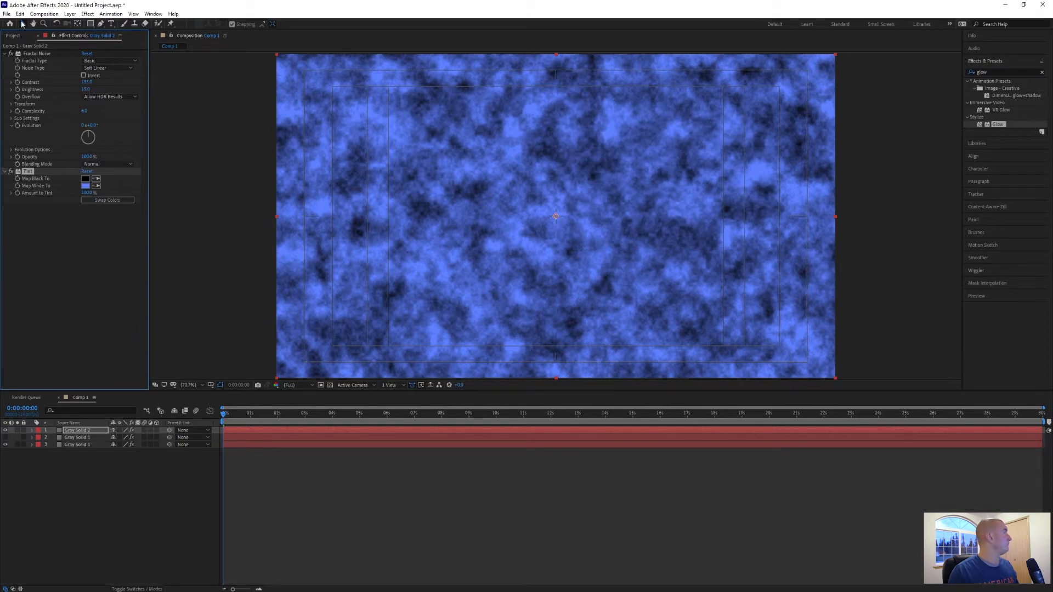
pyautogui.click(110, 13)
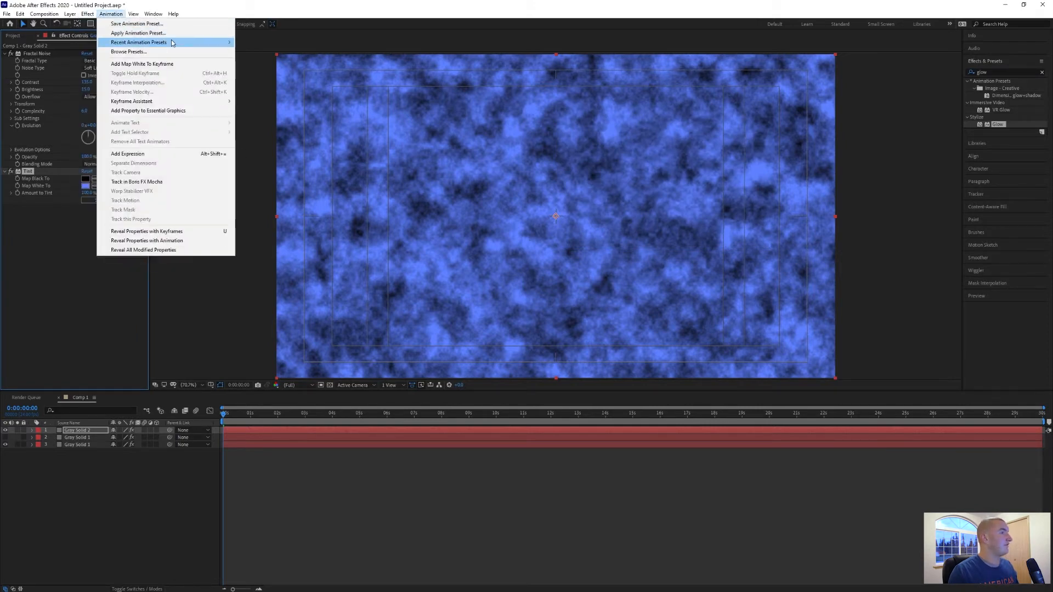
# - Add a Stylize > Glow effect to the blue fractal noise solid
pyautogui.click(86, 13)
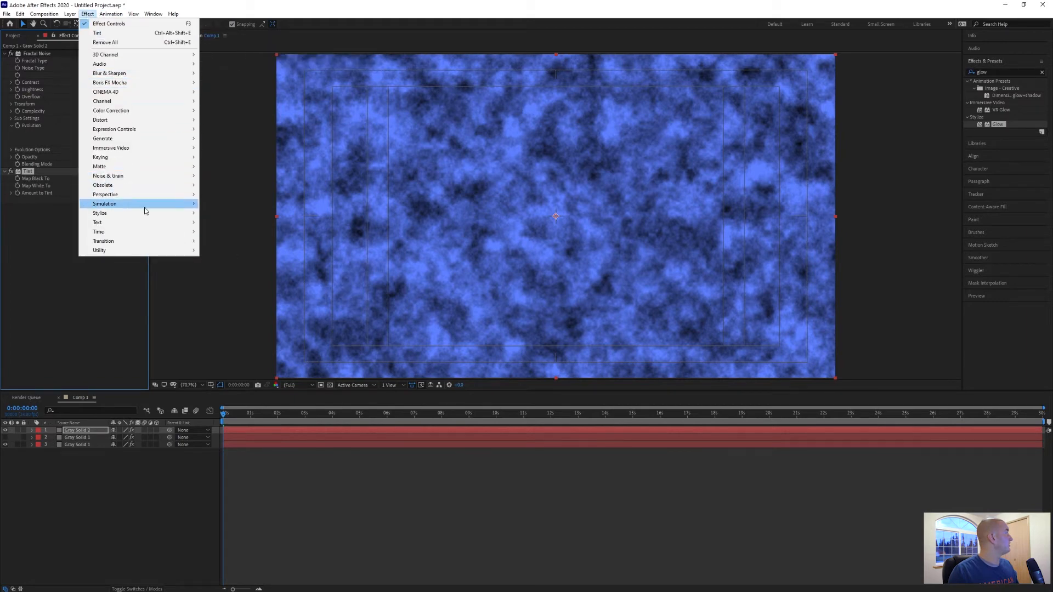
pyautogui.moveTo(99, 213)
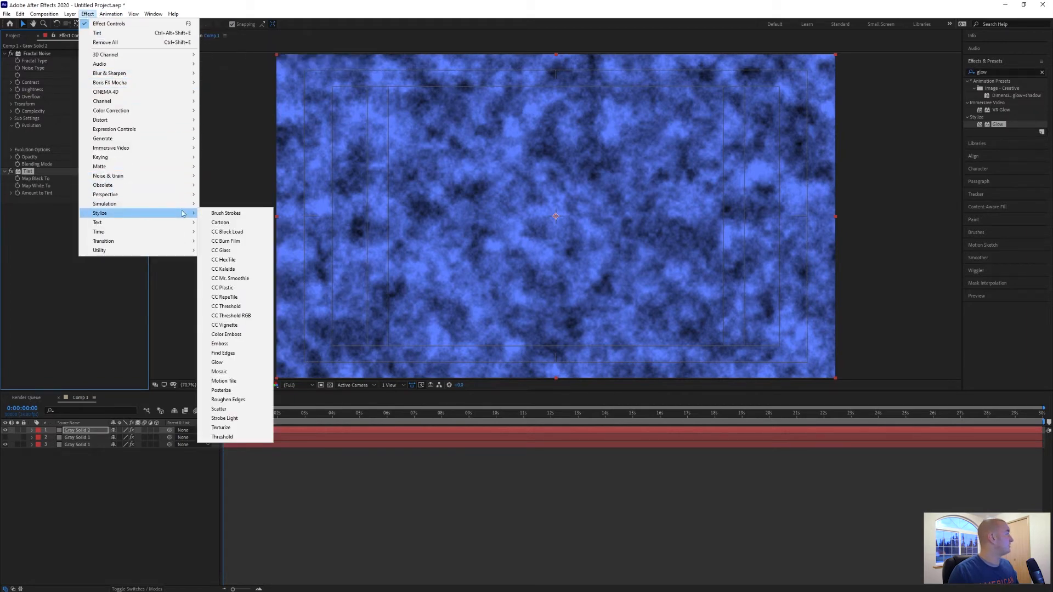
pyautogui.click(217, 362)
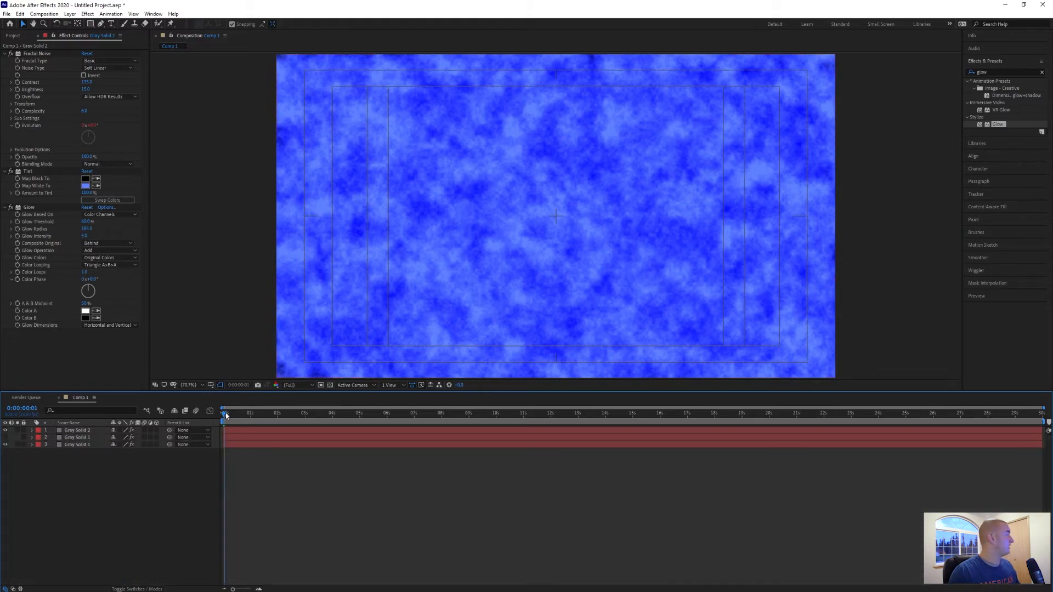
# - Return to the timeline start and place the noise layer beneath the countdown layers
pyautogui.click(226, 412)
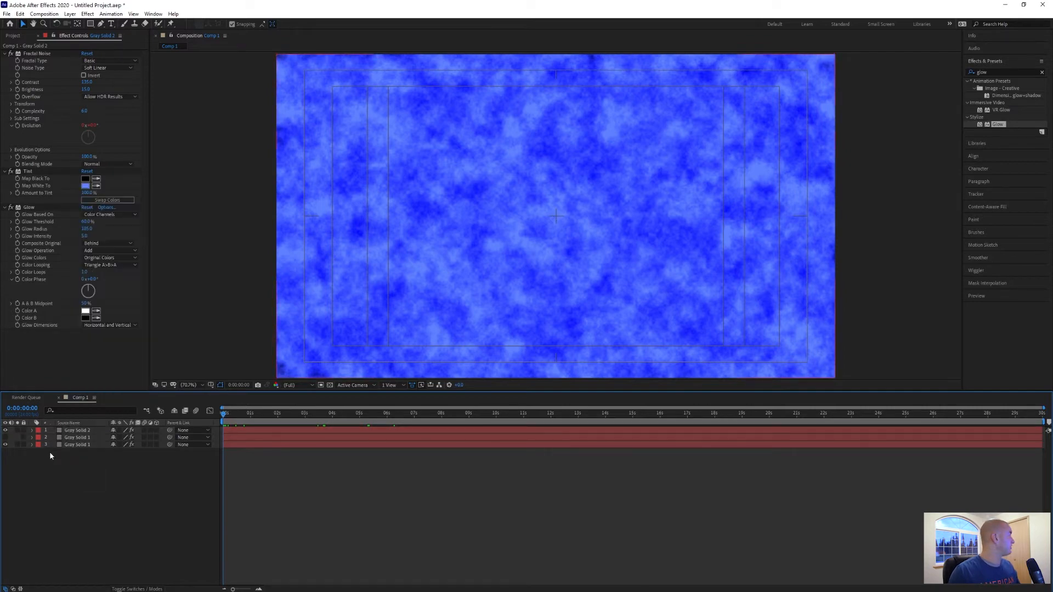
pyautogui.click(78, 430)
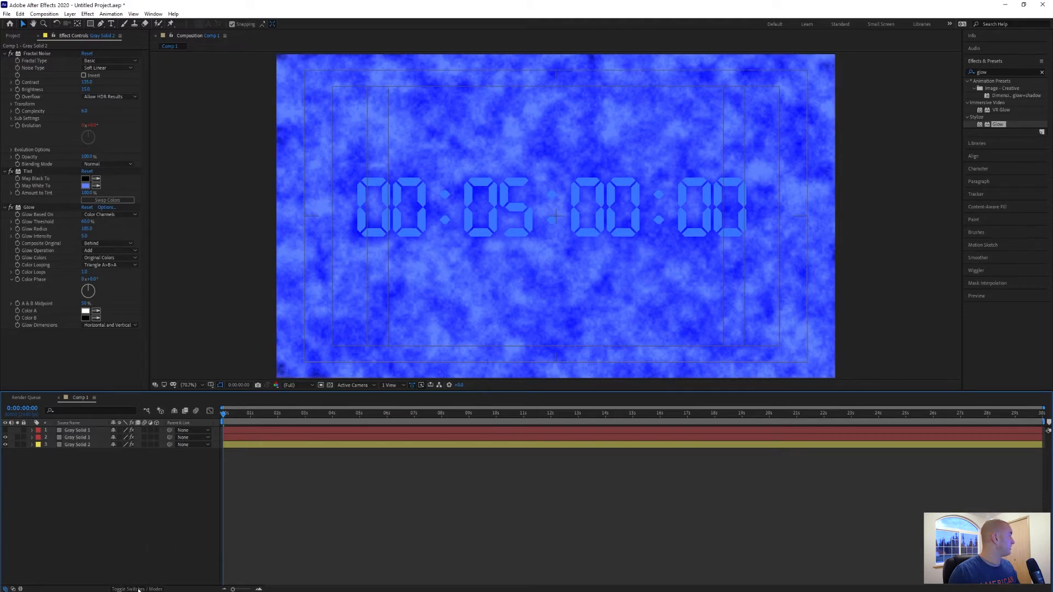
# - Set the noise layer's Track Matte to Alpha Matte 'Gray Solid 1' and re-show the digits layer
pyautogui.click(158, 445)
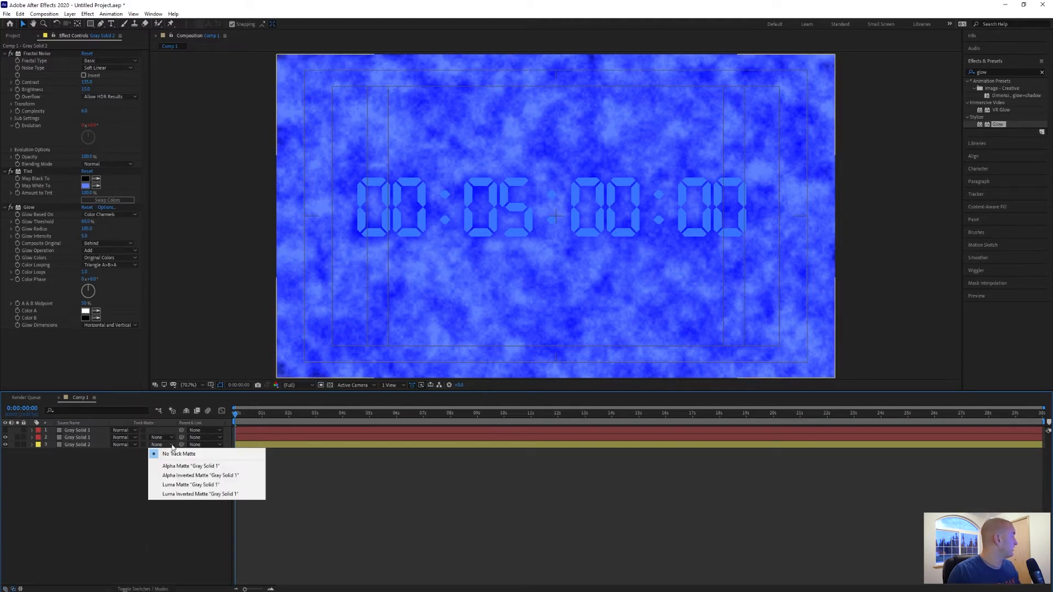
pyautogui.moveTo(192, 466)
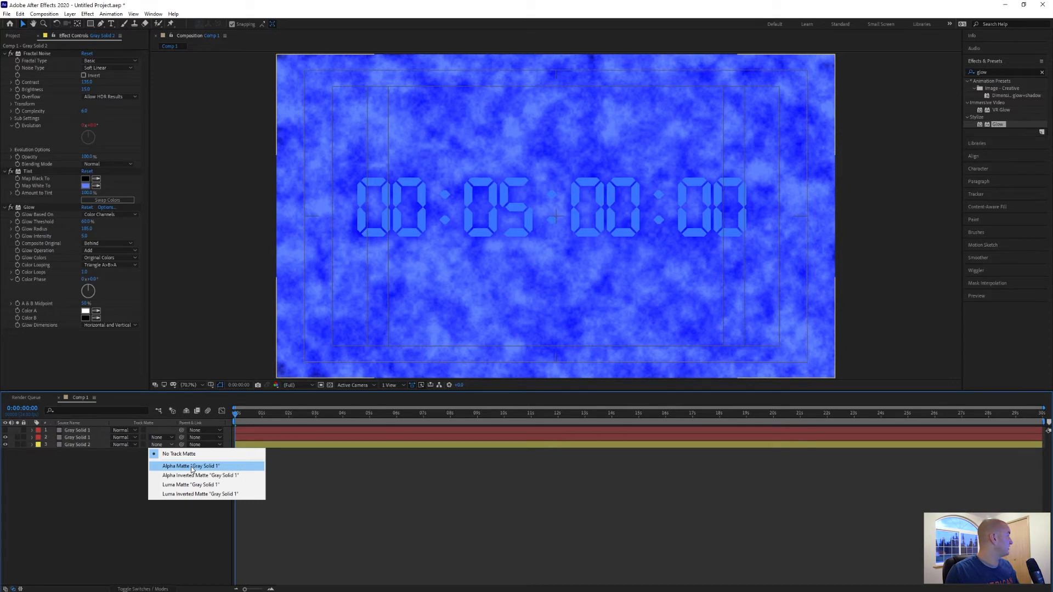
pyautogui.click(191, 466)
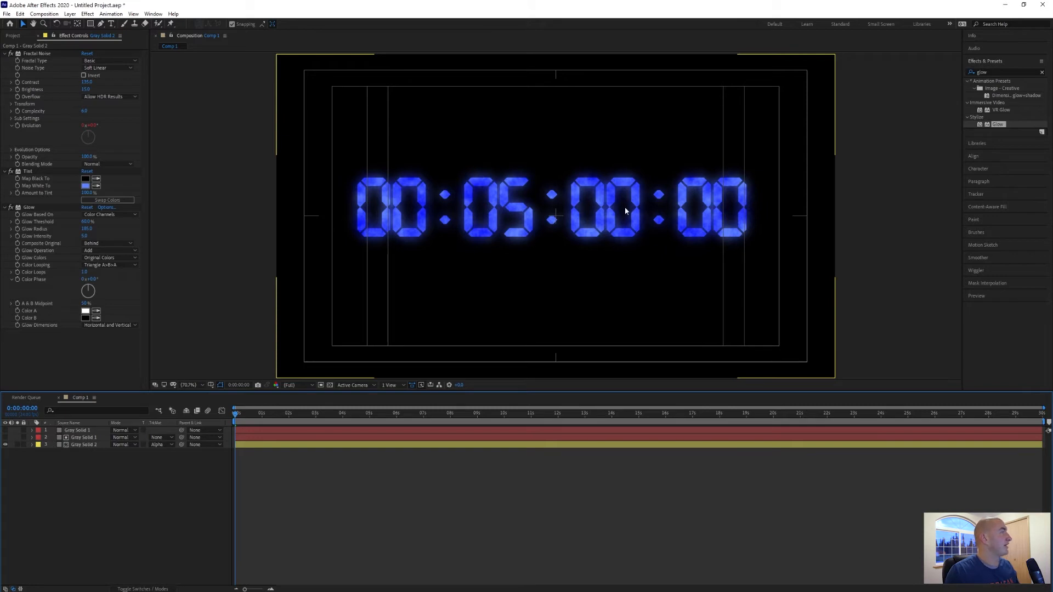
pyautogui.moveTo(1028, 249)
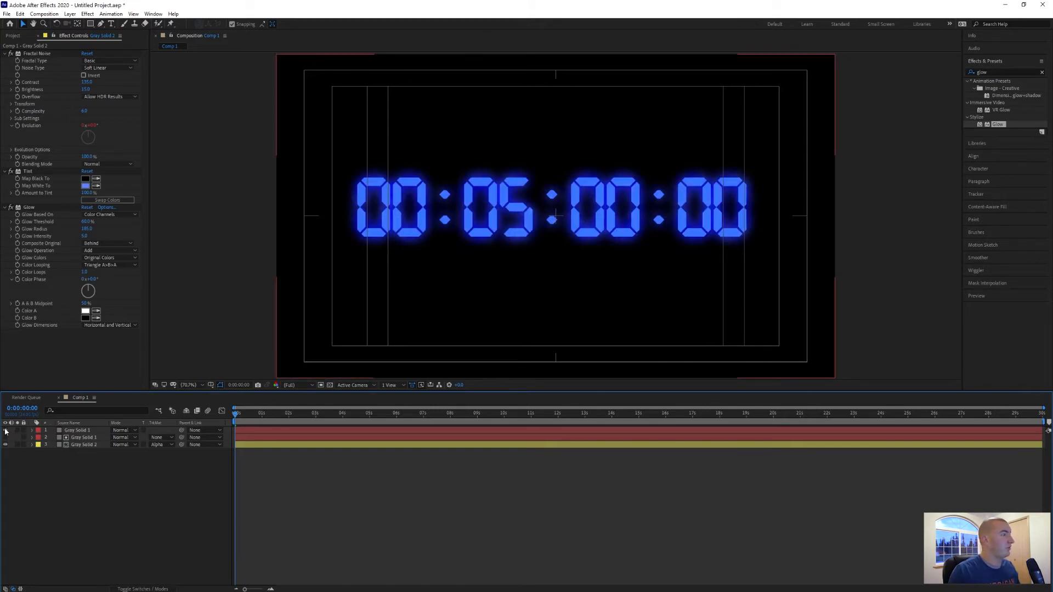
pyautogui.click(77, 431)
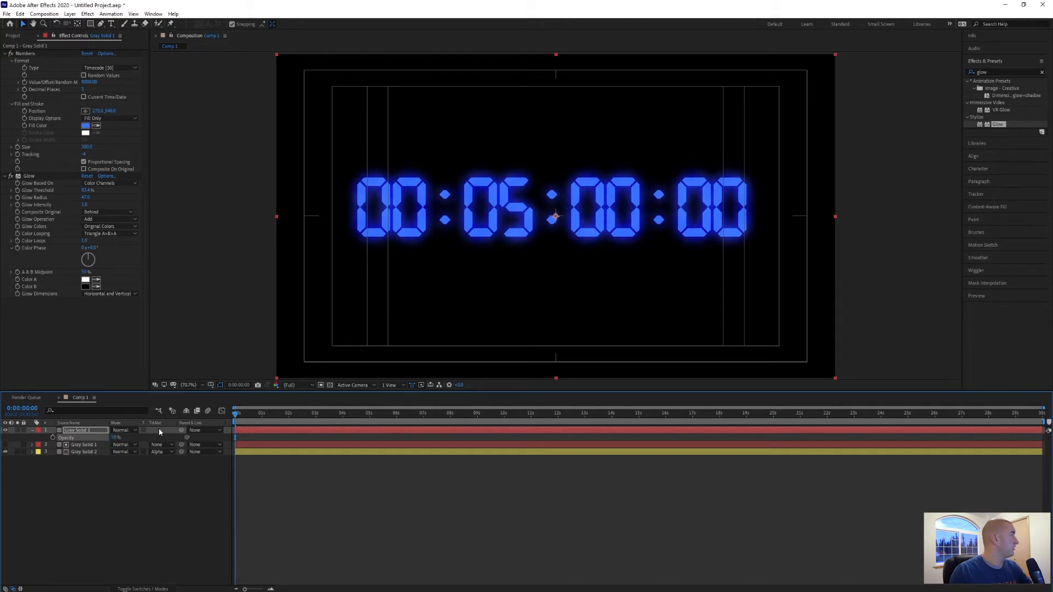
# - Create a composition named Countdown and nest Comp 1 in it as its layer
pyautogui.click(12, 35)
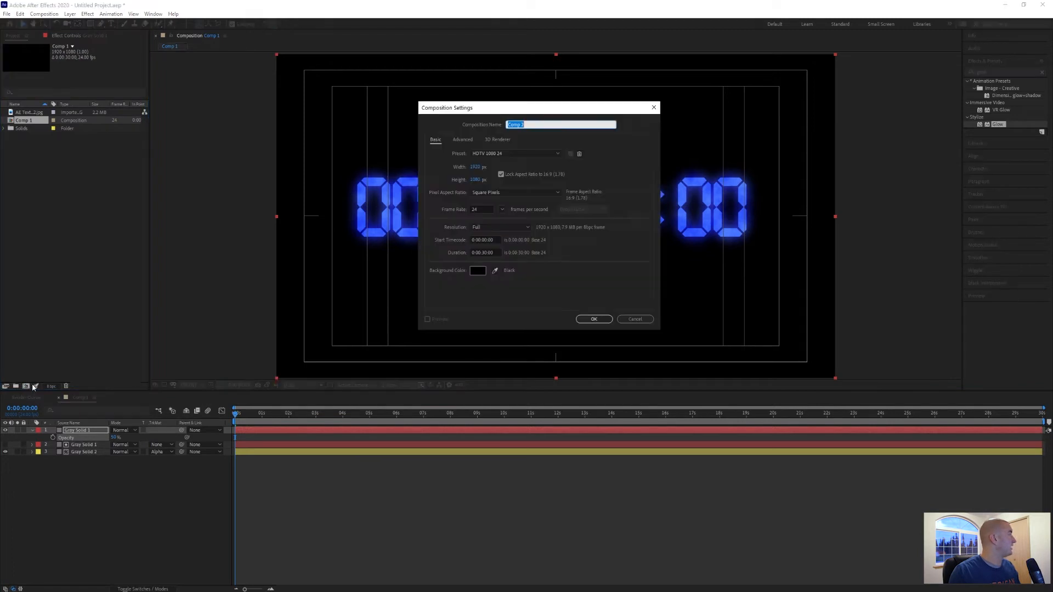
pyautogui.moveTo(539, 329)
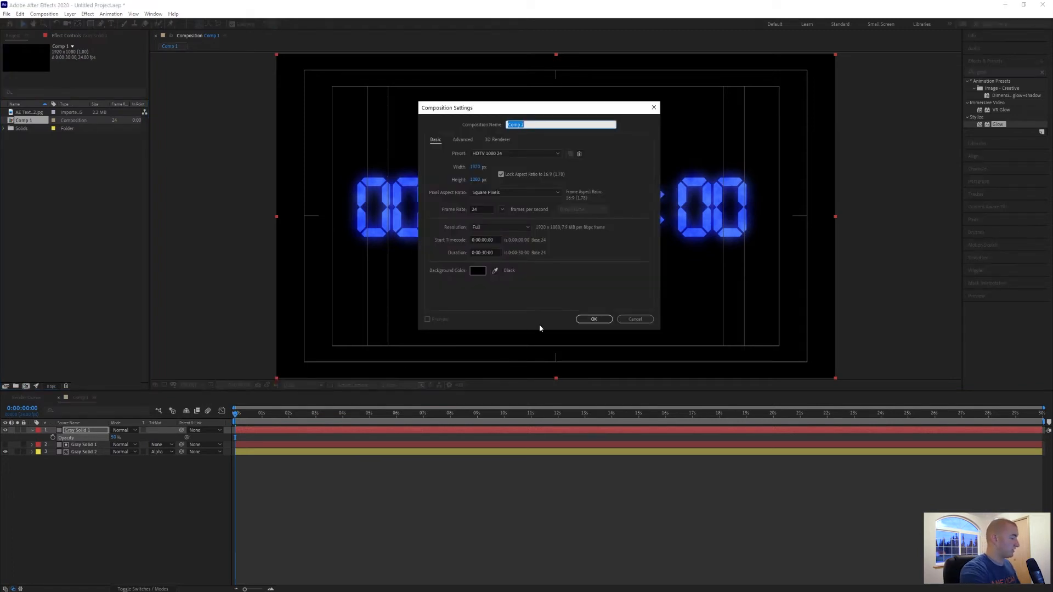
pyautogui.write('Countdown')
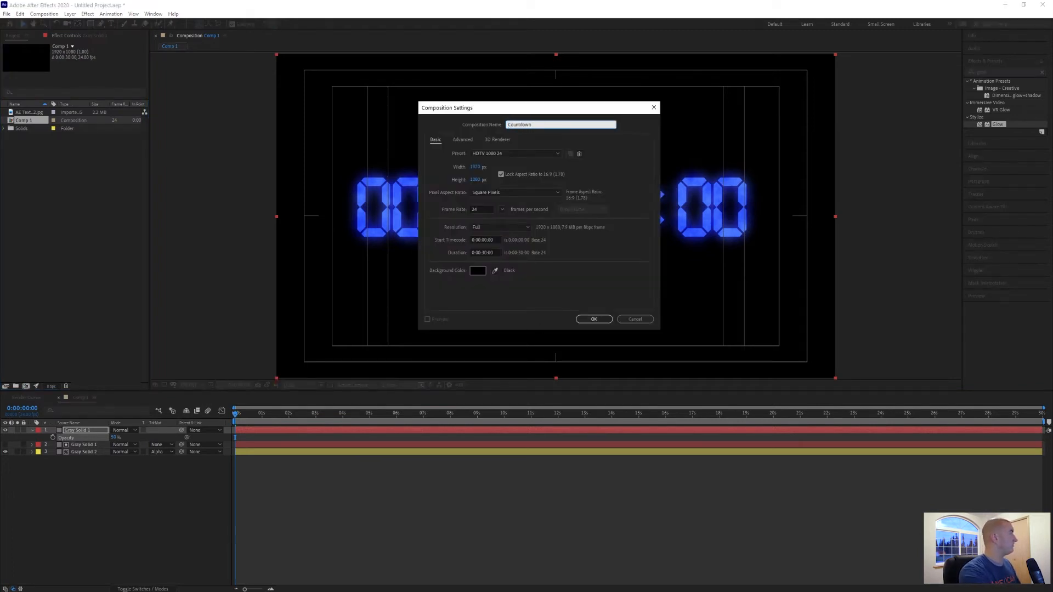
pyautogui.click(593, 319)
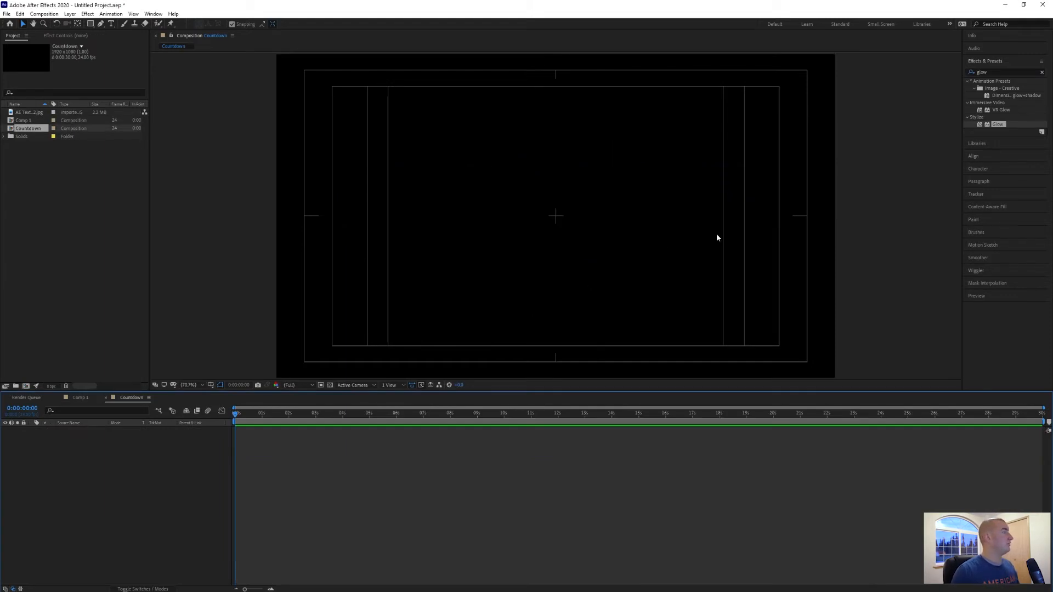
pyautogui.click(24, 119)
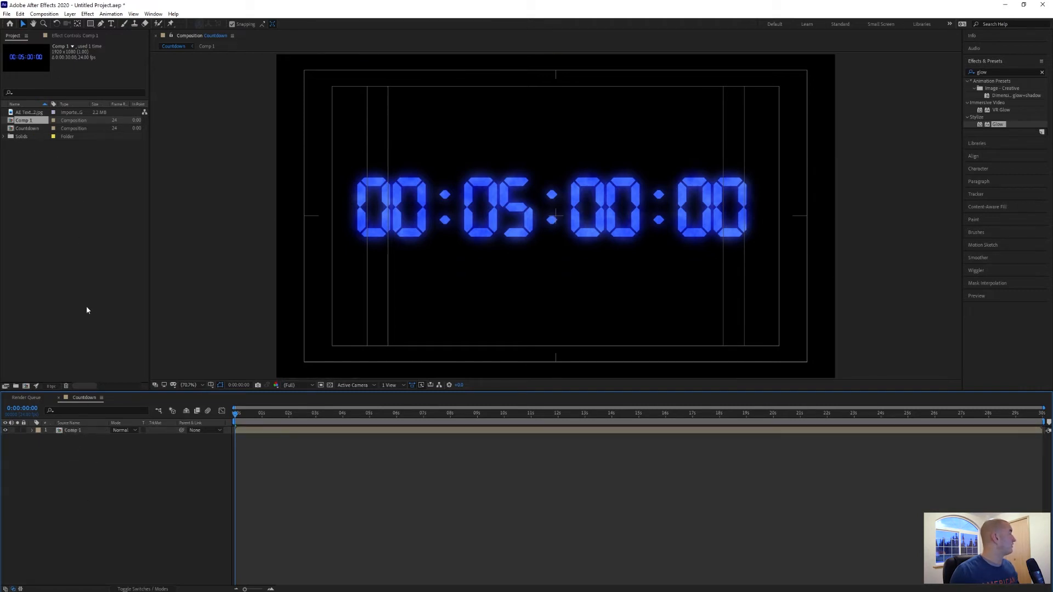
# - Set new Rectangle shapes to a red fill with stroke None, and deselect all layers
pyautogui.click(90, 23)
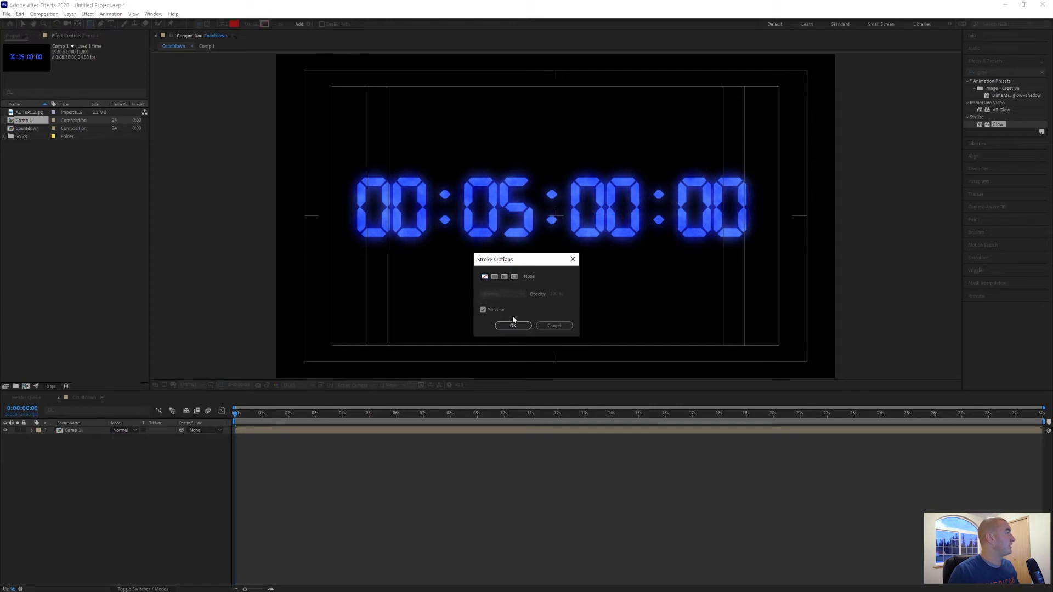
pyautogui.click(512, 325)
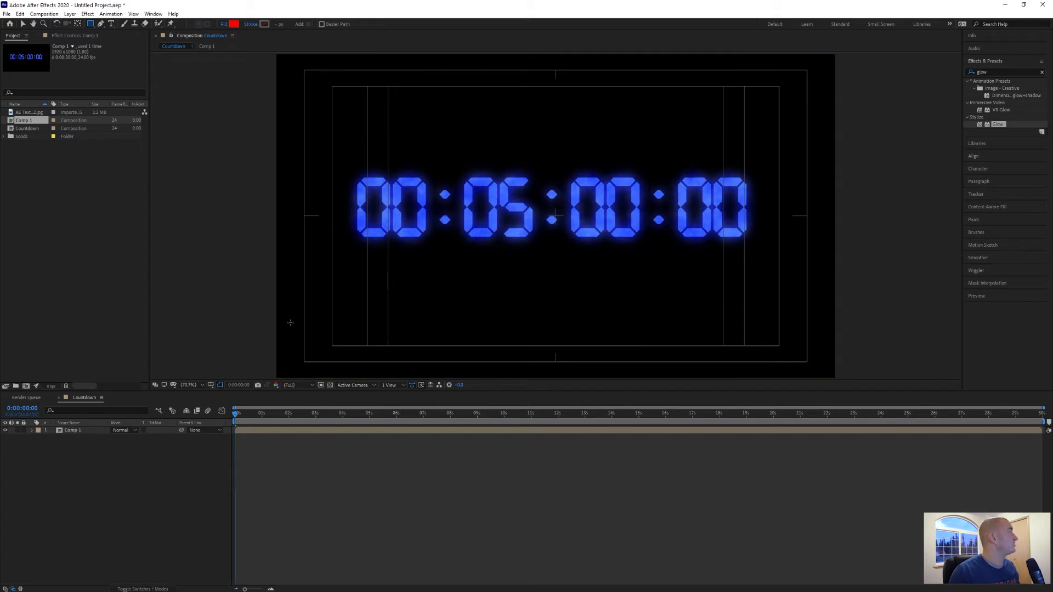
pyautogui.moveTo(74, 475)
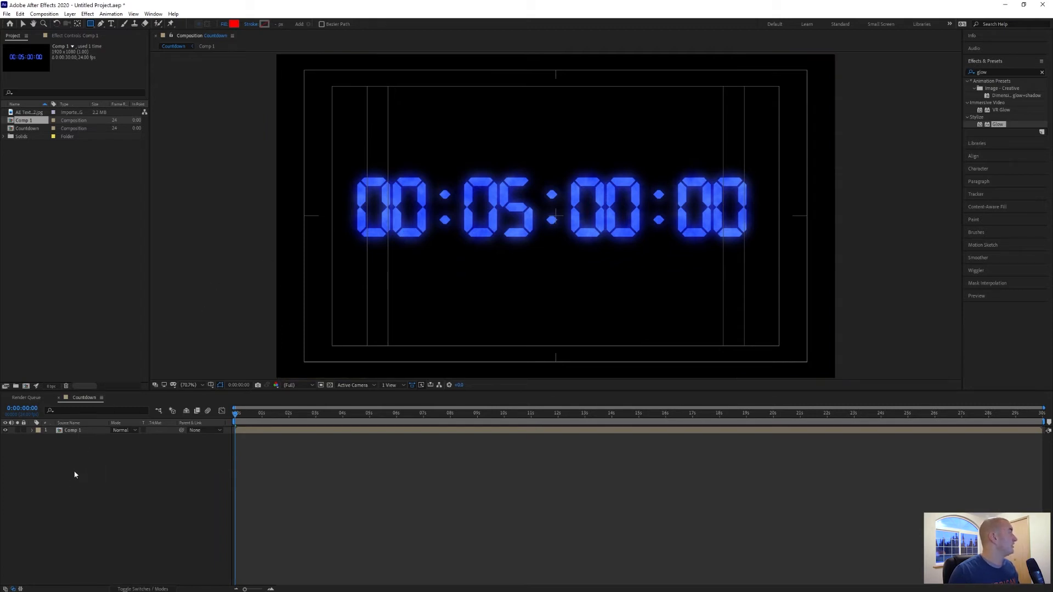
pyautogui.click(72, 431)
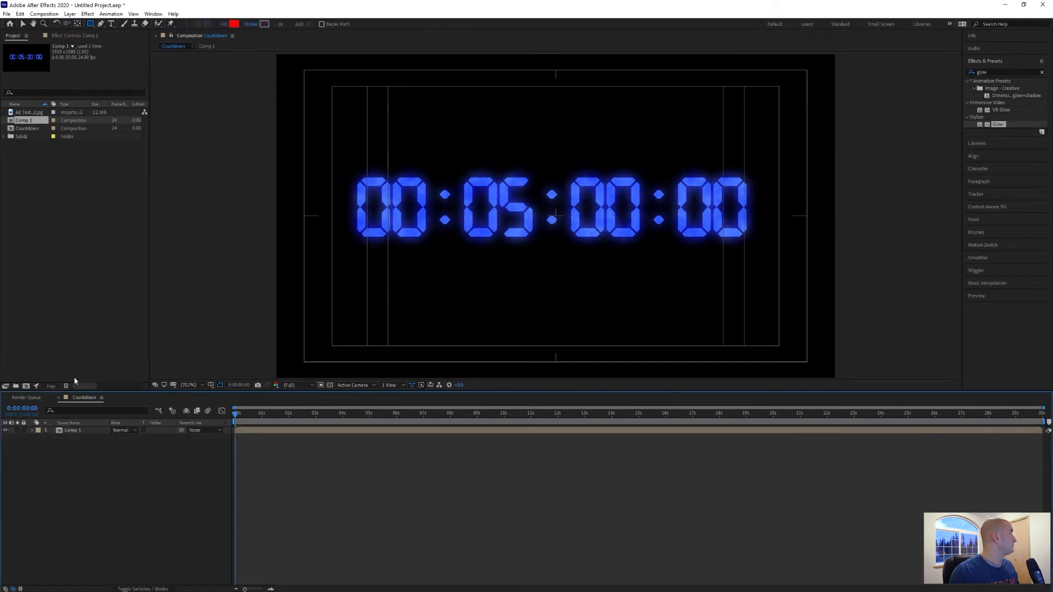
pyautogui.moveTo(457, 162)
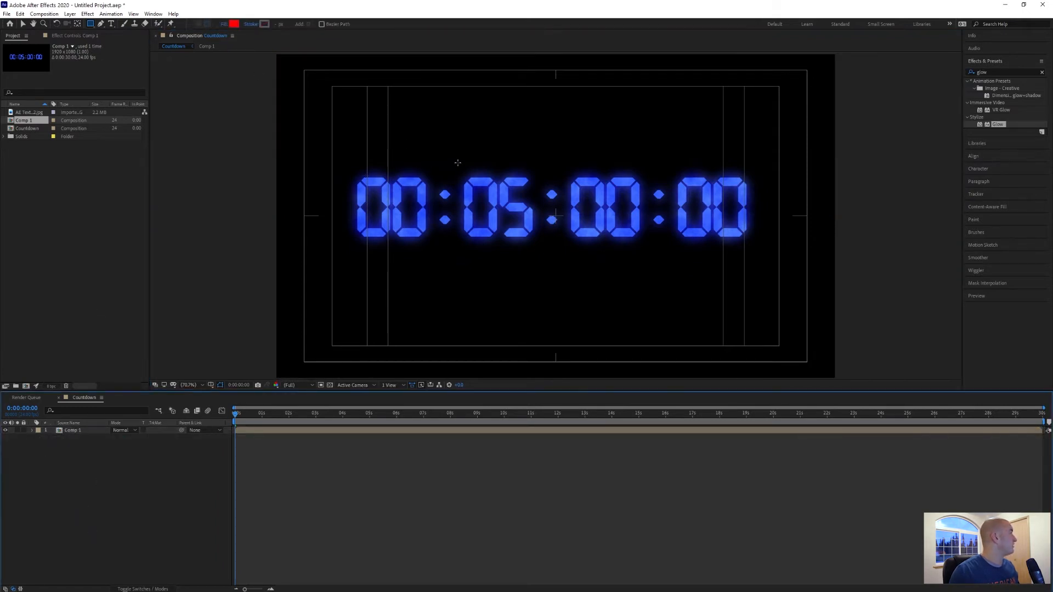
# - Draw a red rectangle from the 05 digits to the end of the last 00 group
pyautogui.moveTo(457, 166); pyautogui.dragTo(658, 240)
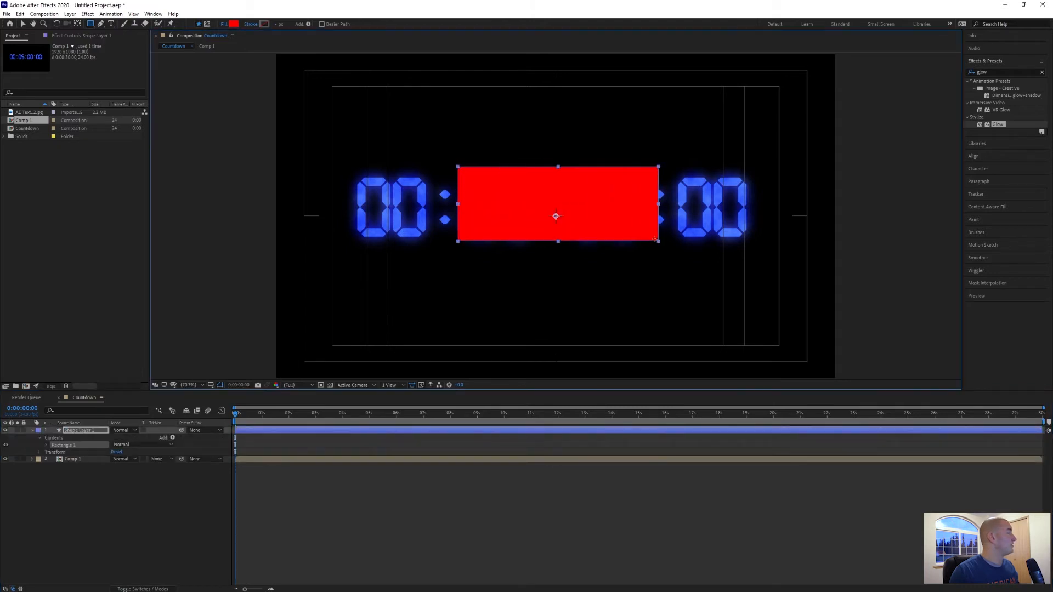
pyautogui.moveTo(656, 240); pyautogui.dragTo(772, 251)
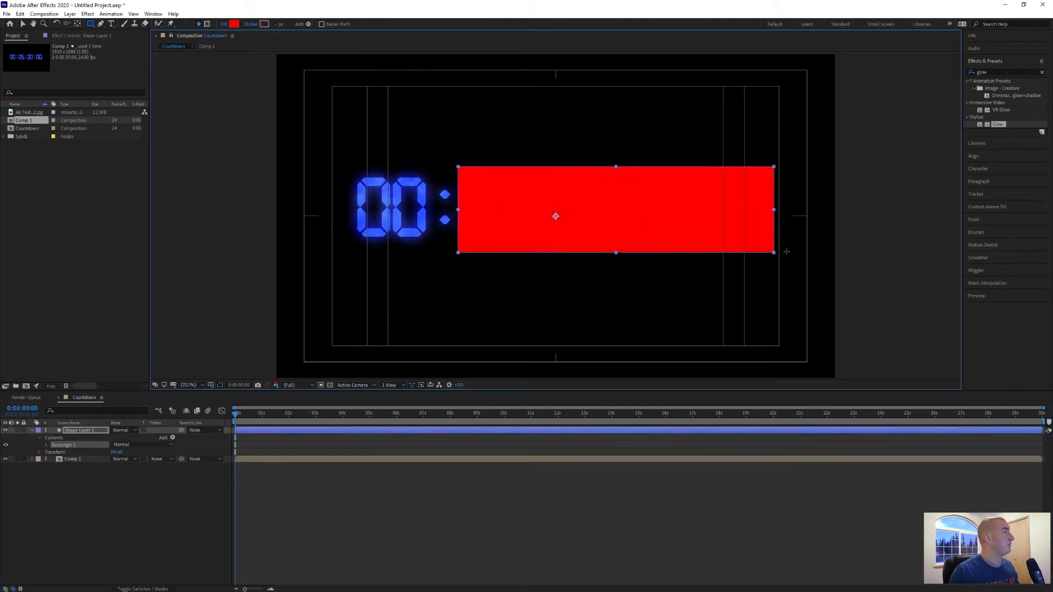
pyautogui.moveTo(772, 252); pyautogui.dragTo(754, 250)
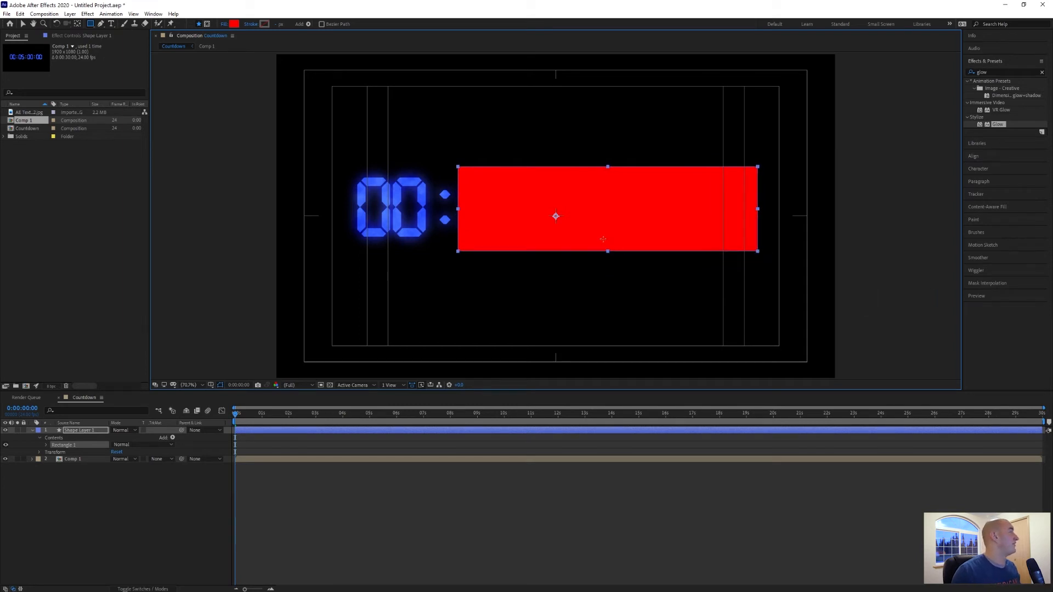
pyautogui.moveTo(581, 210)
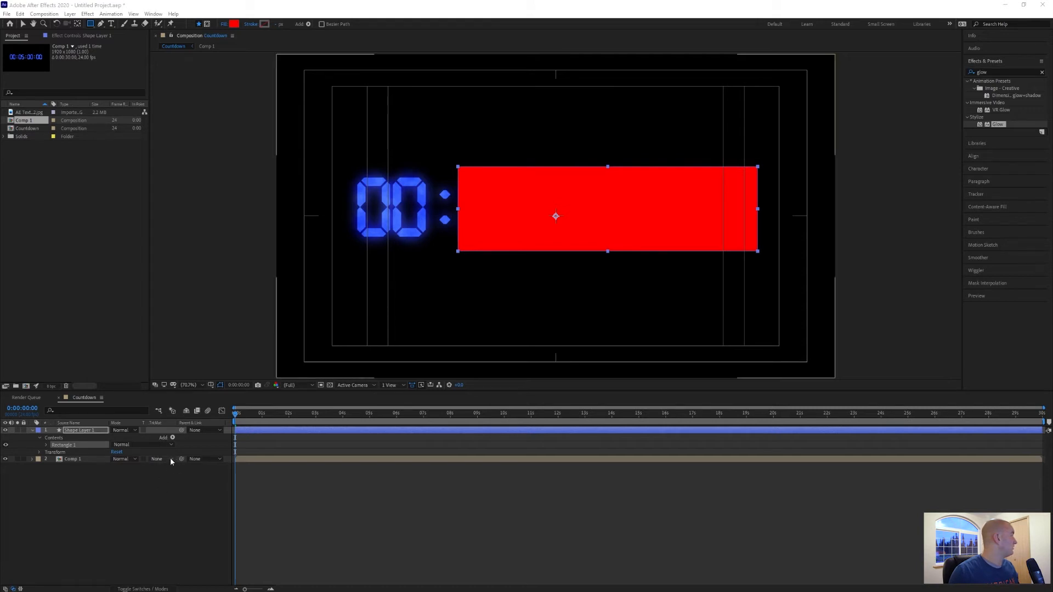
# - Set Comp 1's Track Matte to Alpha Matte 'Shape Layer 1', leaving 05:00:00 visible
pyautogui.click(156, 459)
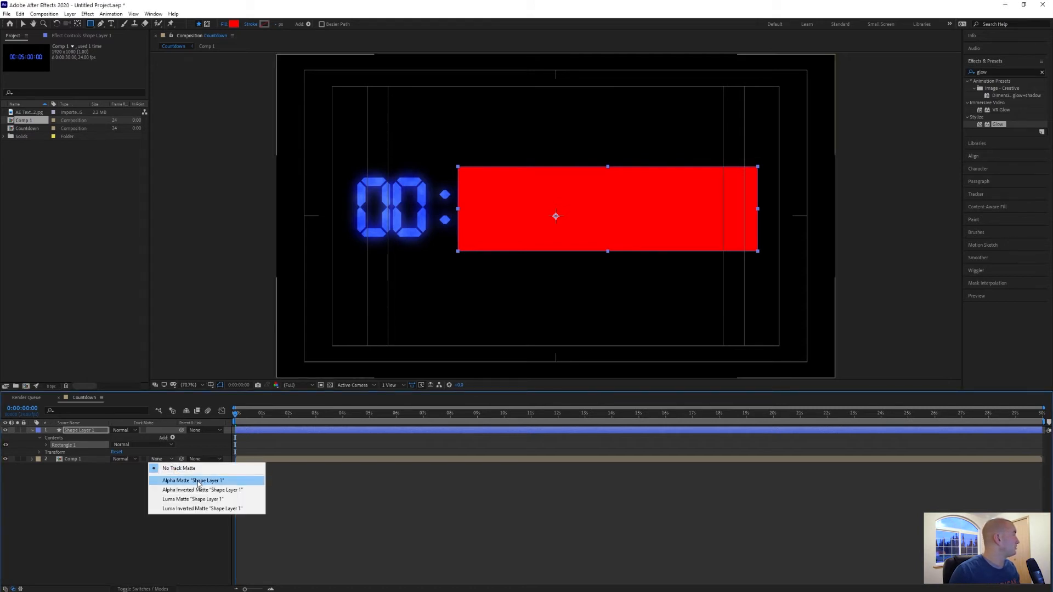
pyautogui.click(192, 481)
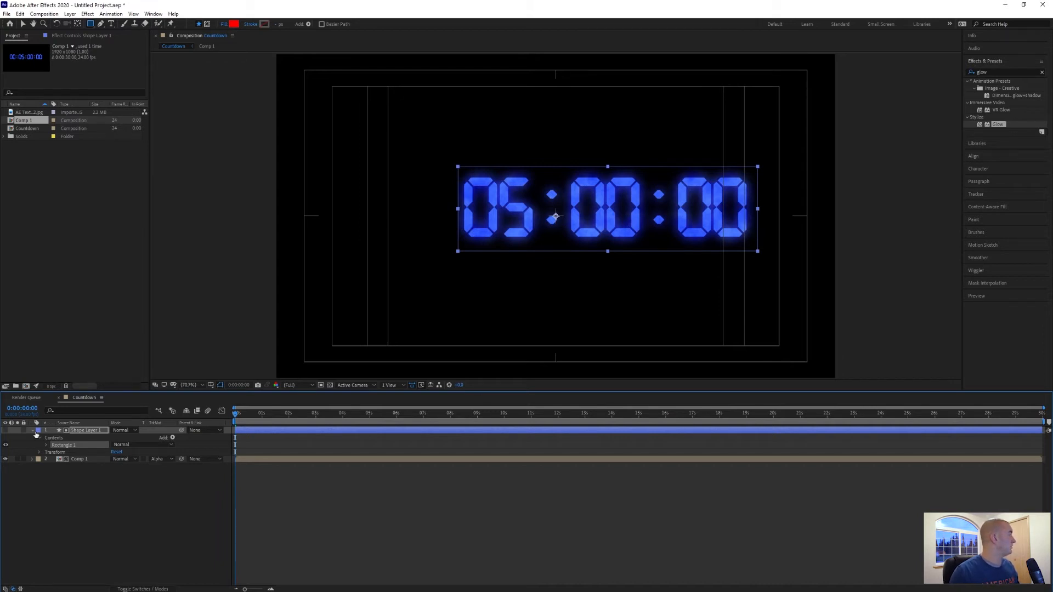
pyautogui.click(37, 430)
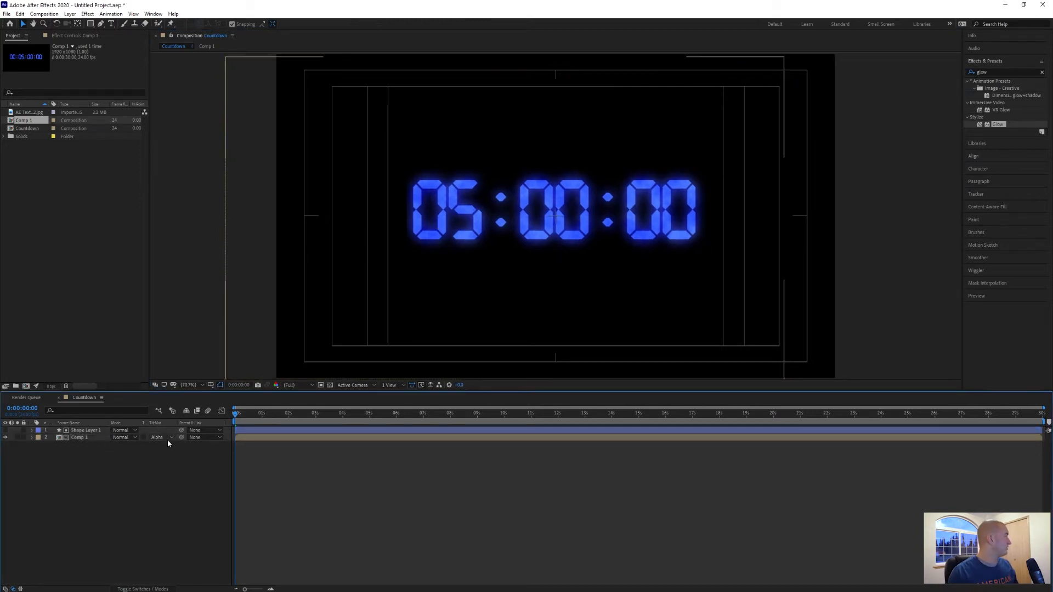
pyautogui.click(160, 437)
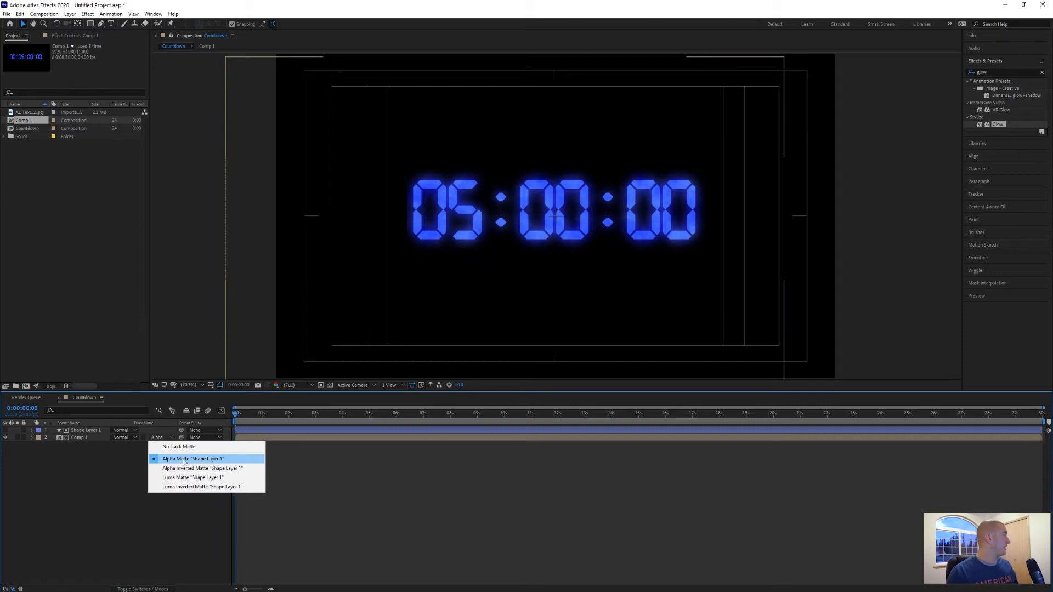
pyautogui.click(192, 458)
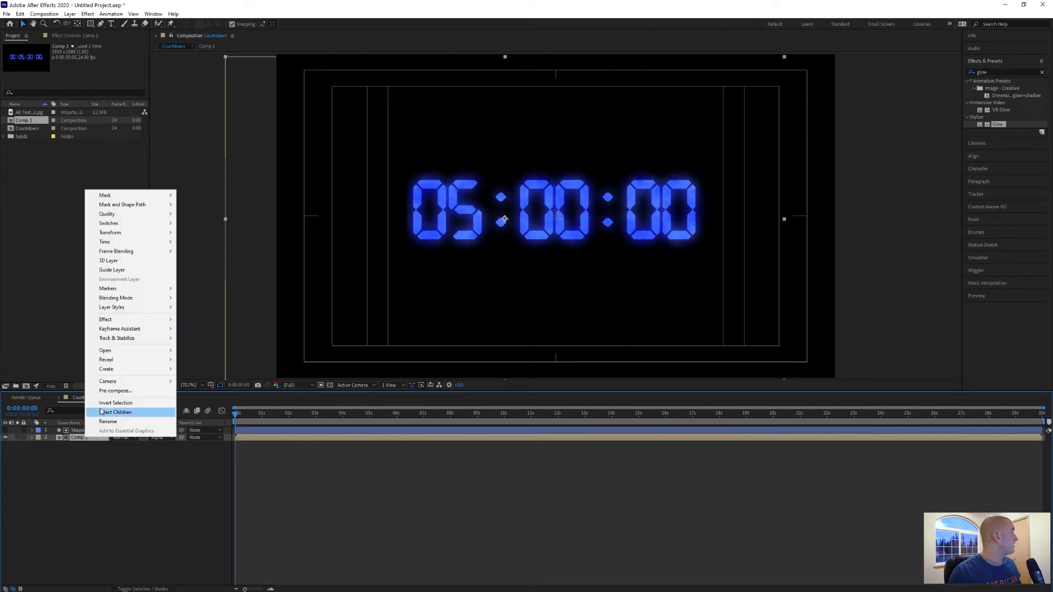
pyautogui.moveTo(104, 241)
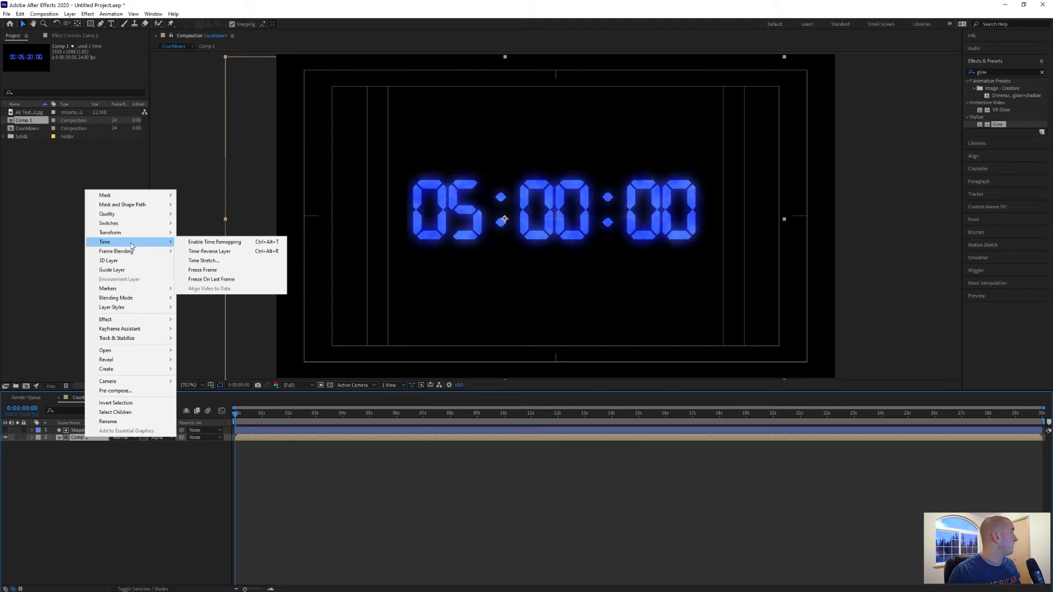
pyautogui.moveTo(215, 251)
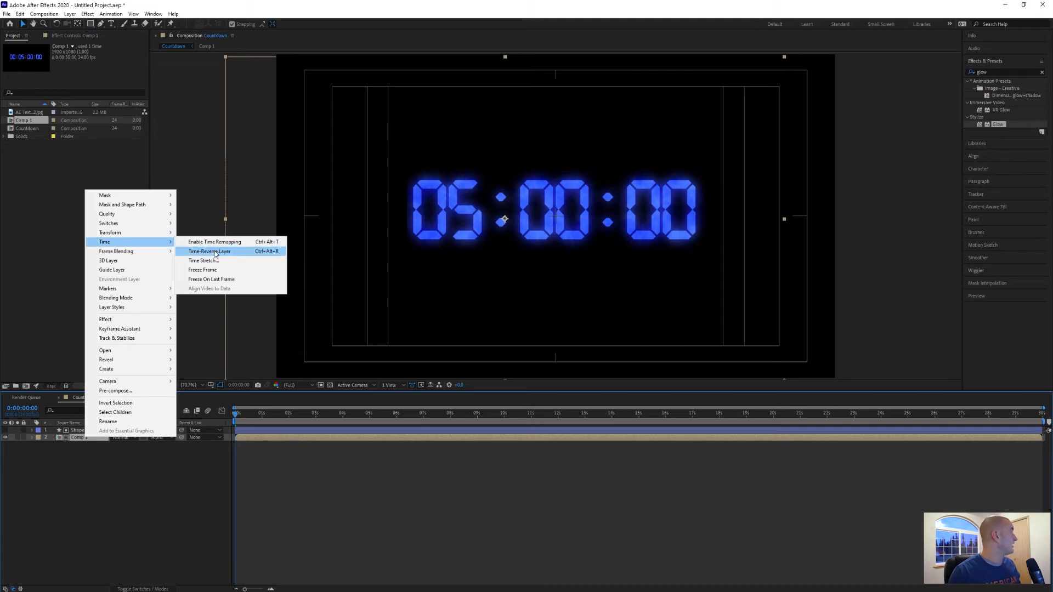
# - Time-reverse the matted Comp 1 layer and scrub the timeline to verify it counts down
pyautogui.click(210, 251)
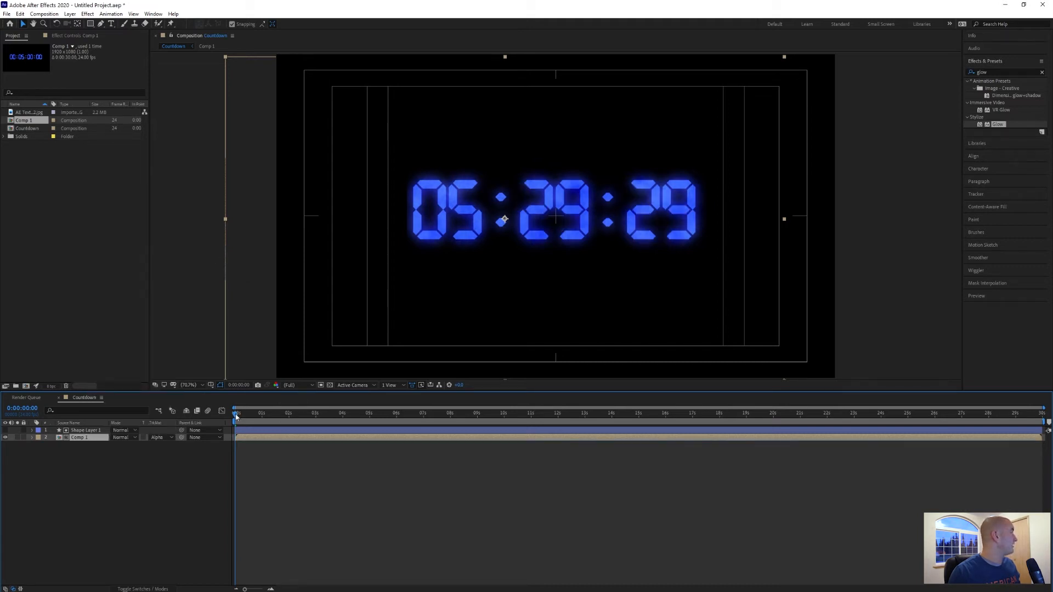
pyautogui.click(449, 413)
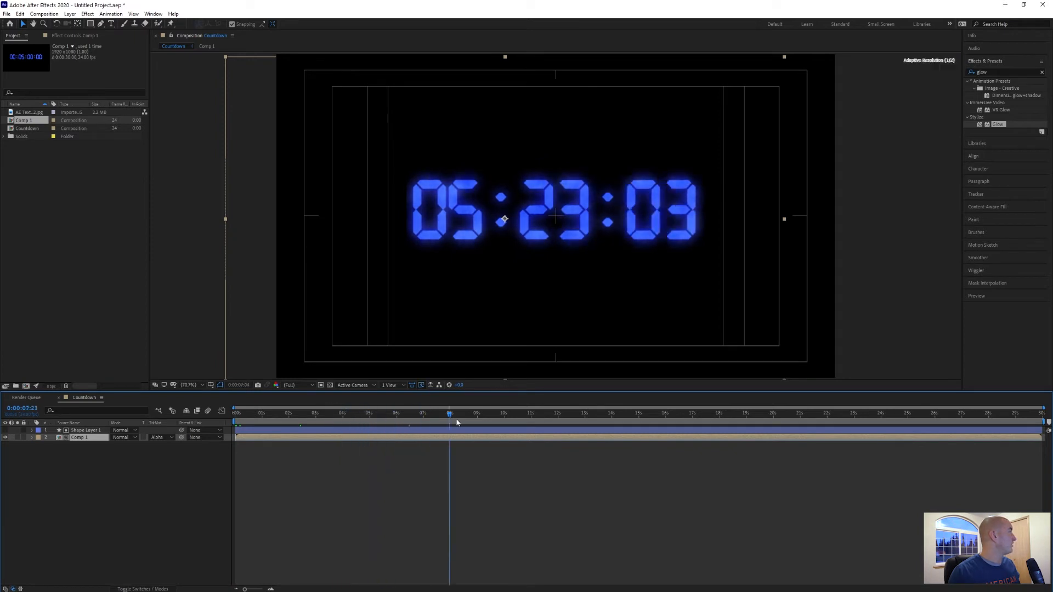
pyautogui.click(853, 412)
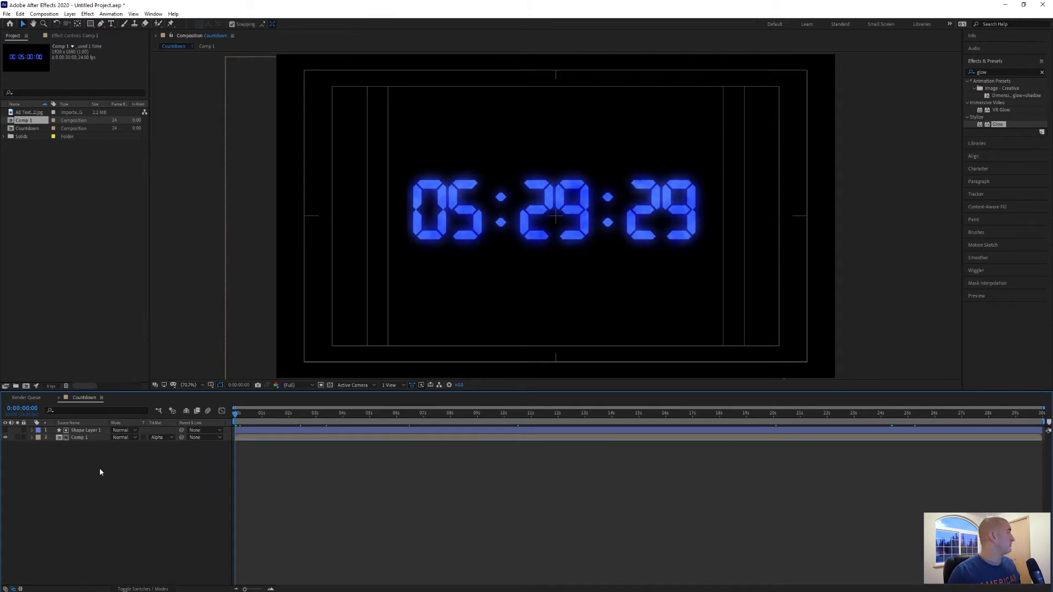
pyautogui.moveTo(174, 406)
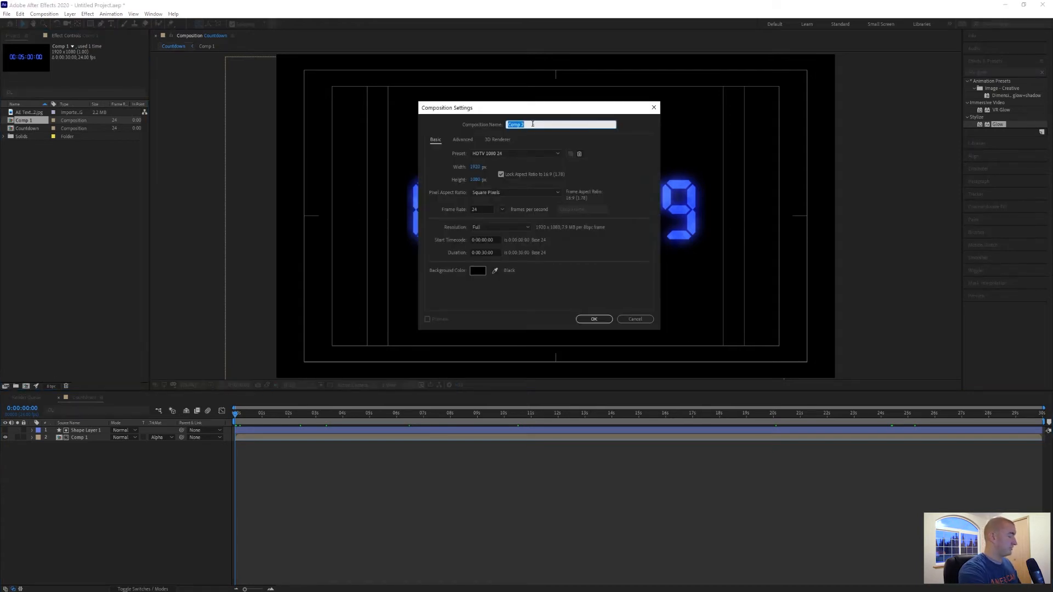
# - Name the new composition FinalCountdown and confirm it, holding the Countdown comp
pyautogui.write('Final')
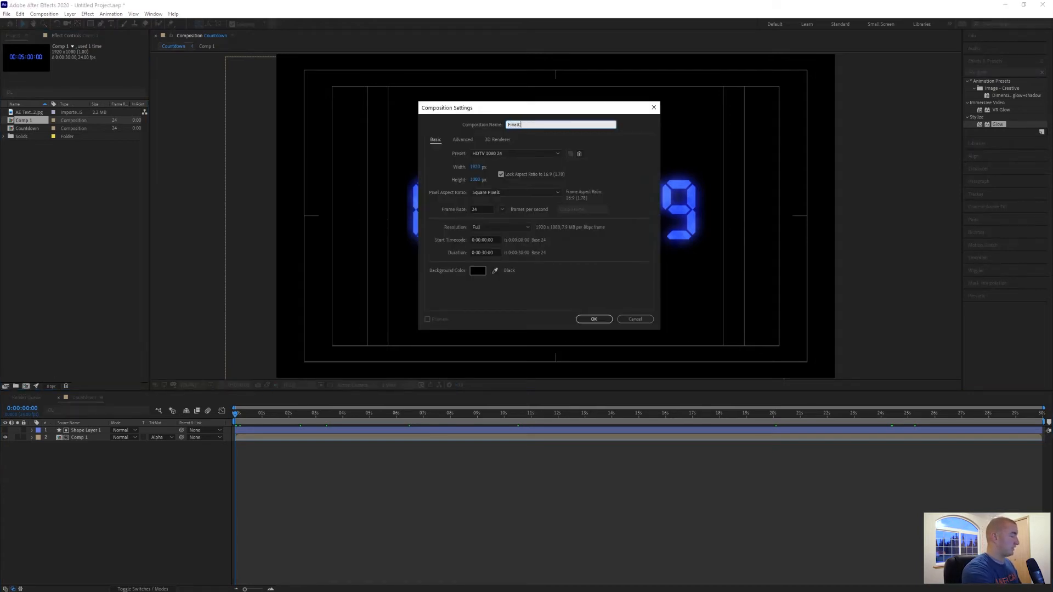
pyautogui.write('Countdown')
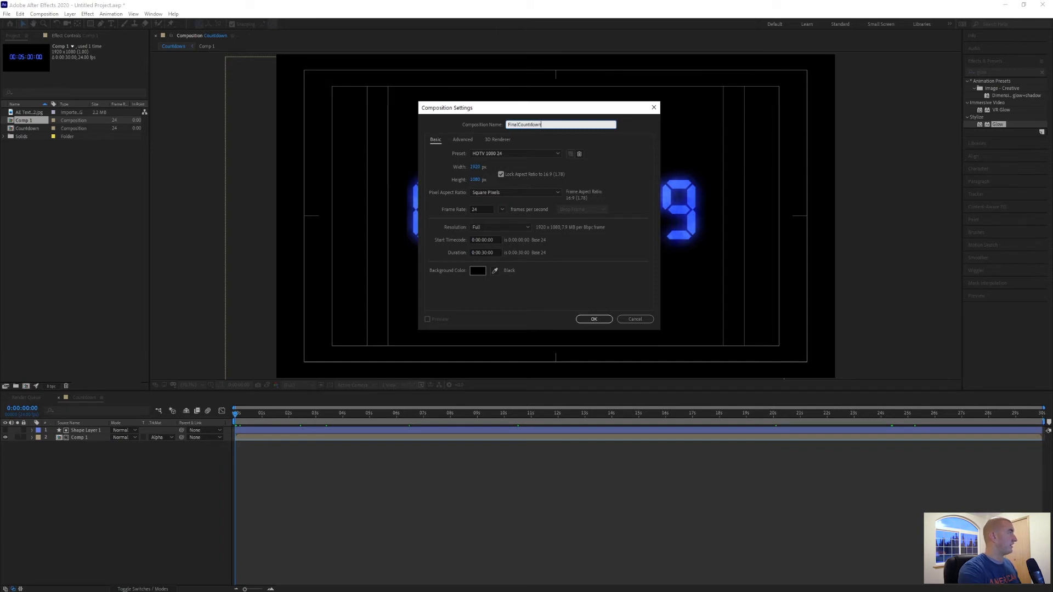
pyautogui.moveTo(607, 332)
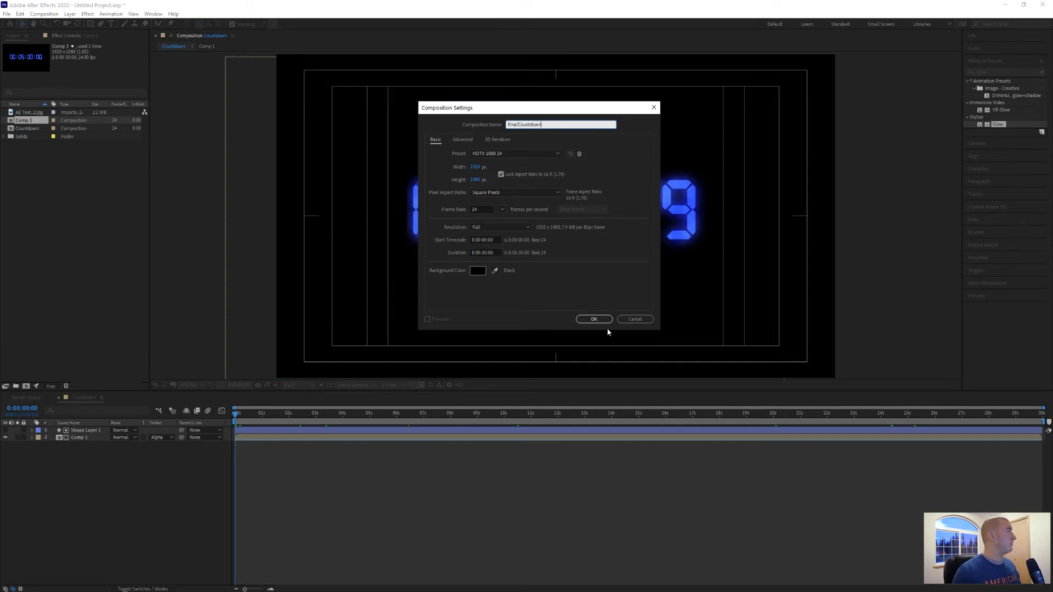
pyautogui.click(594, 320)
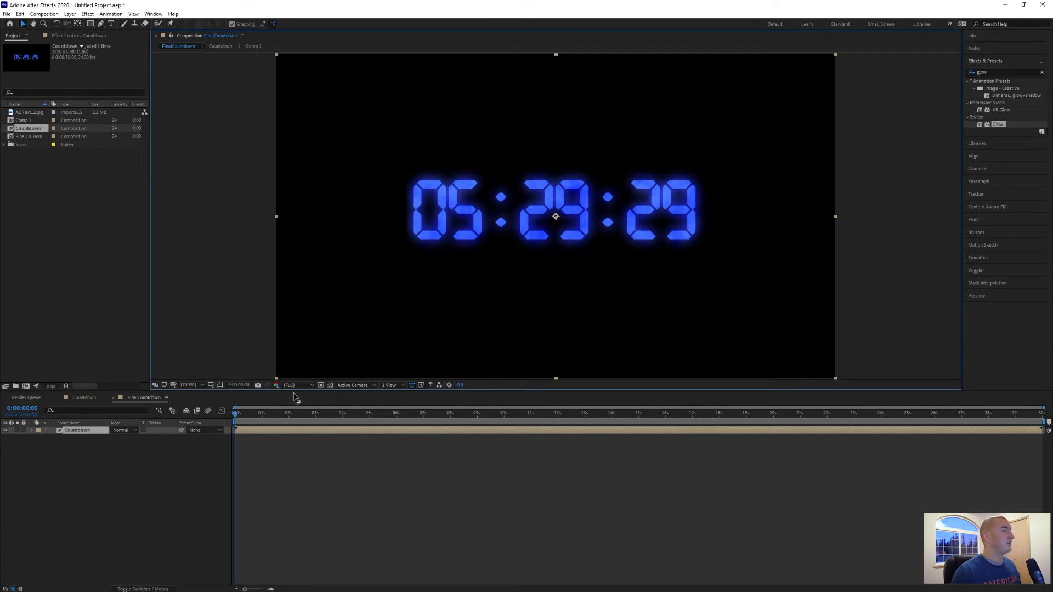
pyautogui.moveTo(303, 404)
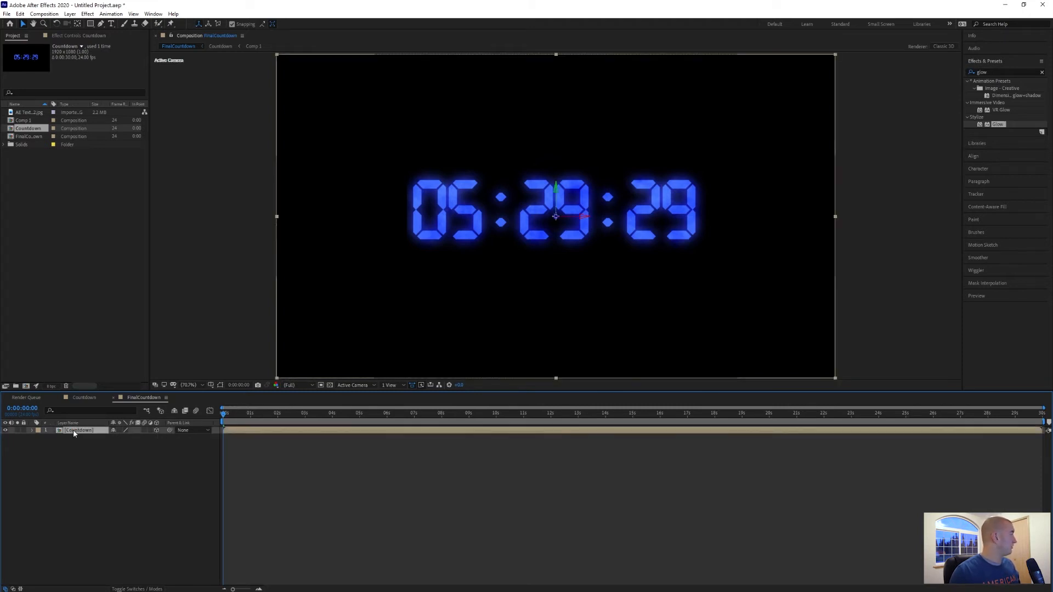
# - Duplicate the Countdown layer and rename the copies Reflection and Reflection 2
pyautogui.rightClick(78, 430)
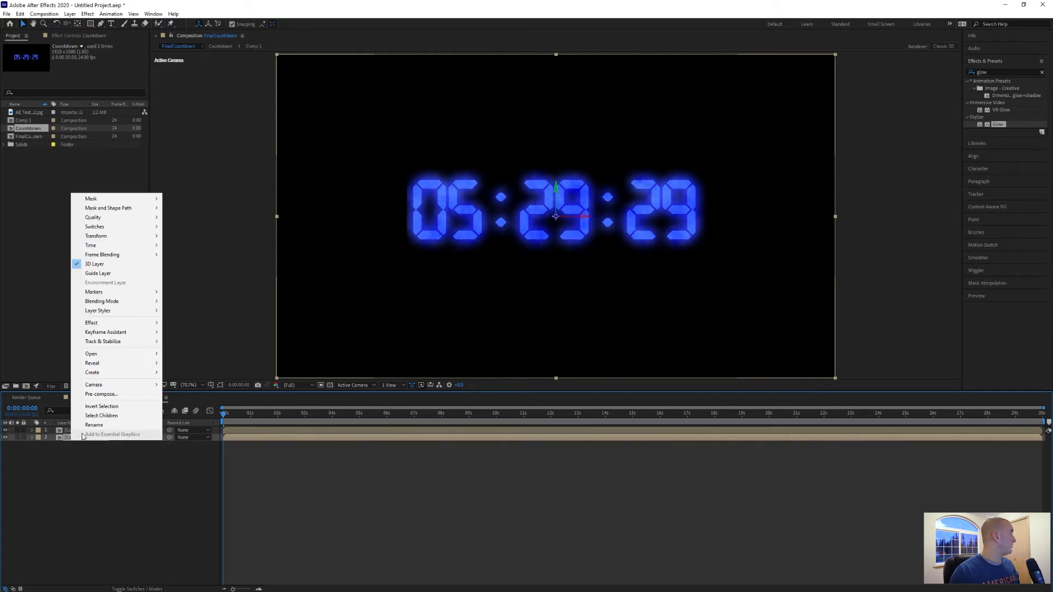
pyautogui.click(94, 424)
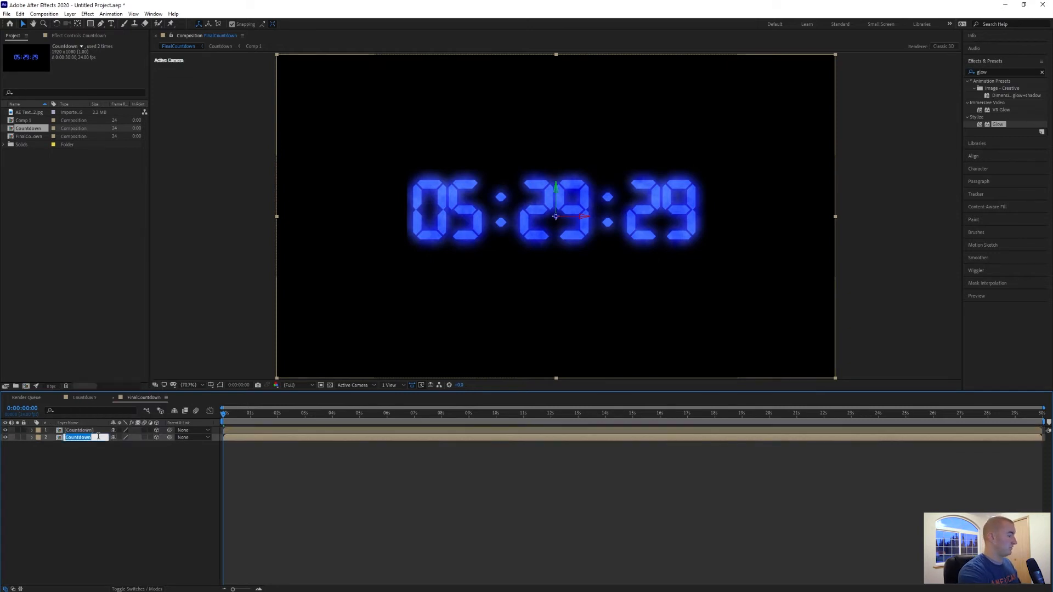
pyautogui.write('Rflection')
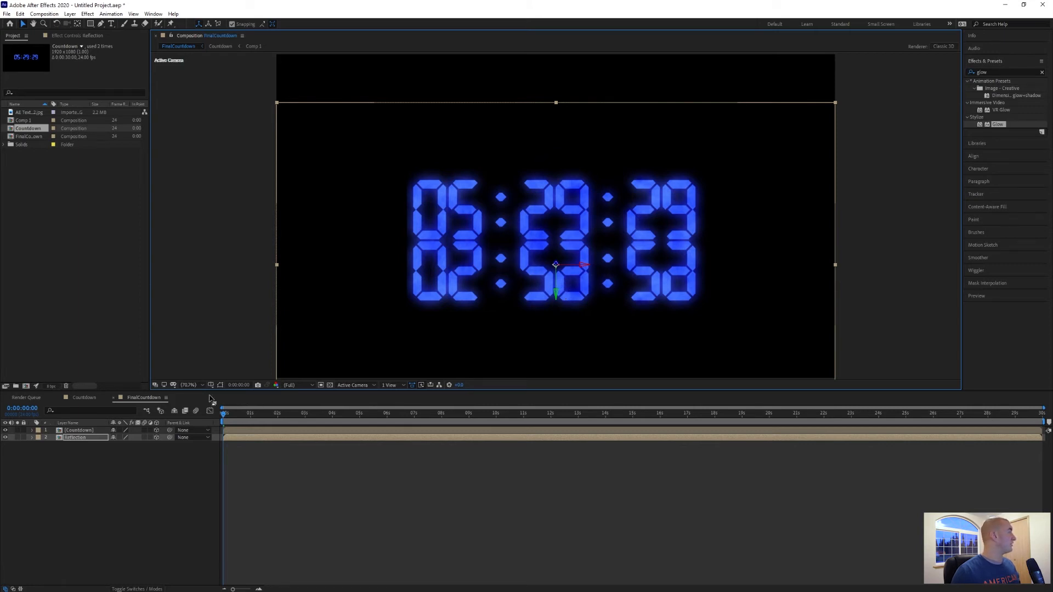
pyautogui.moveTo(346, 201)
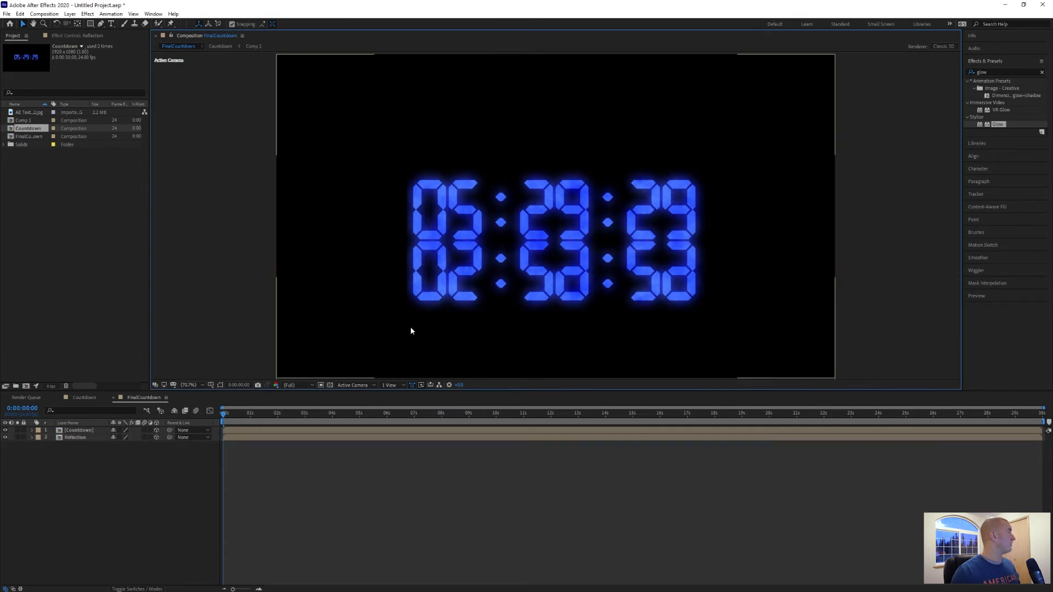
pyautogui.click(75, 437)
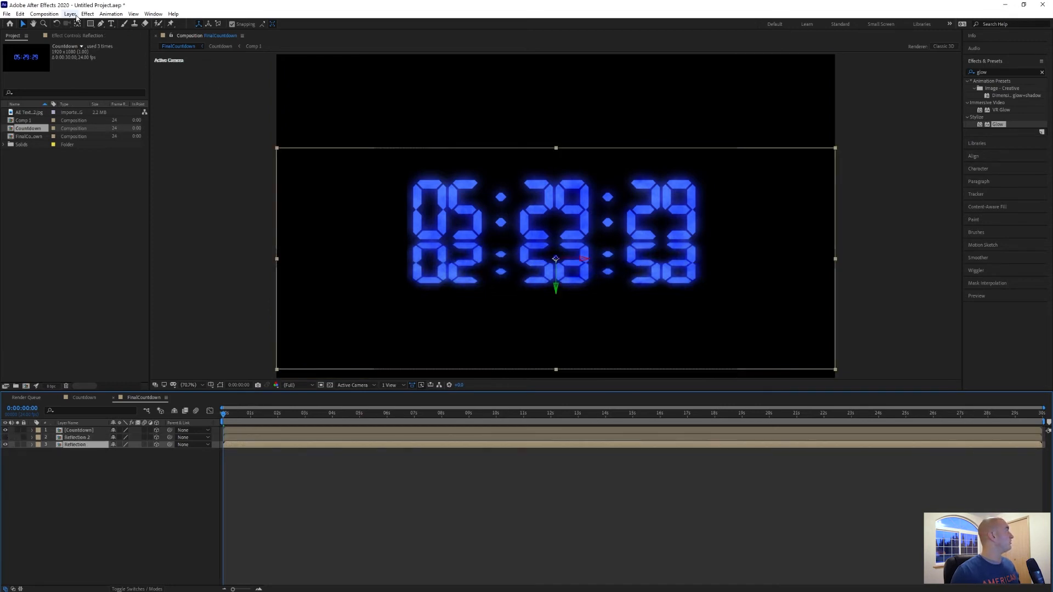
# - Add a vertical Fast Box Blur to Reflection, raise its radius, and lower reflection opacity
pyautogui.click(87, 13)
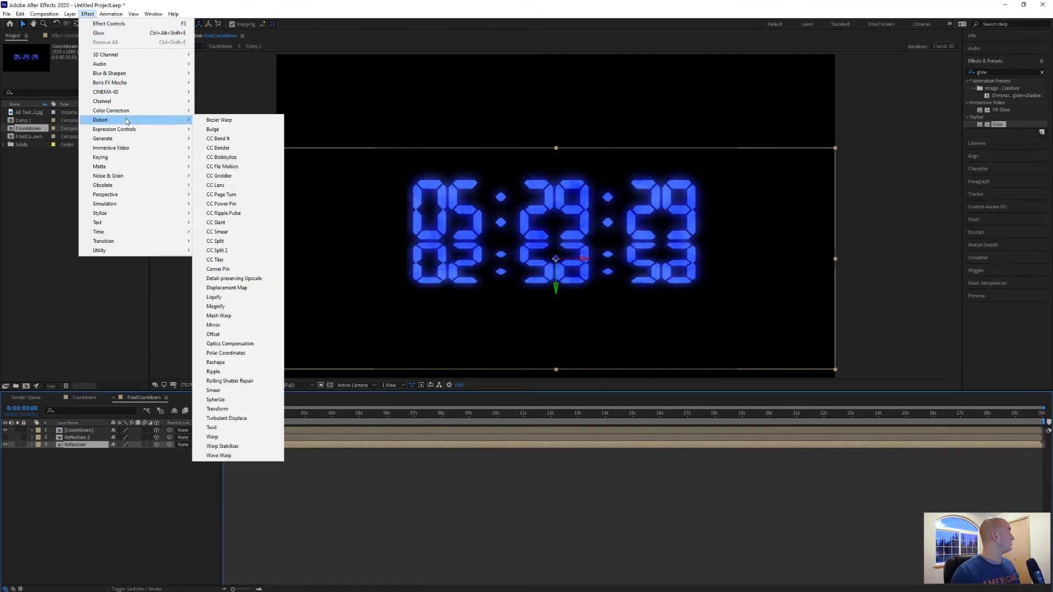
pyautogui.moveTo(144, 92)
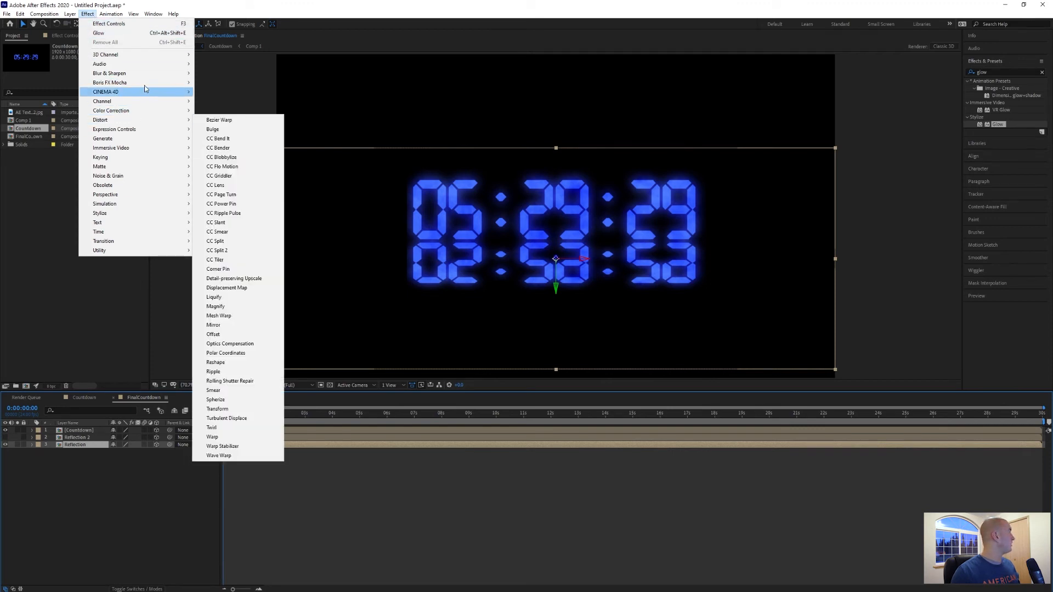
pyautogui.moveTo(108, 73)
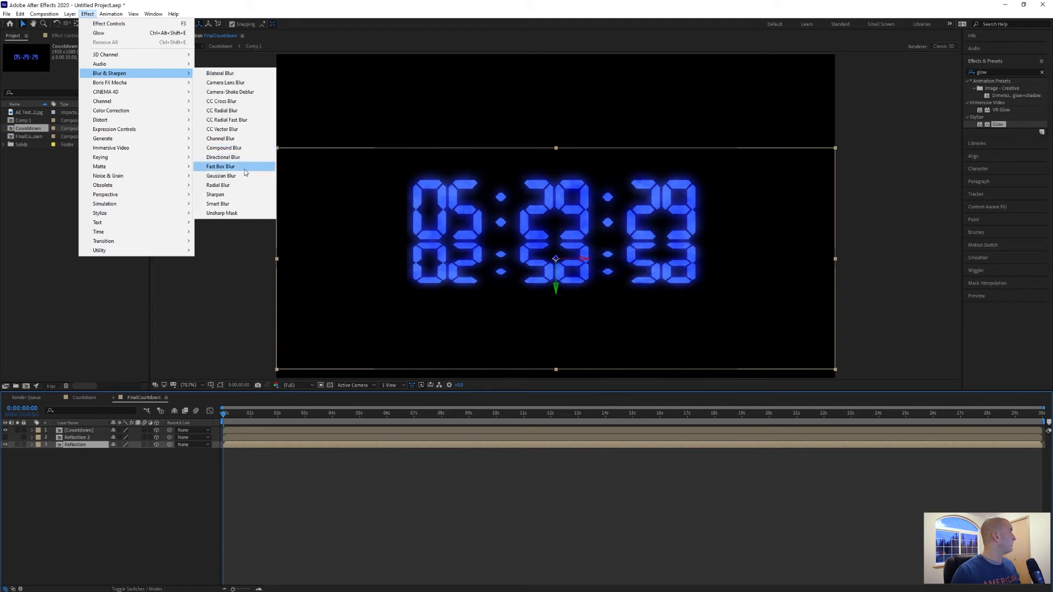
pyautogui.click(221, 165)
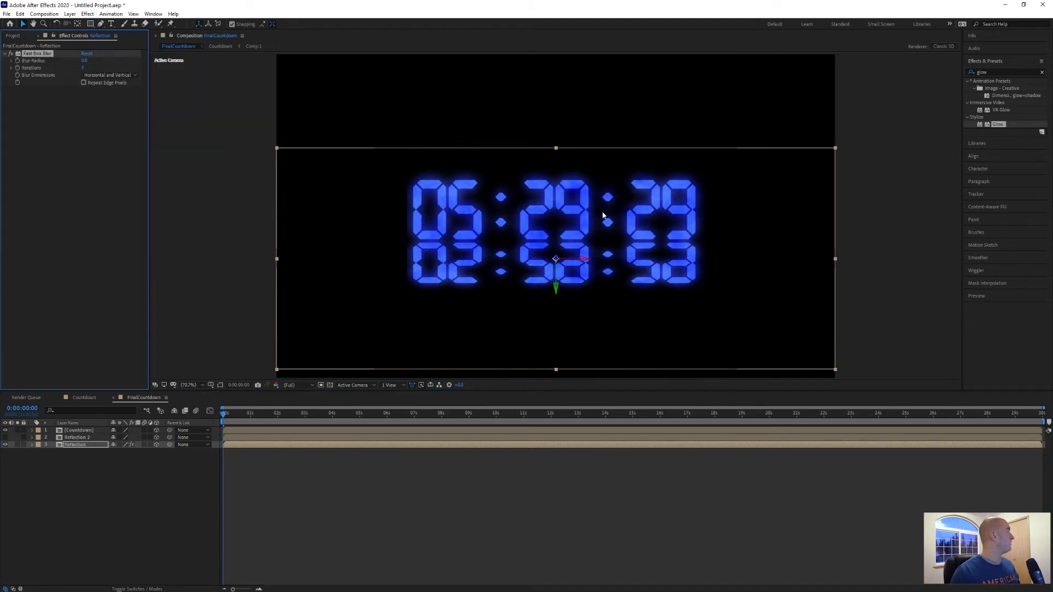
pyautogui.click(107, 75)
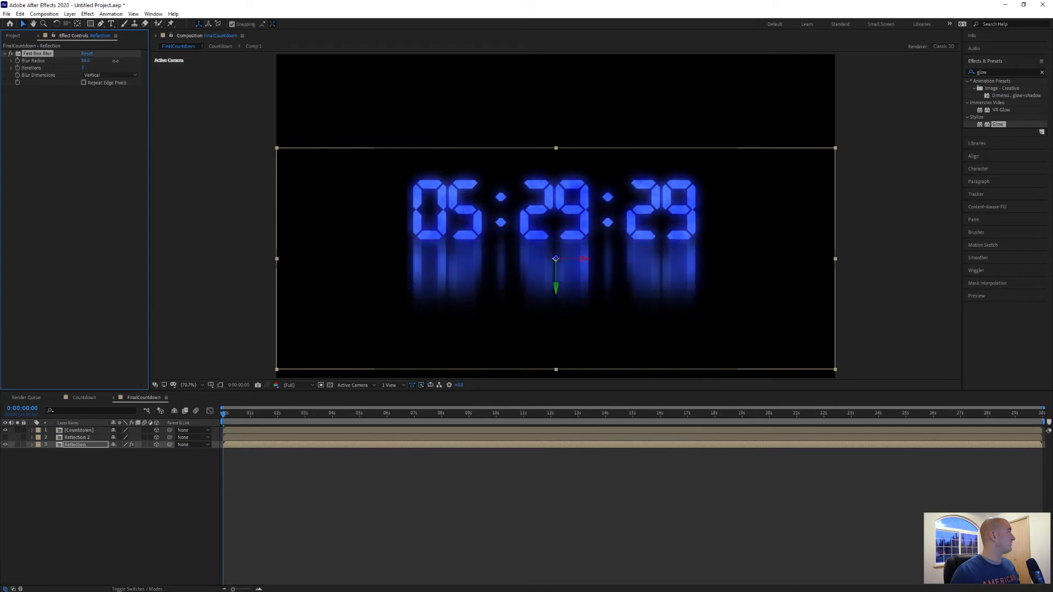
pyautogui.moveTo(87, 61); pyautogui.dragTo(84, 60)
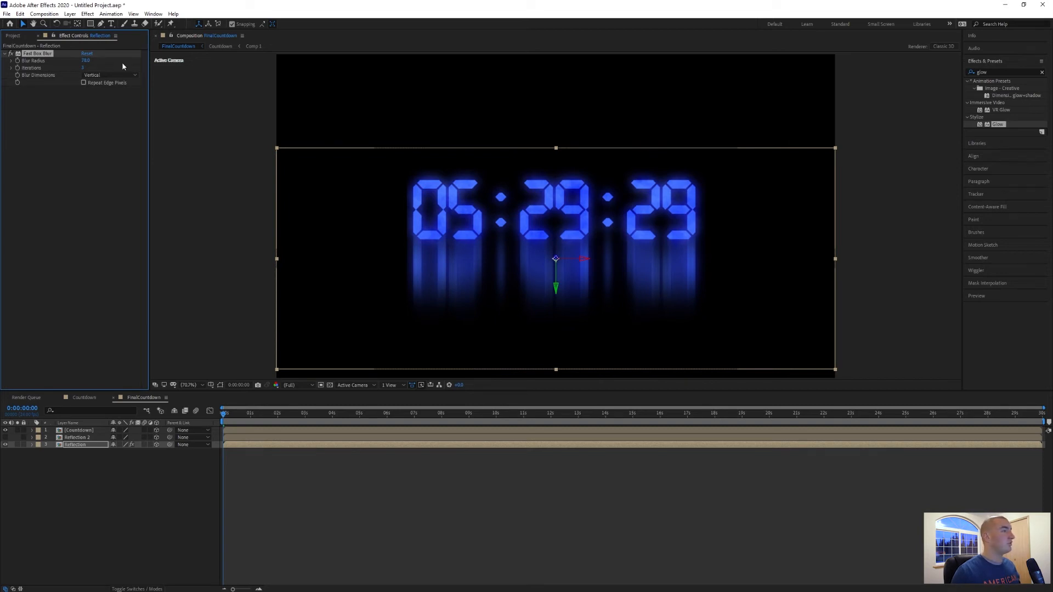
pyautogui.moveTo(11, 445)
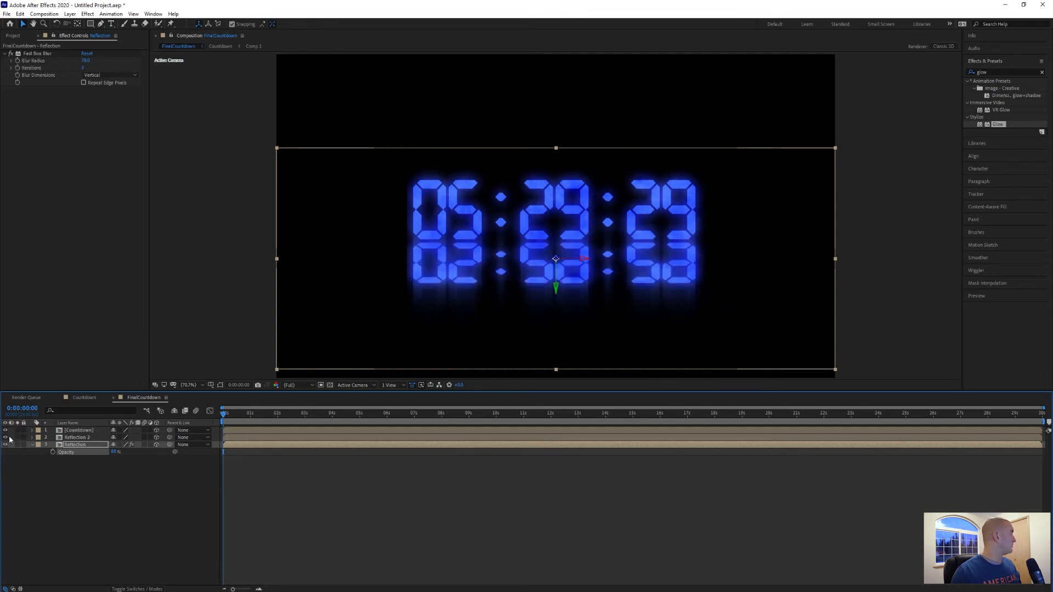
pyautogui.click(75, 437)
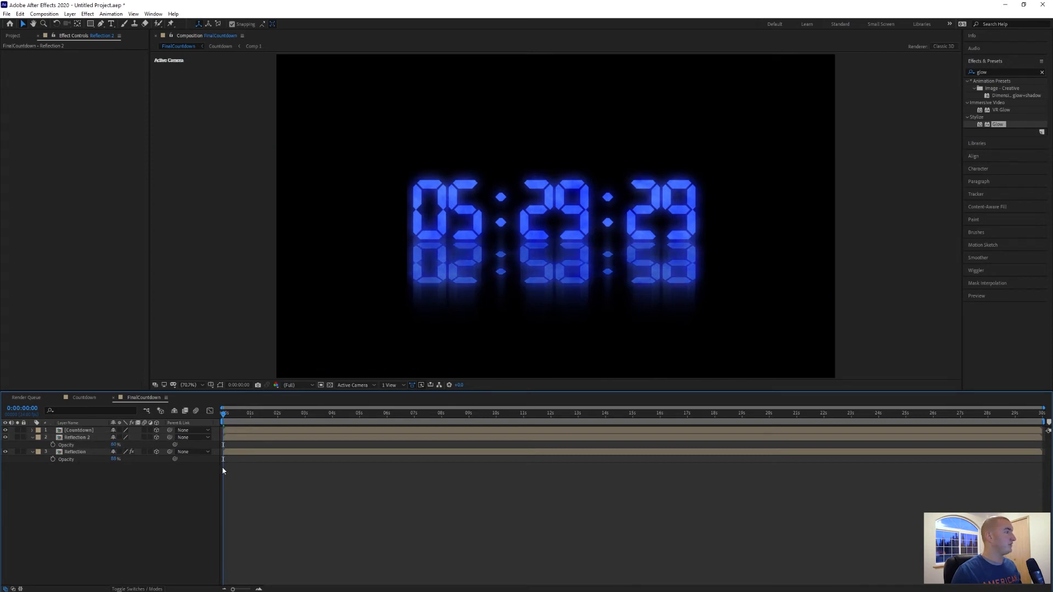
# - Apply Motion Tile to AE Texture 2.jpg with enlarged output width and height
pyautogui.click(12, 35)
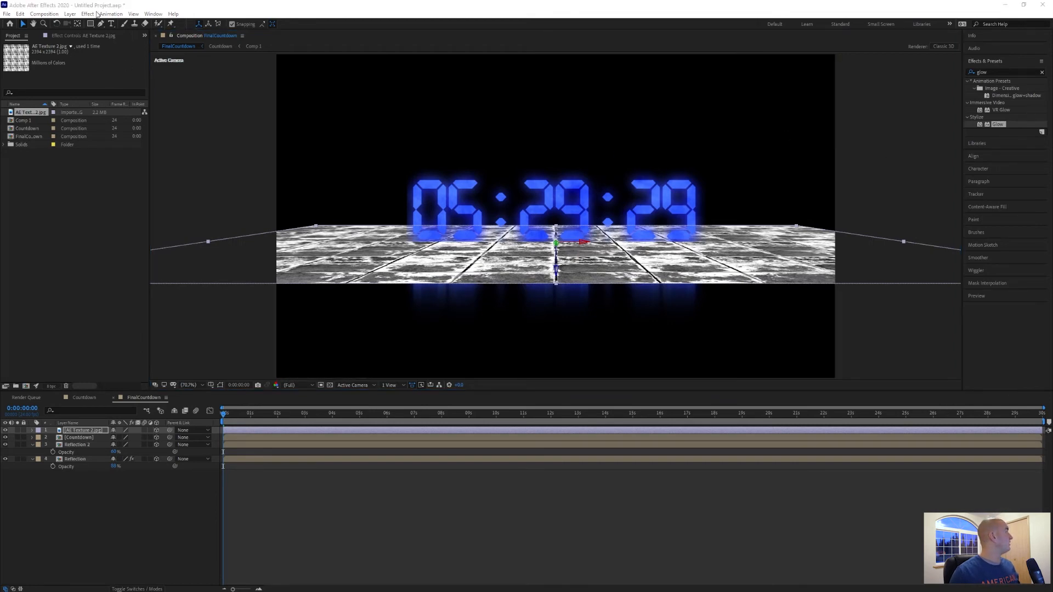
pyautogui.click(111, 13)
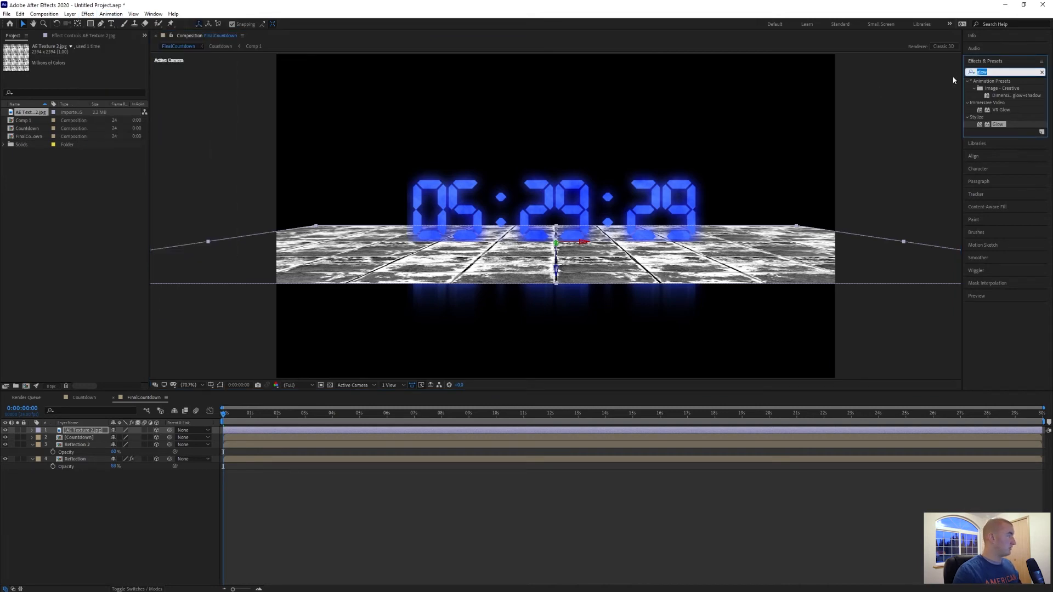
pyautogui.write('motion ti')
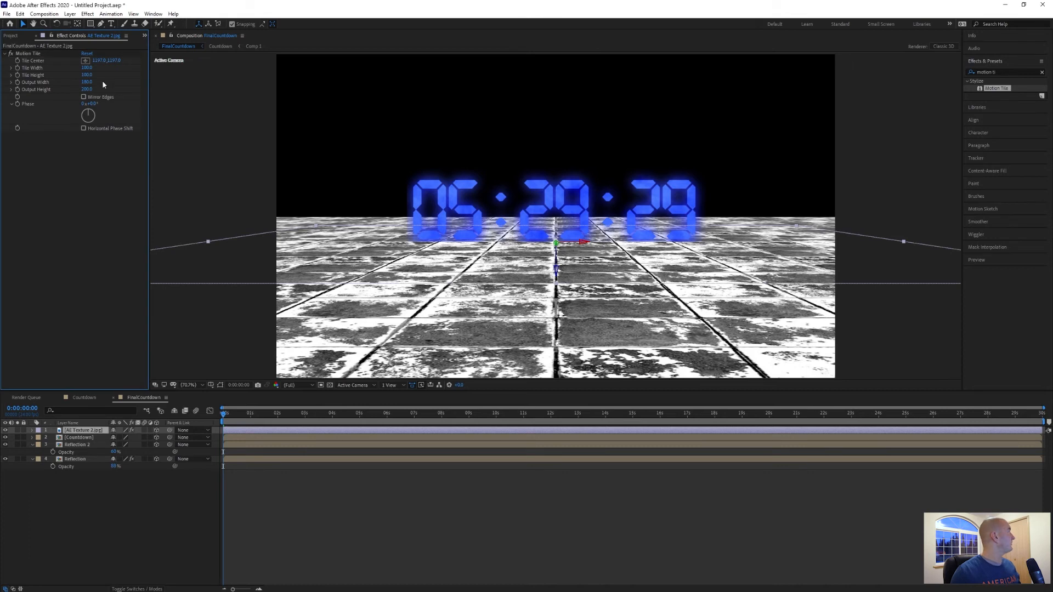
pyautogui.click(5, 54)
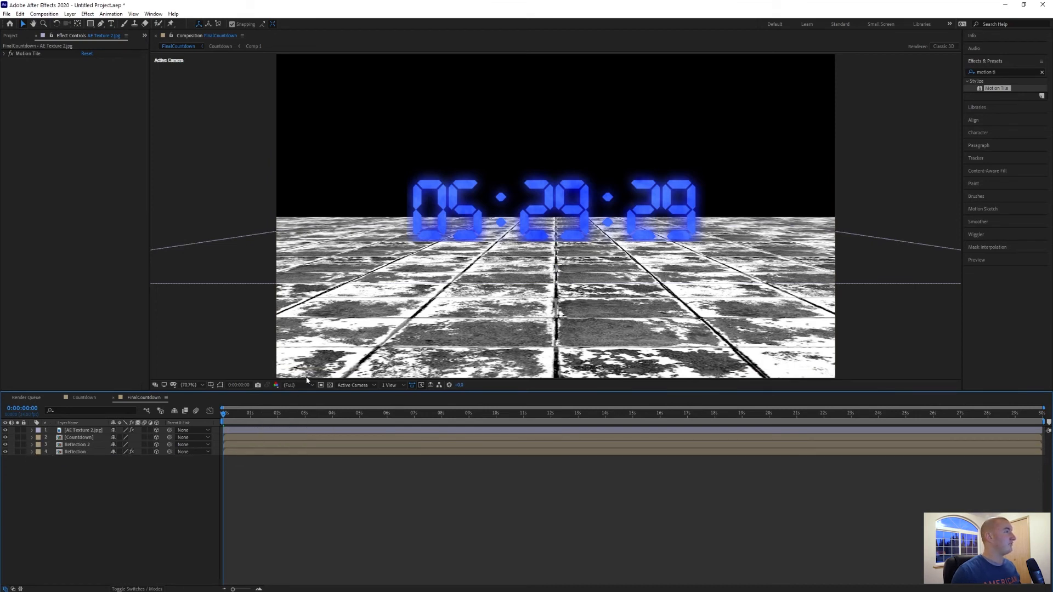
# - Pre-compose AE Texture 2.jpg as 'AE Texture 2' with Open New Composition checked
pyautogui.rightClick(83, 430)
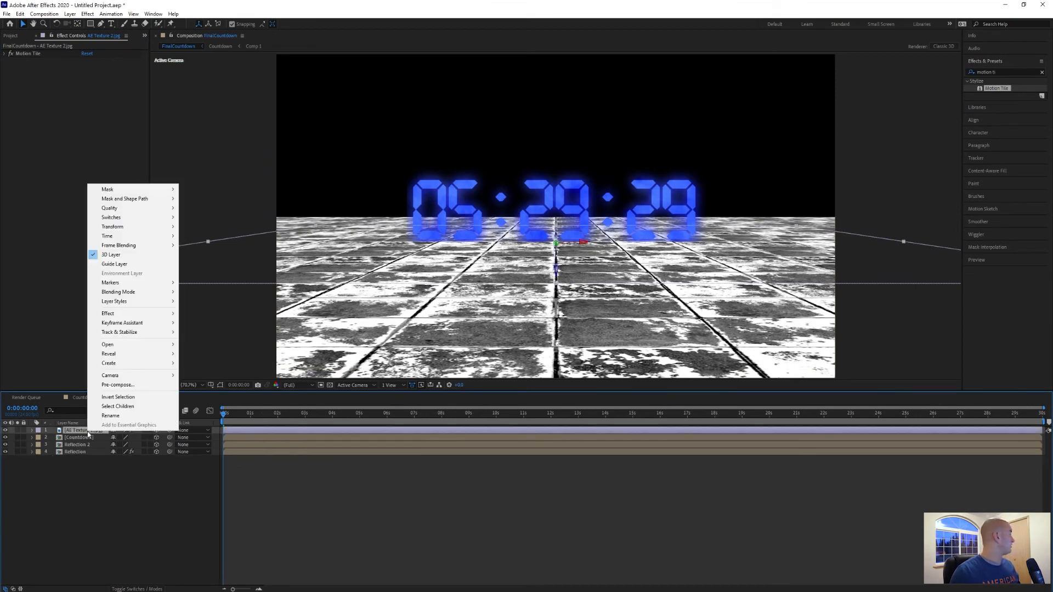
pyautogui.moveTo(118, 245)
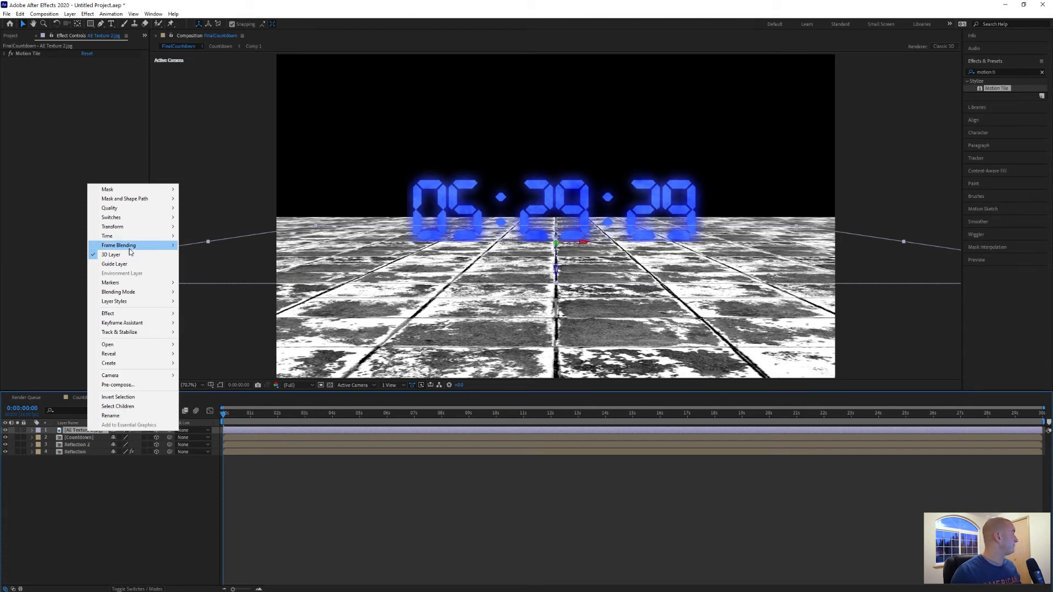
pyautogui.click(118, 385)
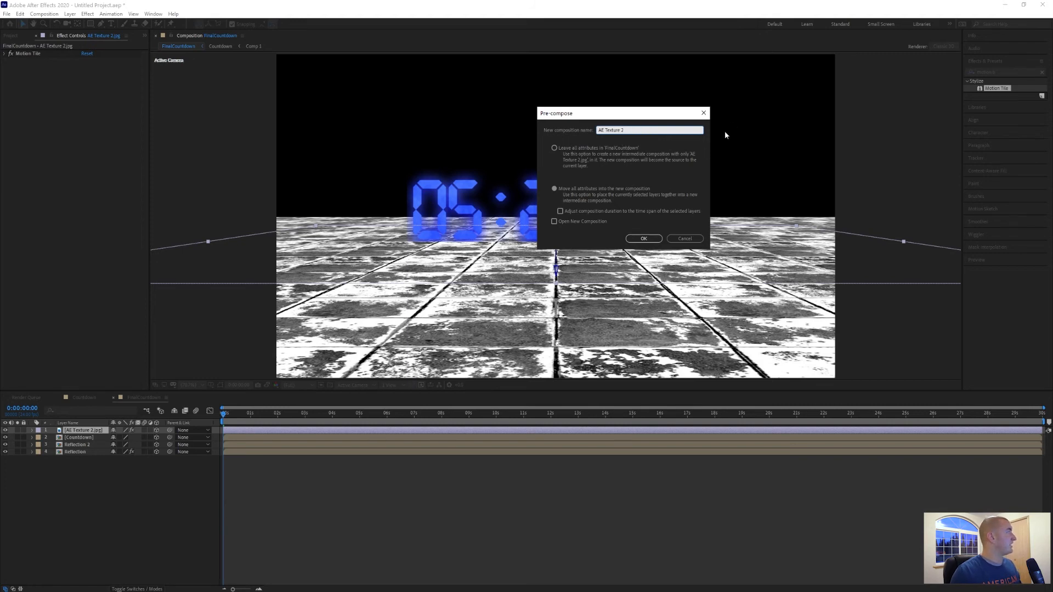
pyautogui.click(554, 188)
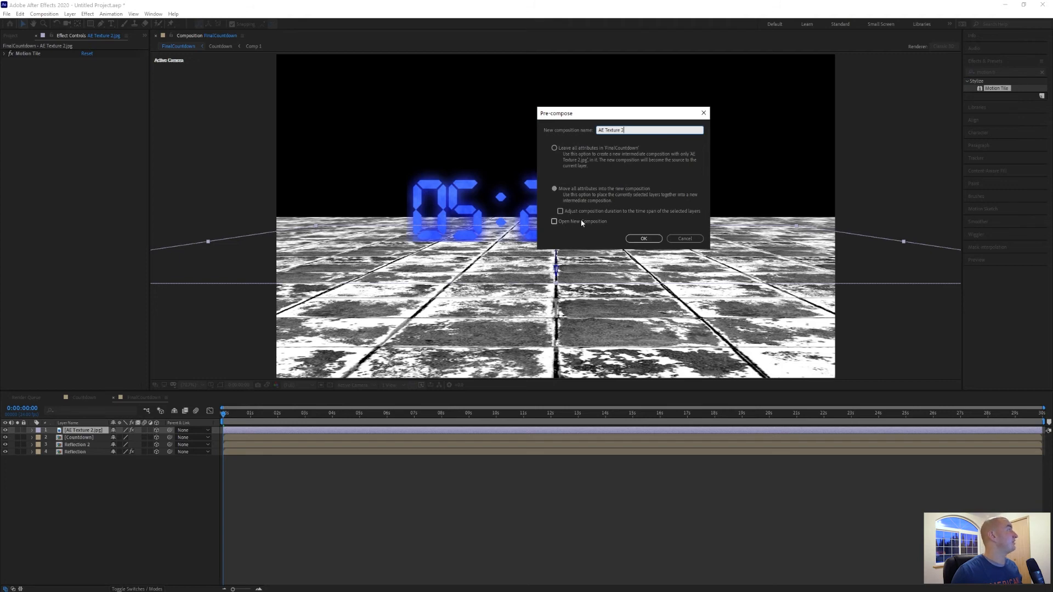
pyautogui.click(642, 238)
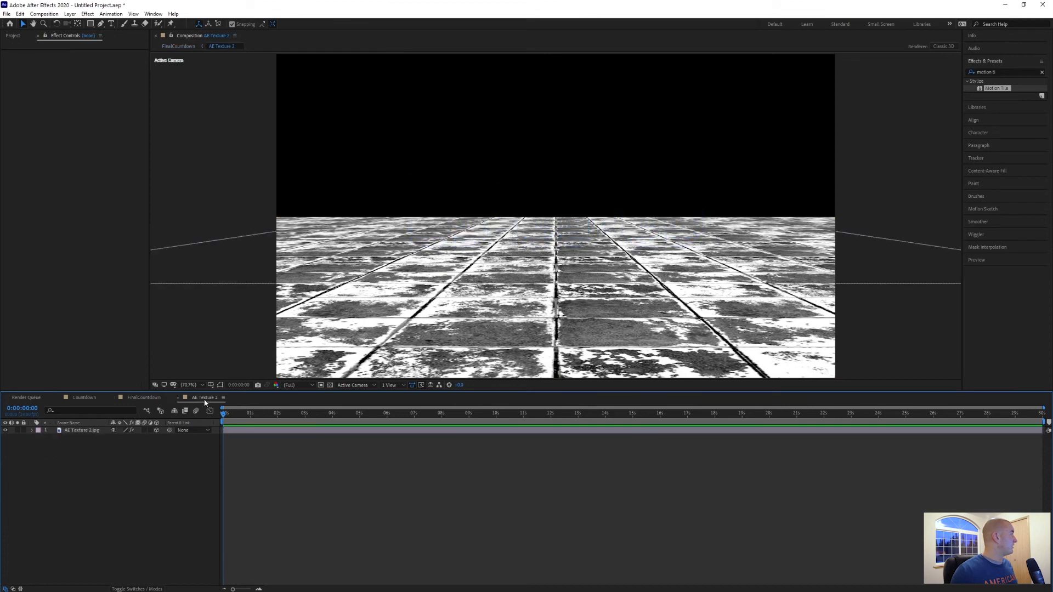
pyautogui.moveTo(95, 429)
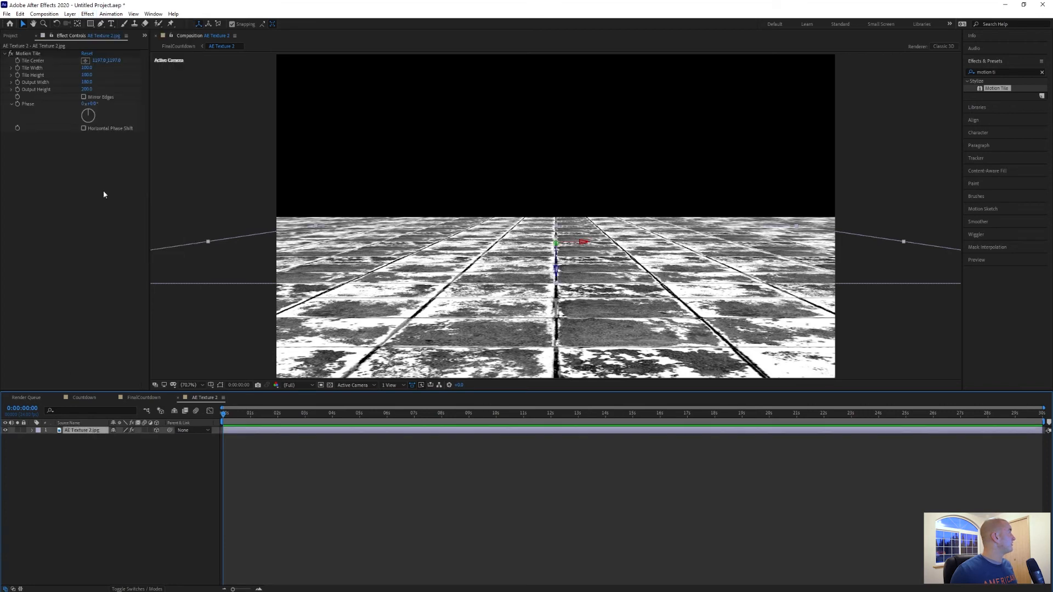
# - Add Brightness & Contrast to AE Texture 2 (Brightness -100, higher contrast), then go back to FinalCountdown
pyautogui.click(87, 13)
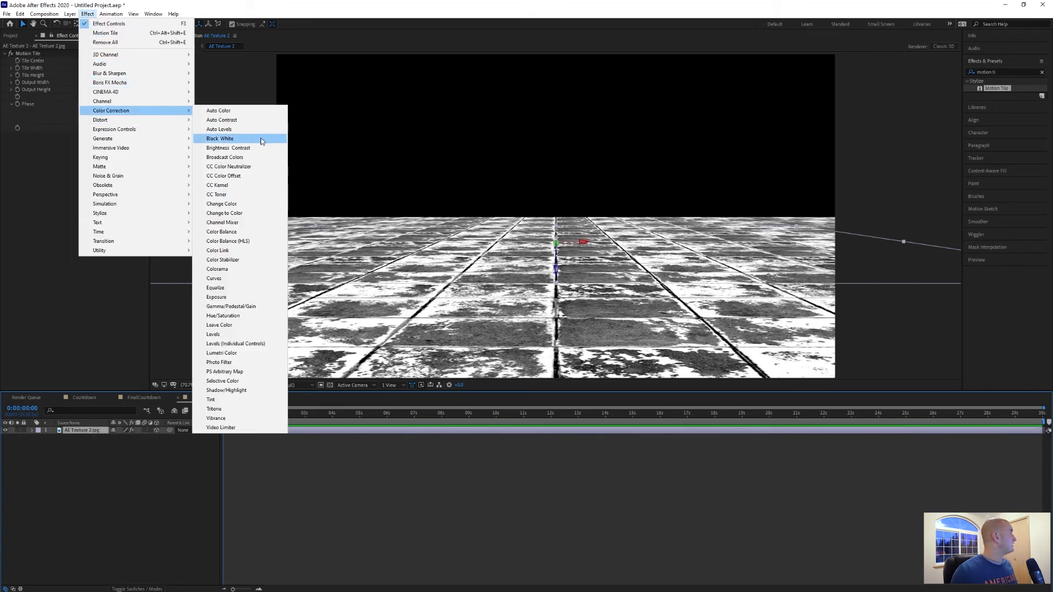
pyautogui.click(228, 148)
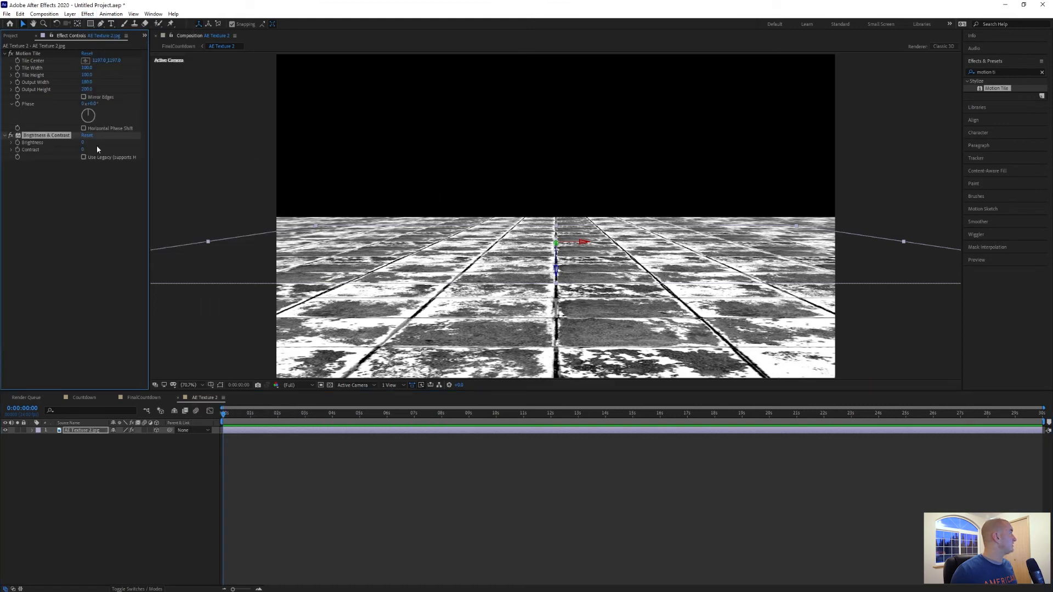
pyautogui.click(87, 143)
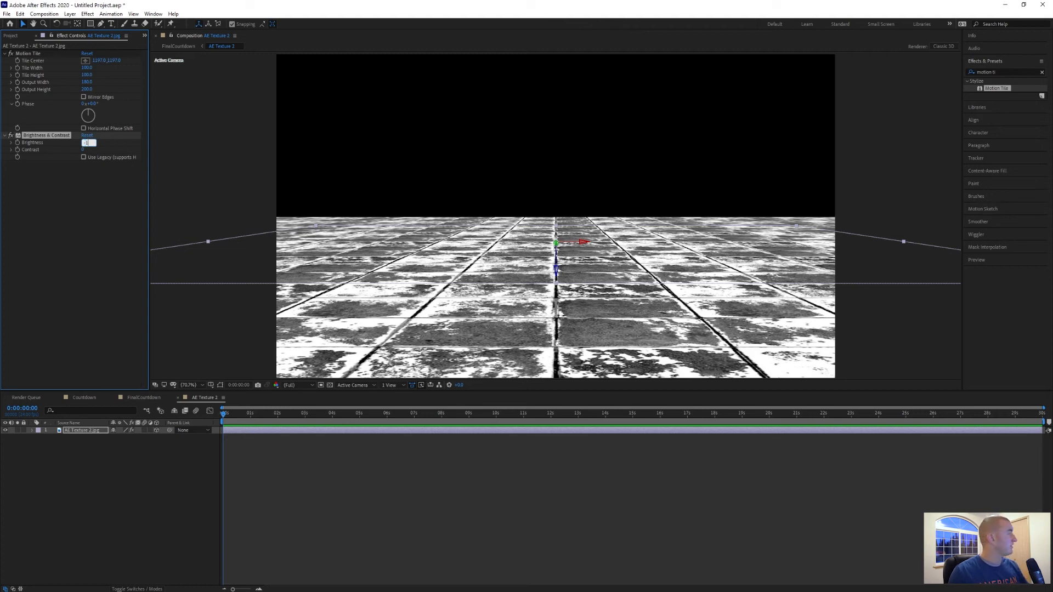
pyautogui.write('-100')
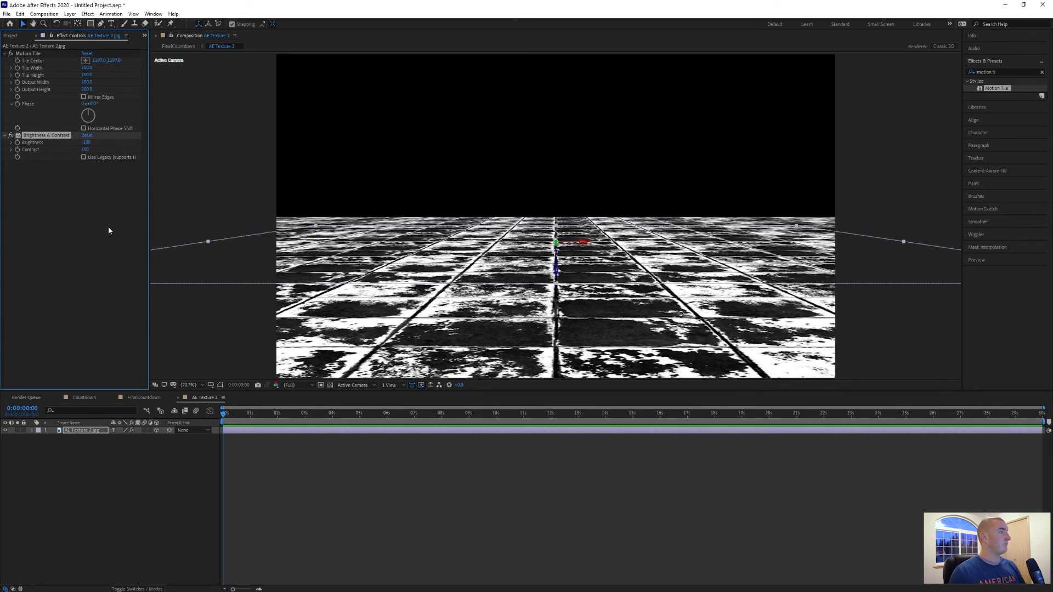
pyautogui.click(177, 46)
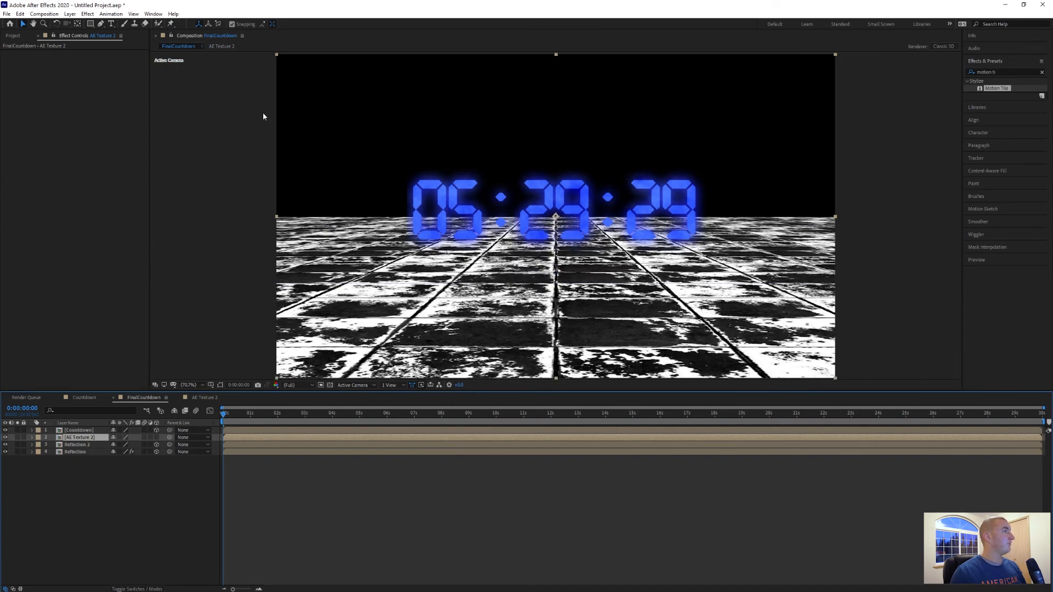
# - Add an adjustment layer with Compound Blur driven by AE Texture 2 and a raised Maximum Blur
pyautogui.click(69, 13)
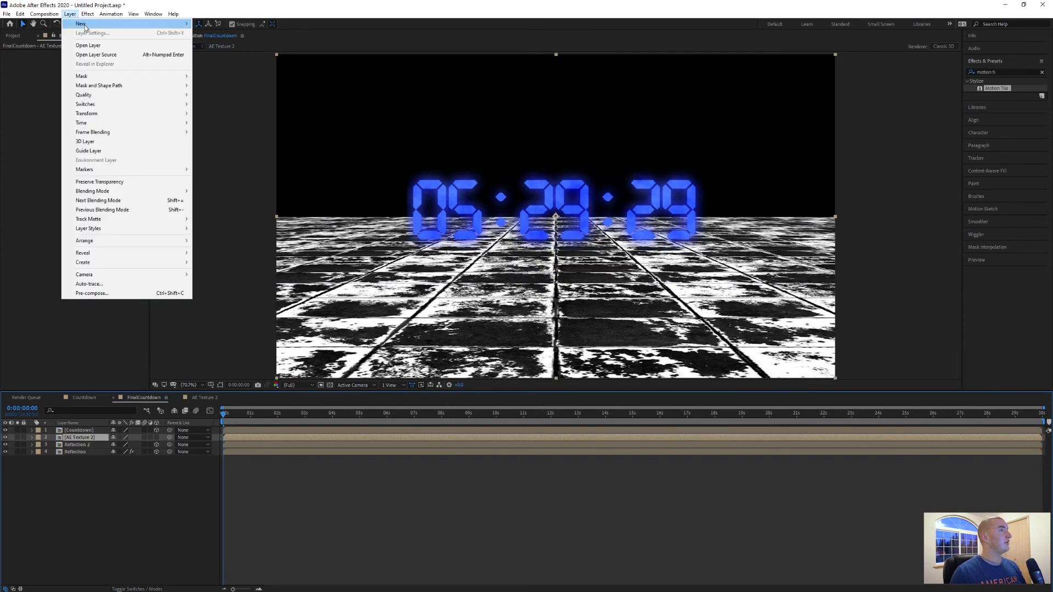
pyautogui.moveTo(81, 24)
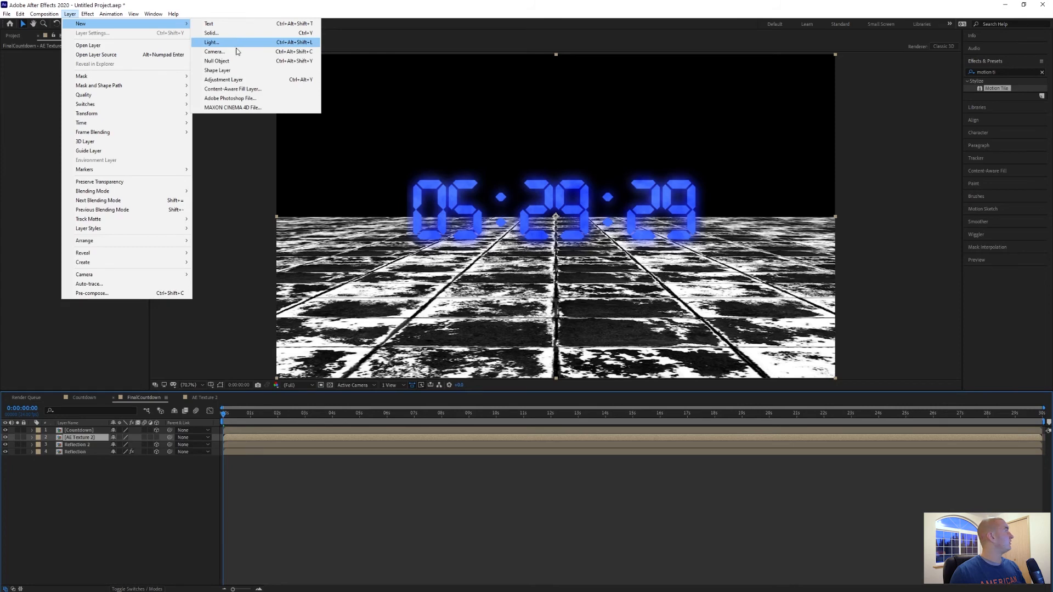
pyautogui.click(223, 79)
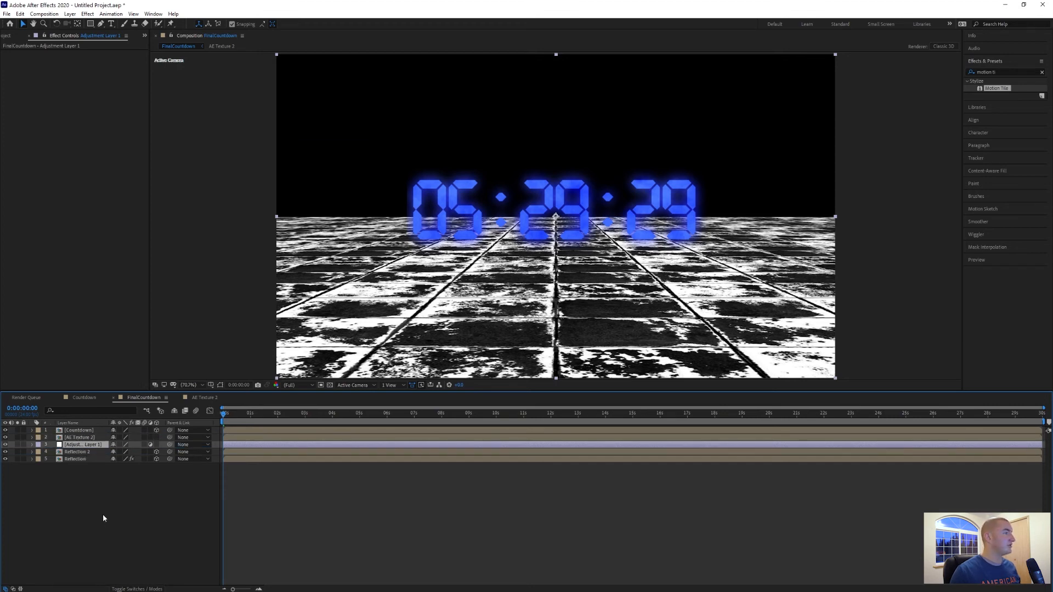
pyautogui.moveTo(124, 157)
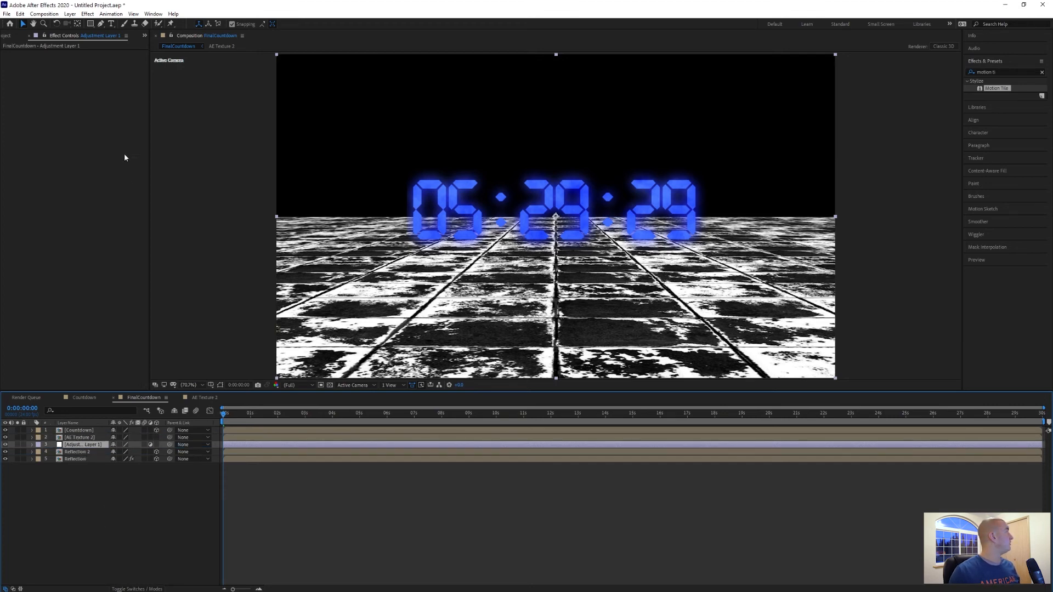
pyautogui.click(86, 13)
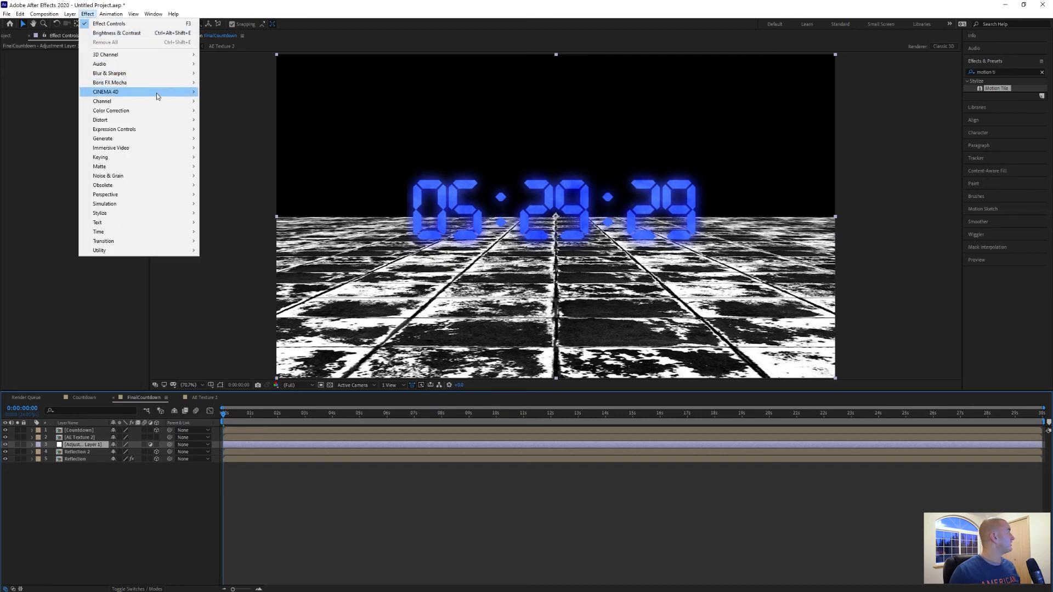
pyautogui.moveTo(111, 110)
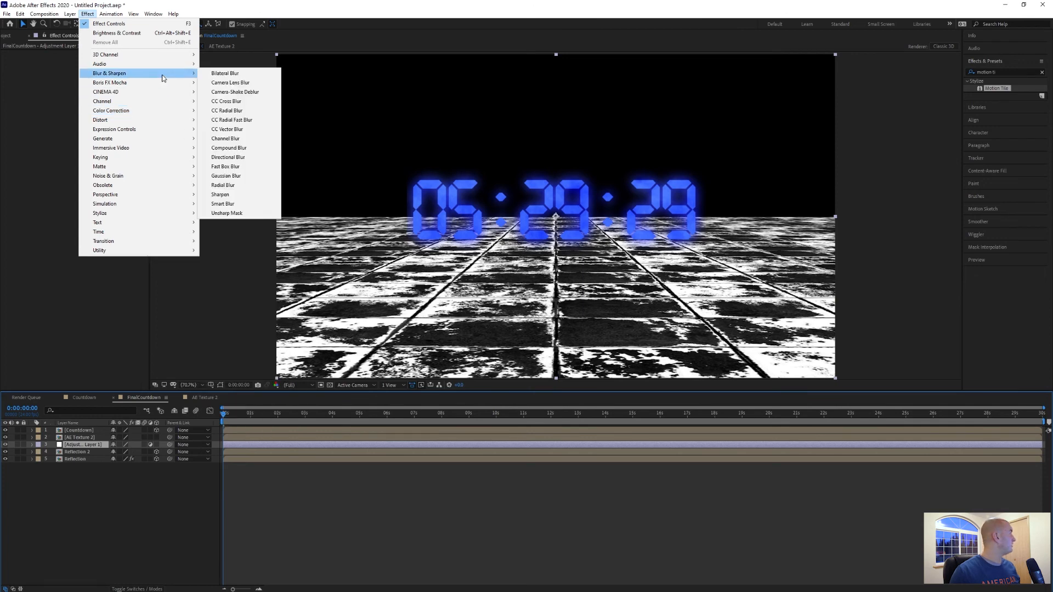
pyautogui.moveTo(228, 158)
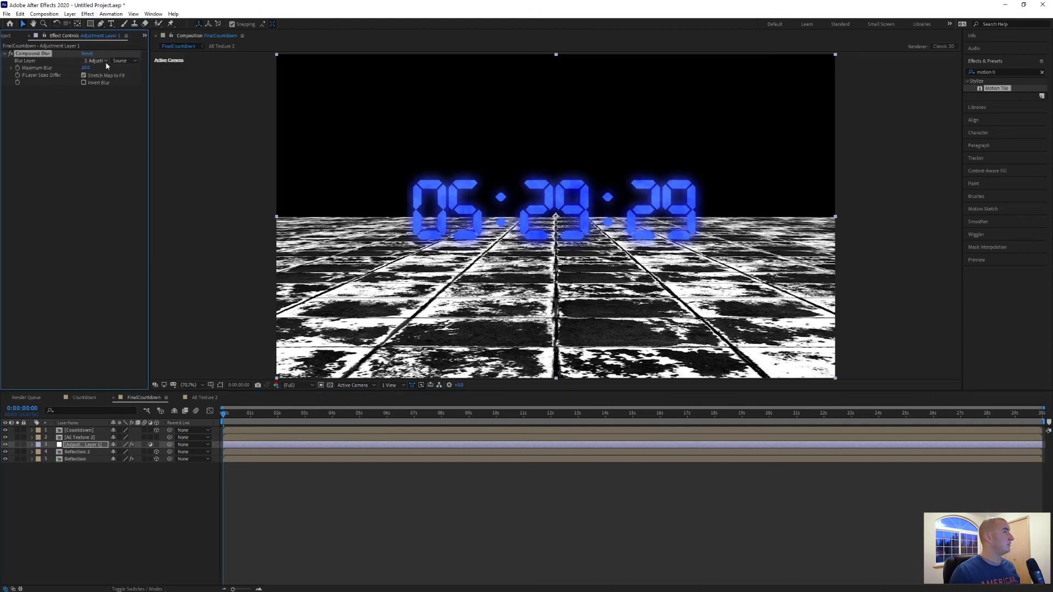
pyautogui.click(93, 60)
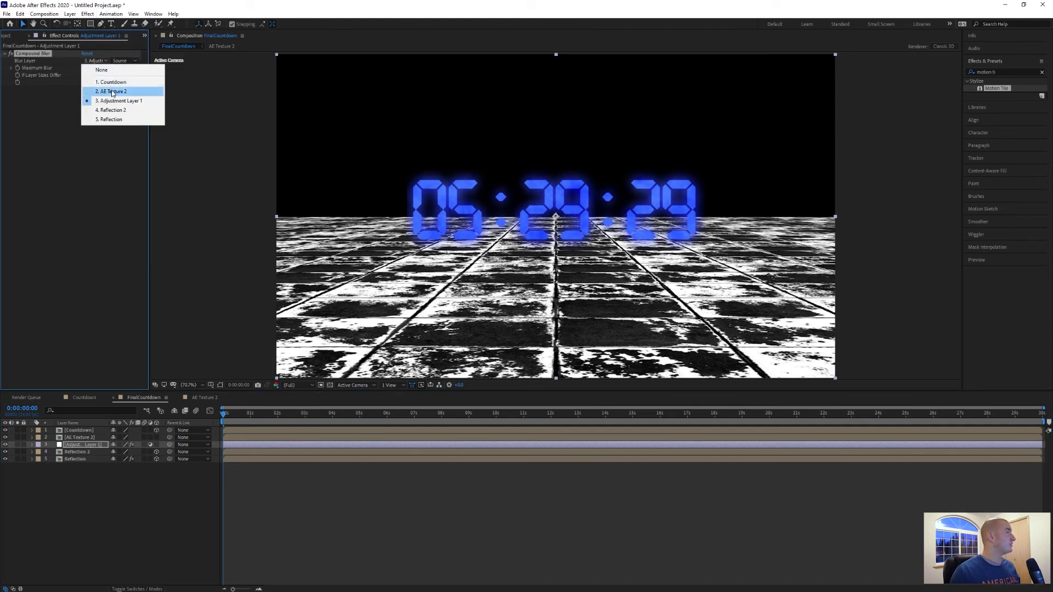
pyautogui.click(112, 91)
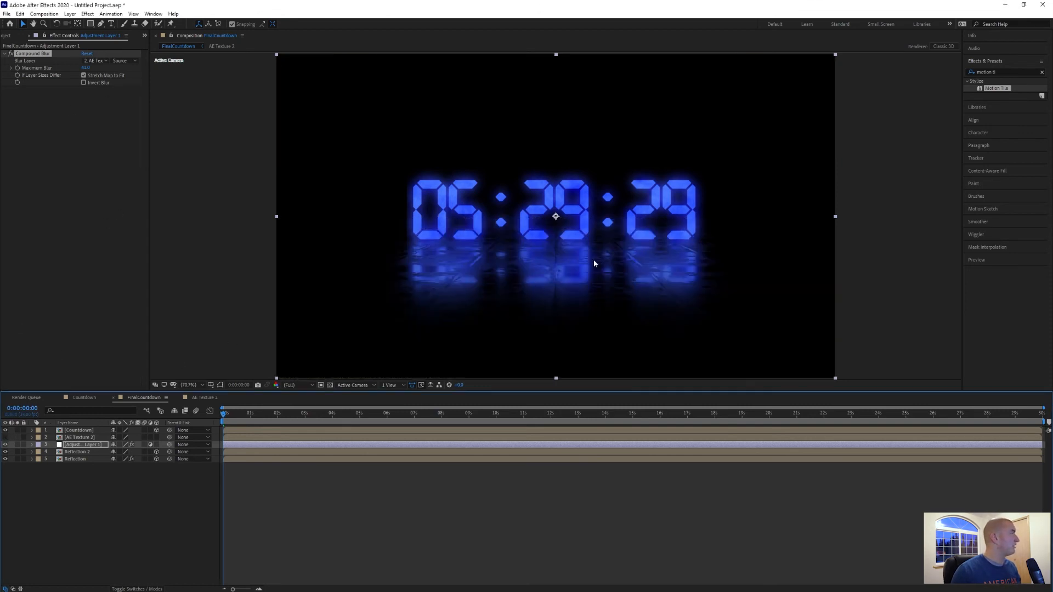
pyautogui.moveTo(535, 269)
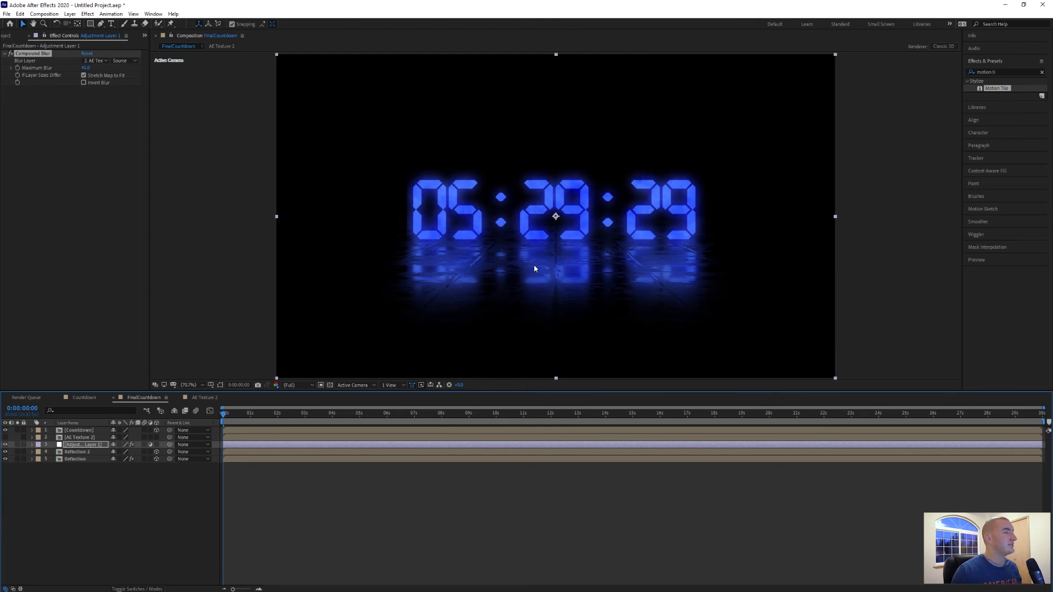
pyautogui.moveTo(561, 260)
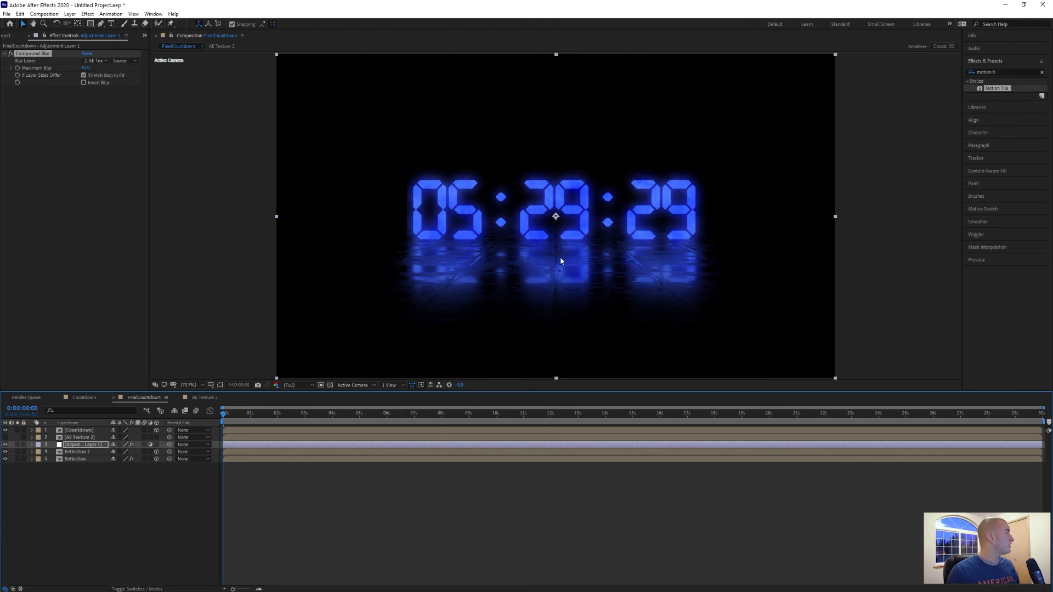
pyautogui.click(87, 67)
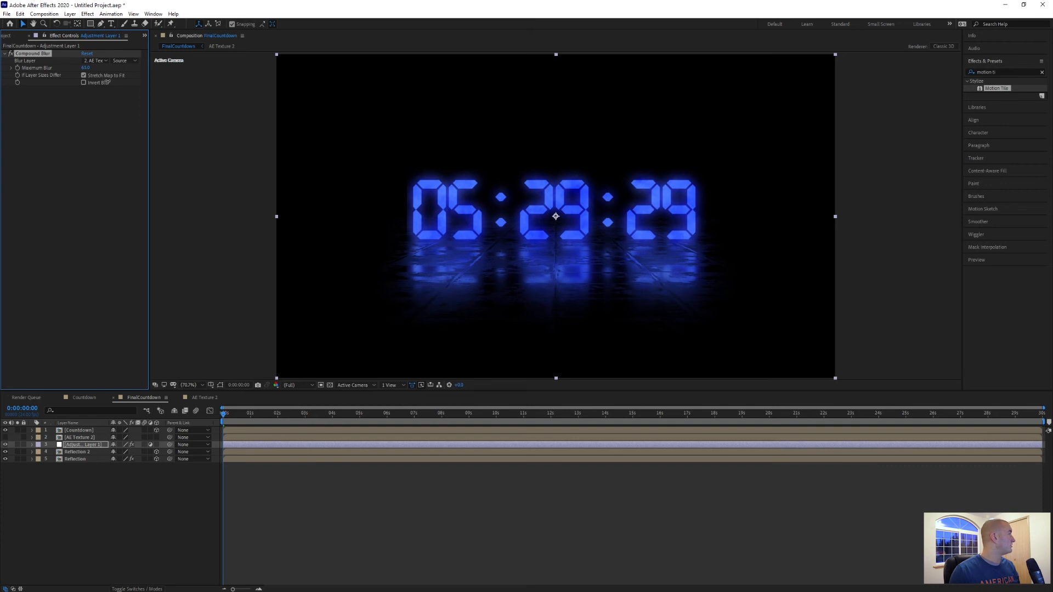
pyautogui.moveTo(437, 144)
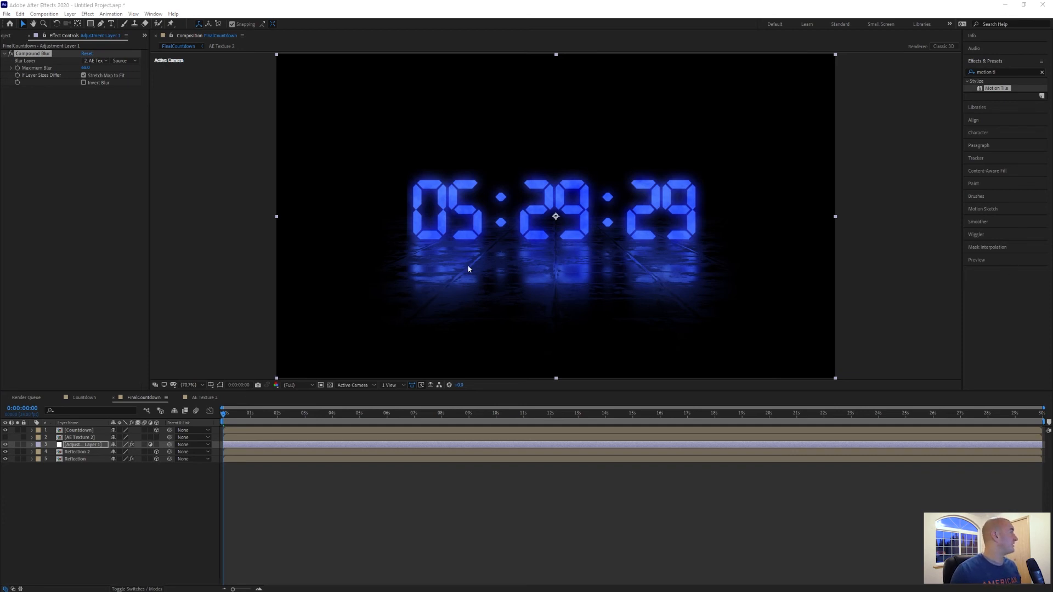
pyautogui.moveTo(950, 278)
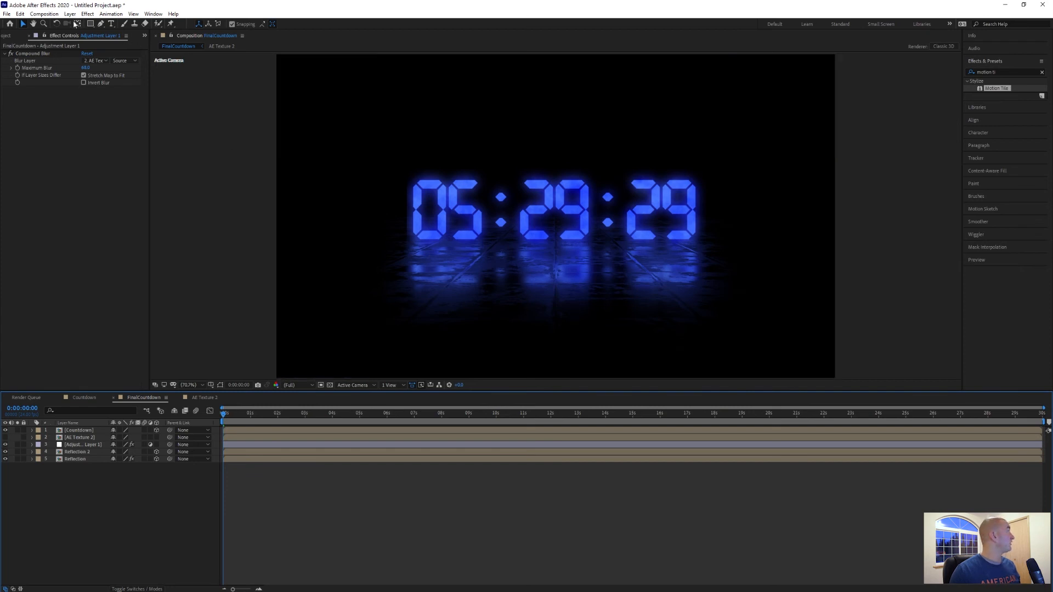
# - Create a new full-frame solid named 'BG'
pyautogui.click(70, 13)
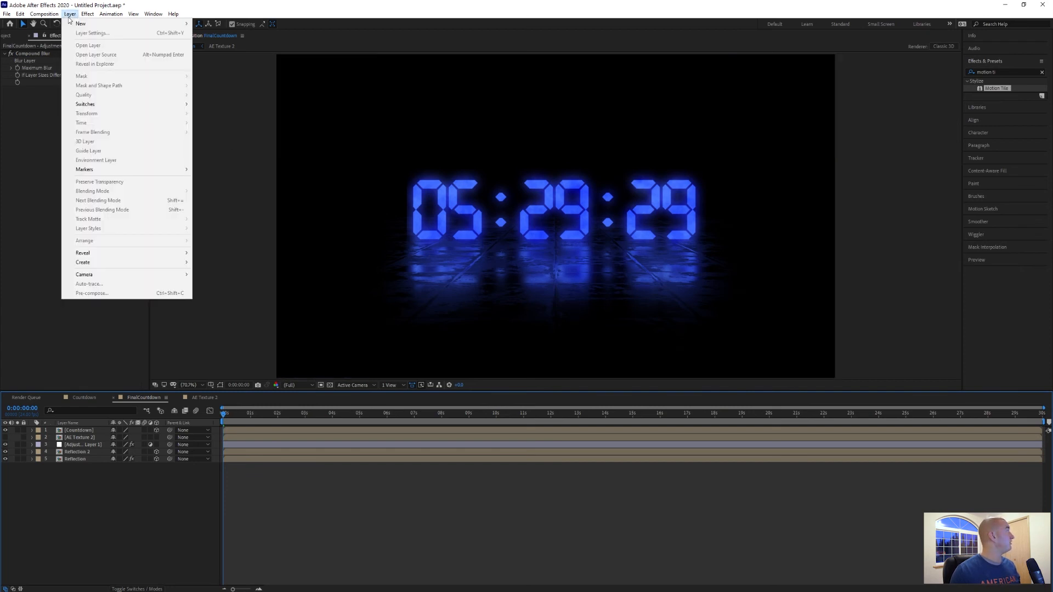
pyautogui.moveTo(80, 24)
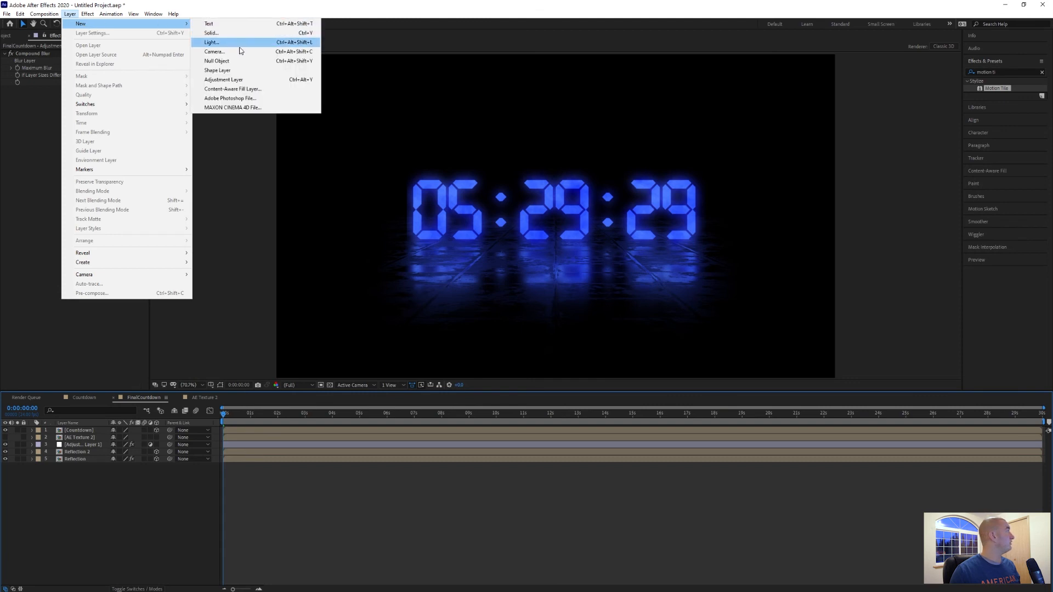
pyautogui.click(211, 33)
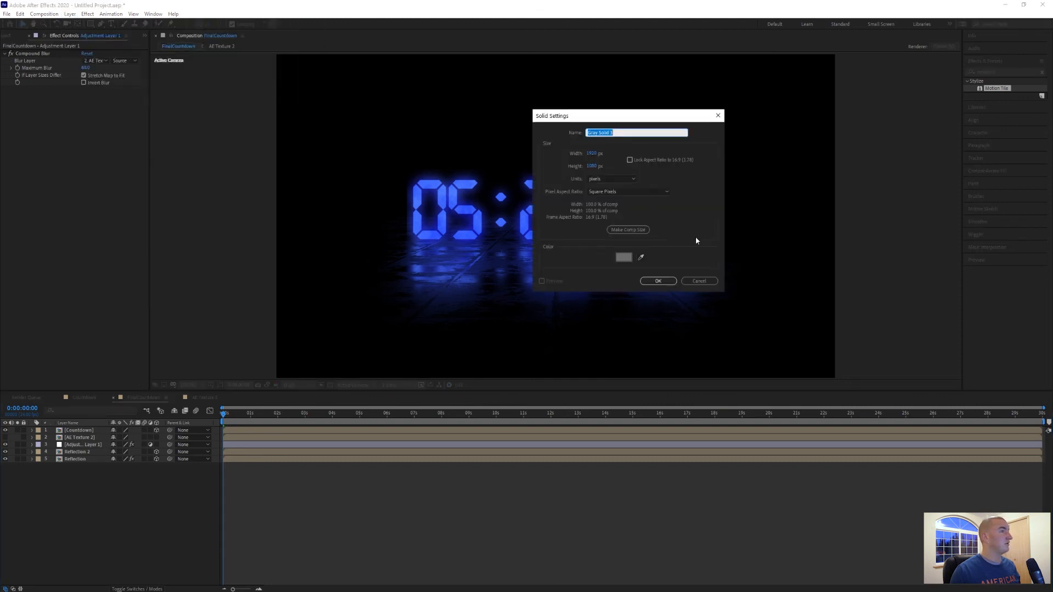
pyautogui.moveTo(537, 138)
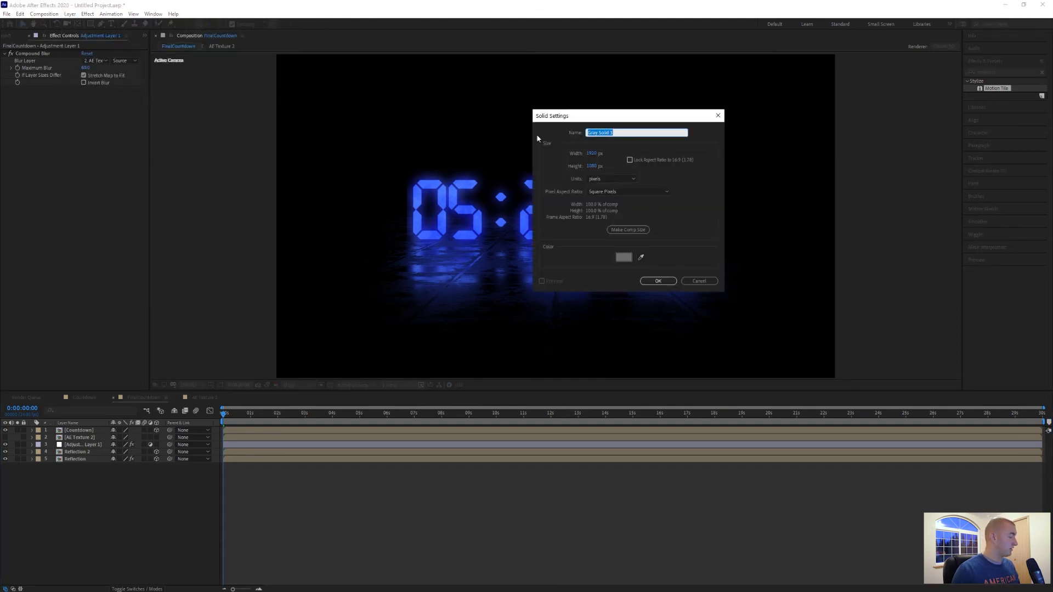
pyautogui.write('BG')
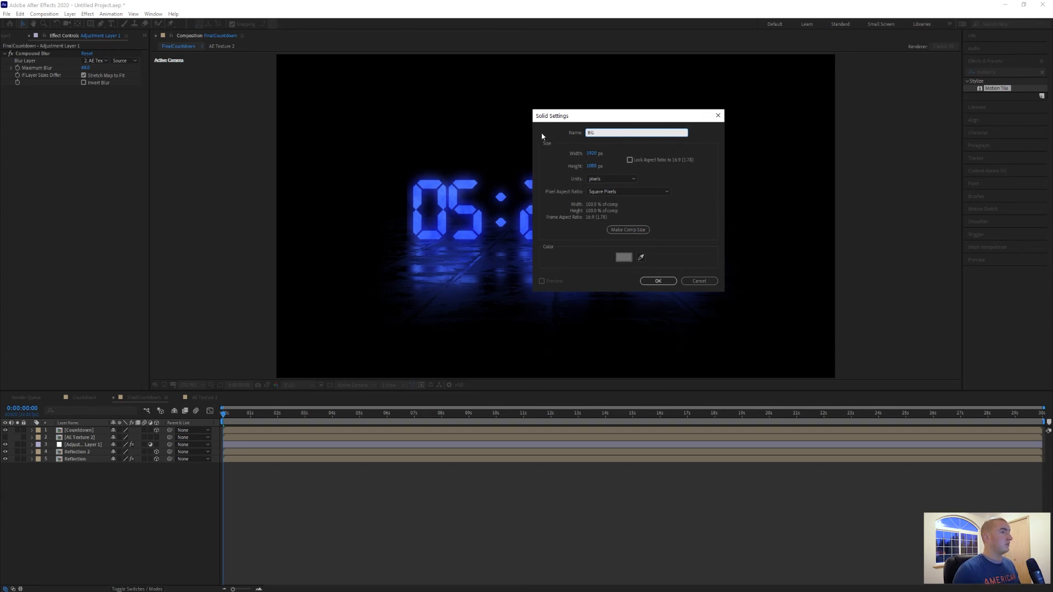
pyautogui.click(658, 281)
pyautogui.write('ramp')
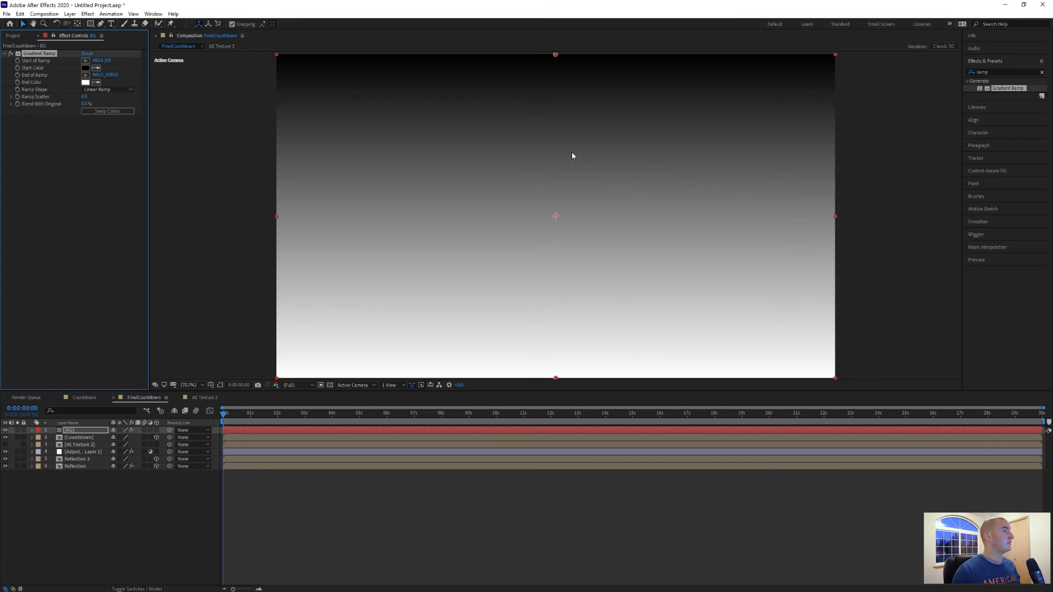
# - Make the BG gradient radial with swapped colours and a bright blue start colour
pyautogui.click(108, 90)
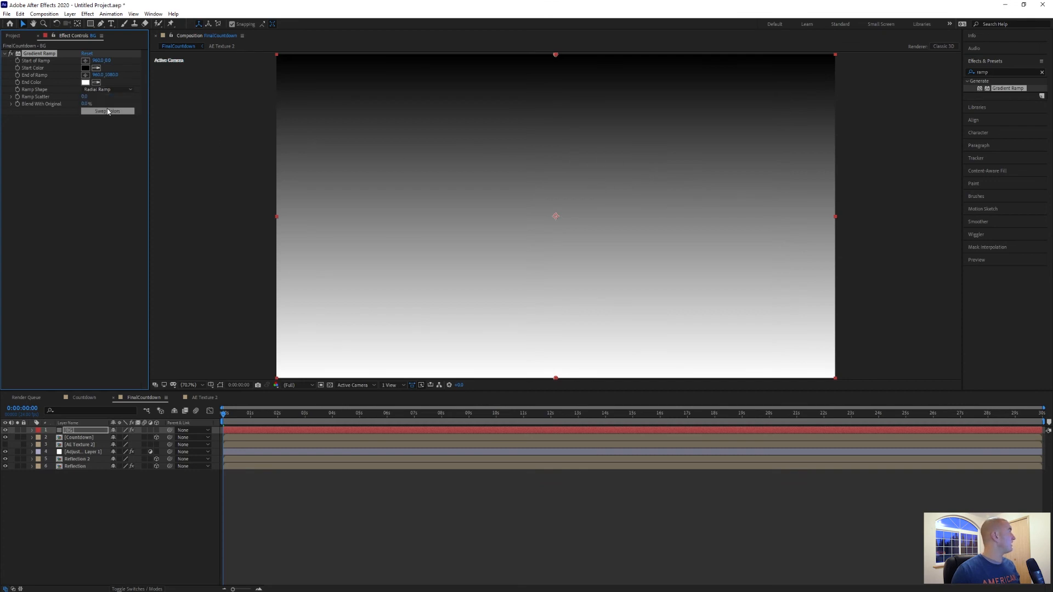
pyautogui.click(107, 110)
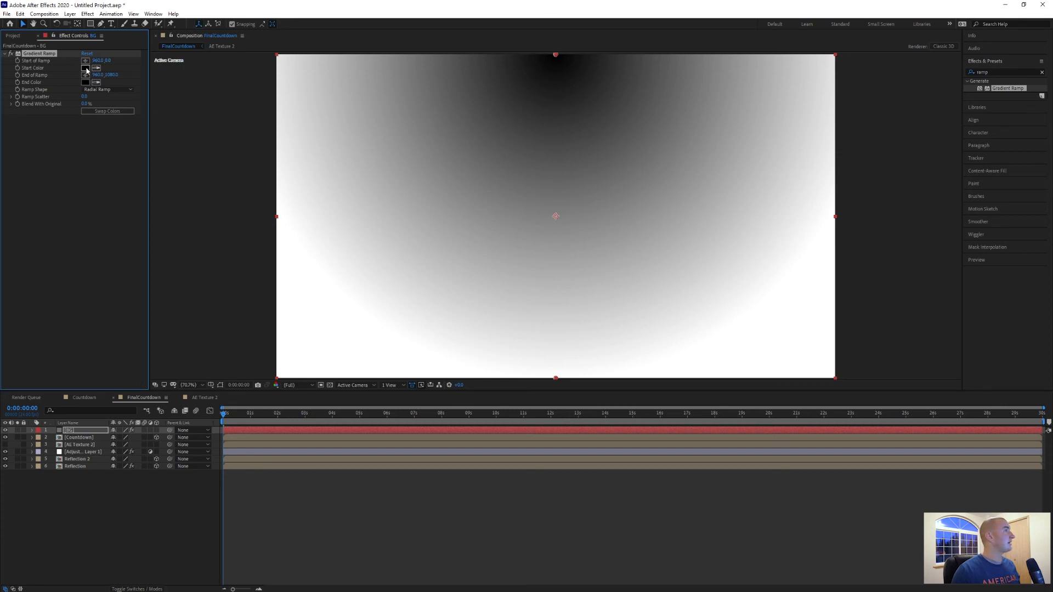
pyautogui.click(90, 67)
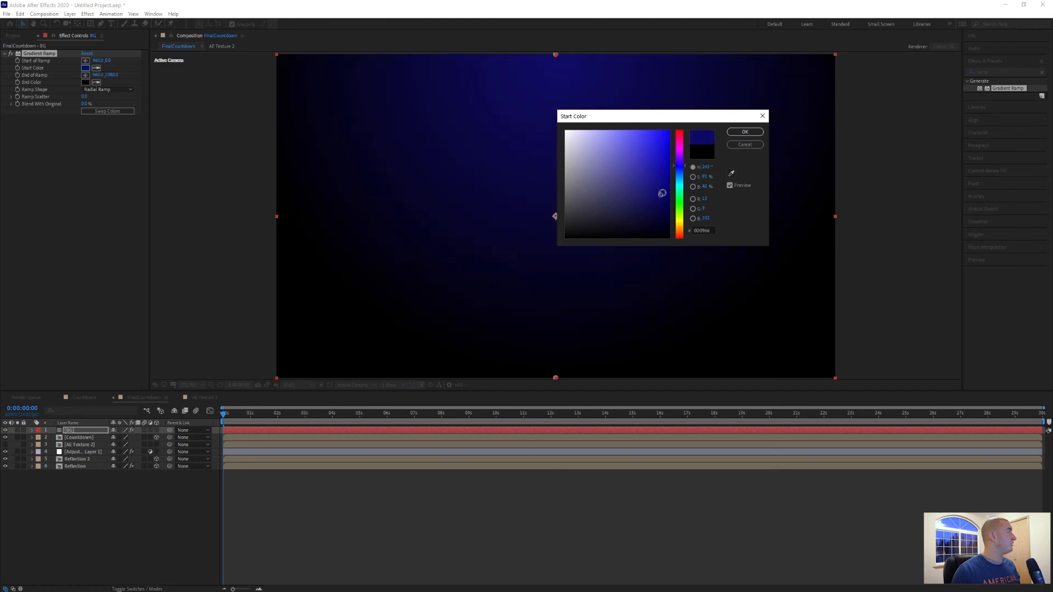
pyautogui.click(657, 185)
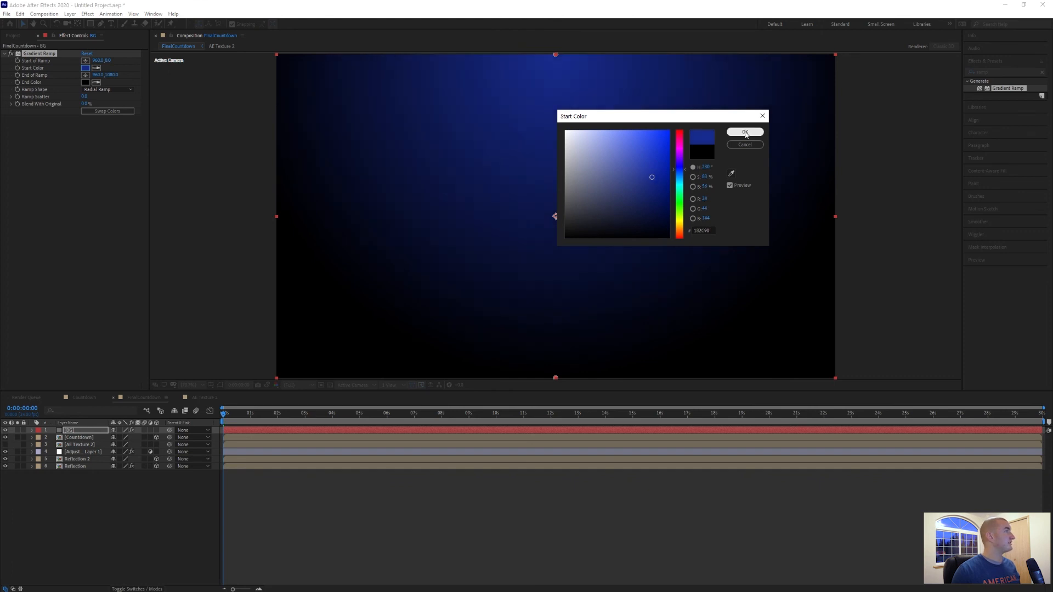
pyautogui.click(745, 131)
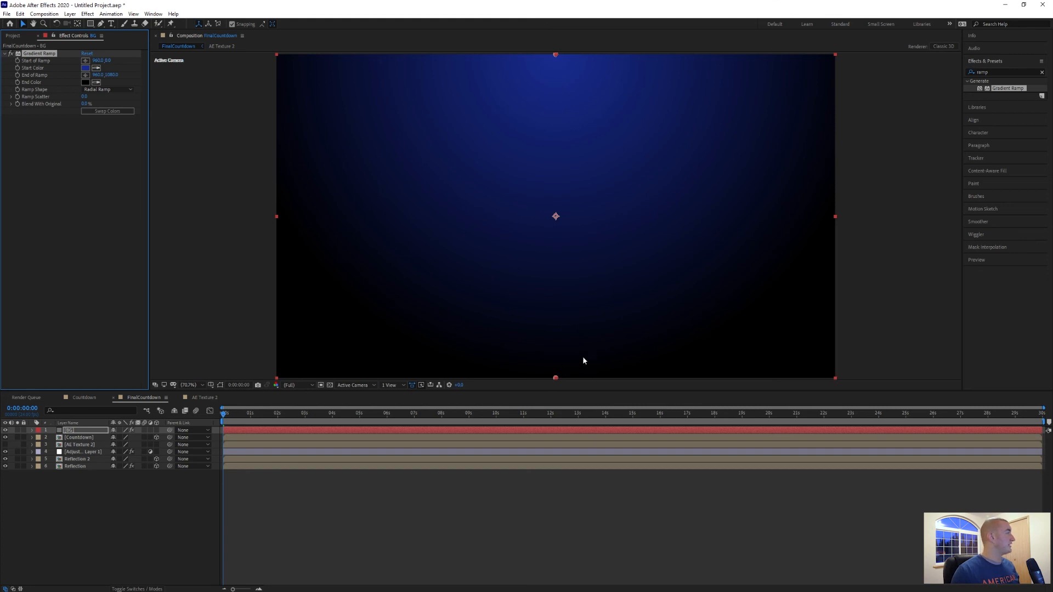
# - Move the BG layer to the bottom of the stack, behind the countdown and reflections
pyautogui.click(187, 385)
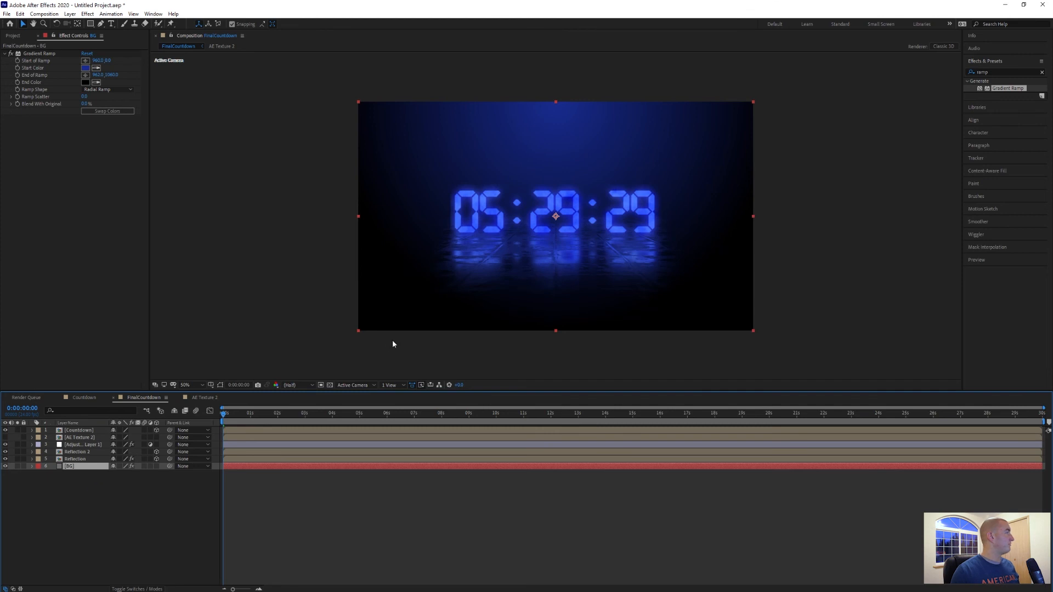
pyautogui.moveTo(739, 261)
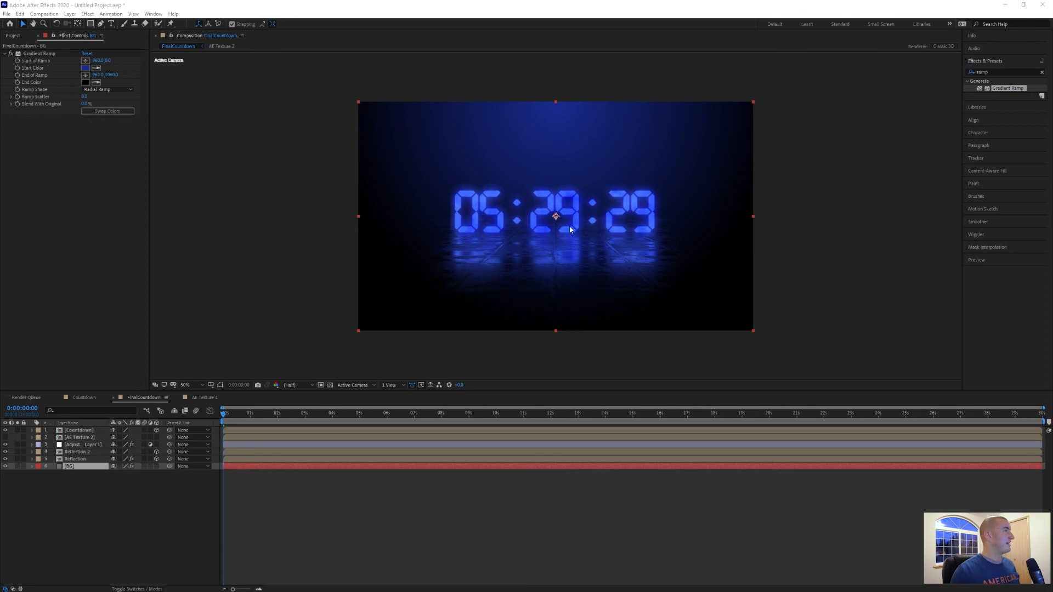
pyautogui.moveTo(123, 296)
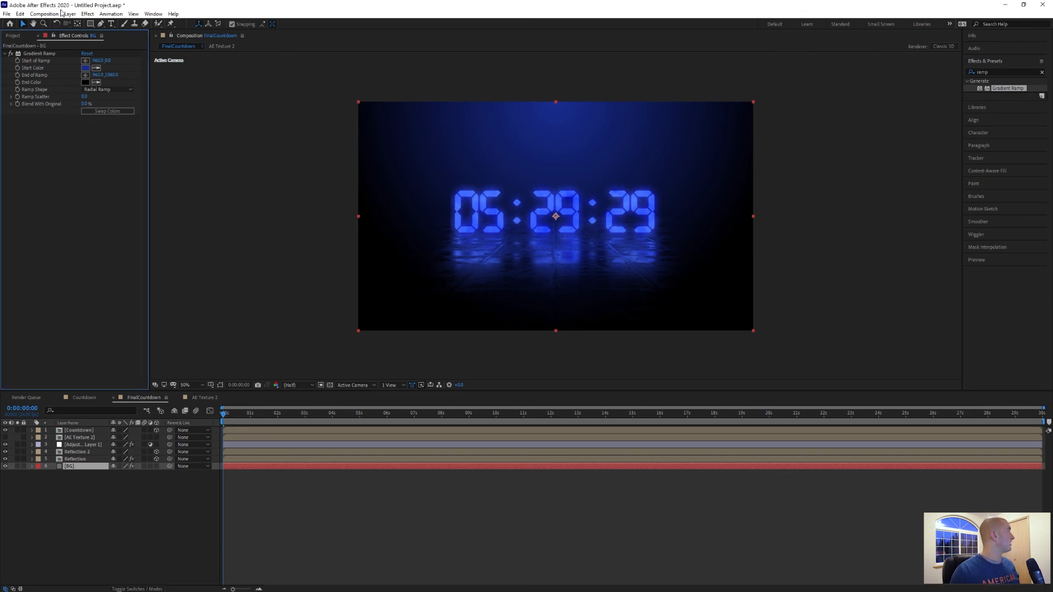
# - Add a top adjustment layer with Brightness & Contrast, raising both brightness and contrast
pyautogui.click(70, 13)
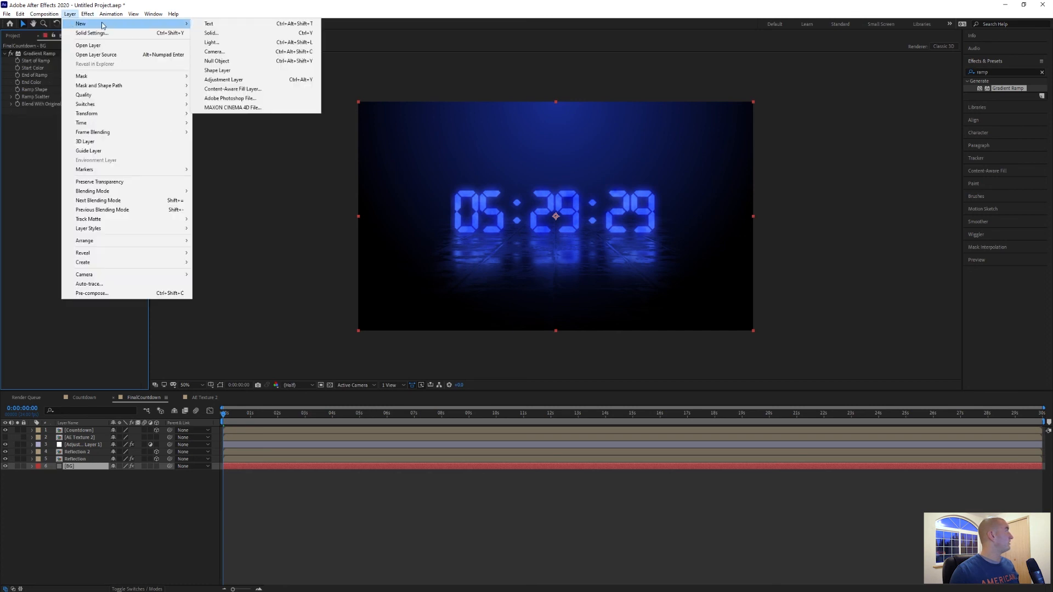
pyautogui.moveTo(223, 79)
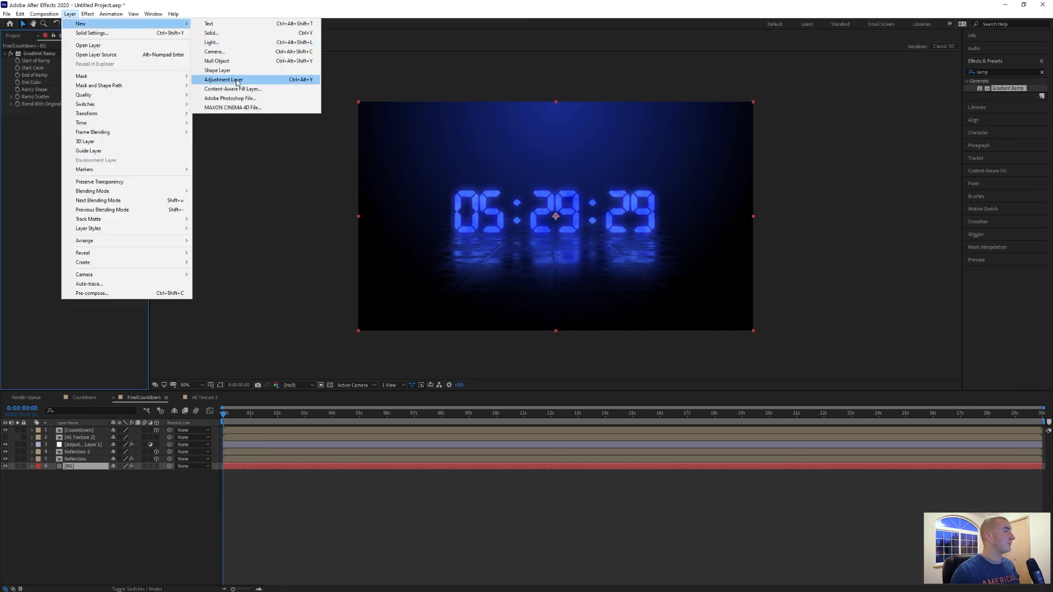
pyautogui.click(222, 79)
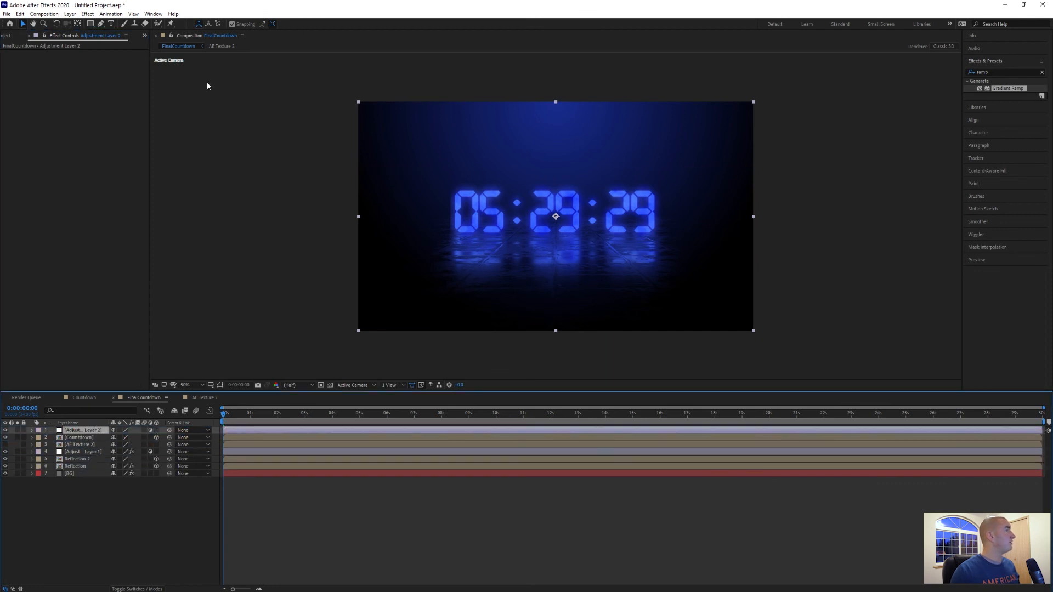
pyautogui.click(87, 13)
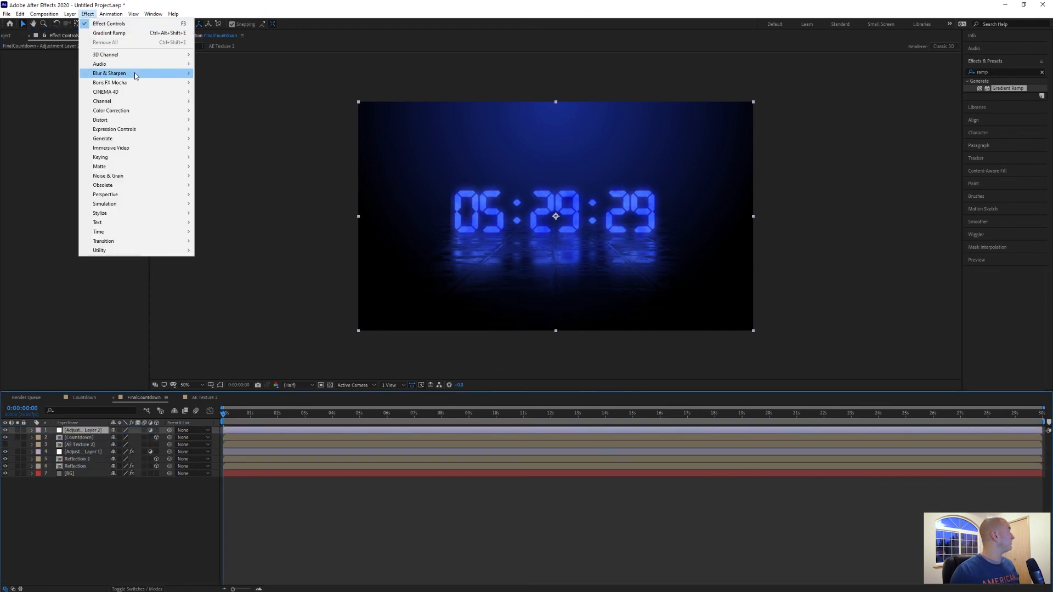
pyautogui.moveTo(110, 110)
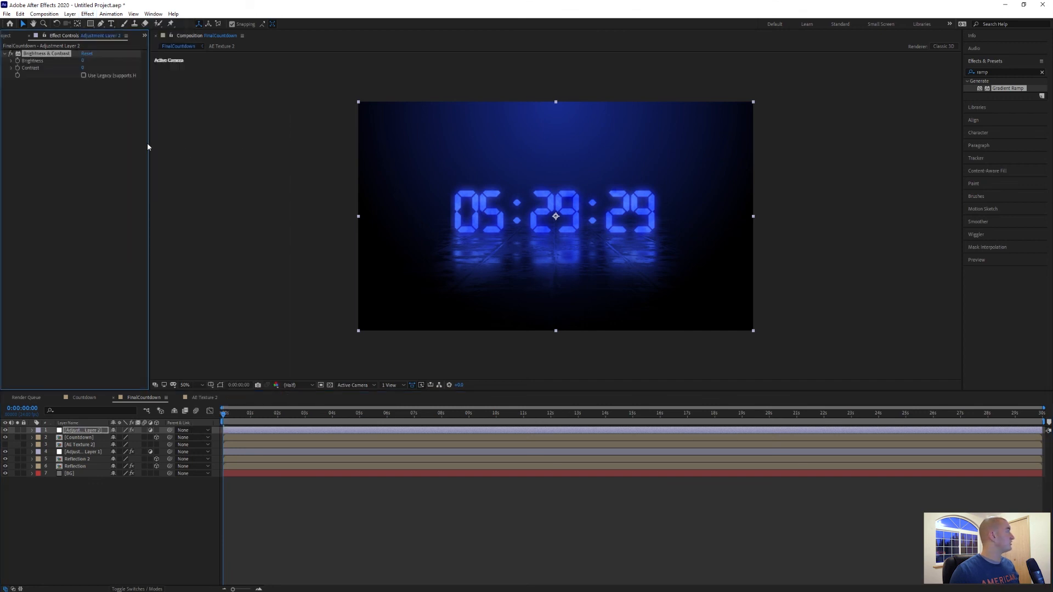
pyautogui.moveTo(84, 60); pyautogui.dragTo(104, 60)
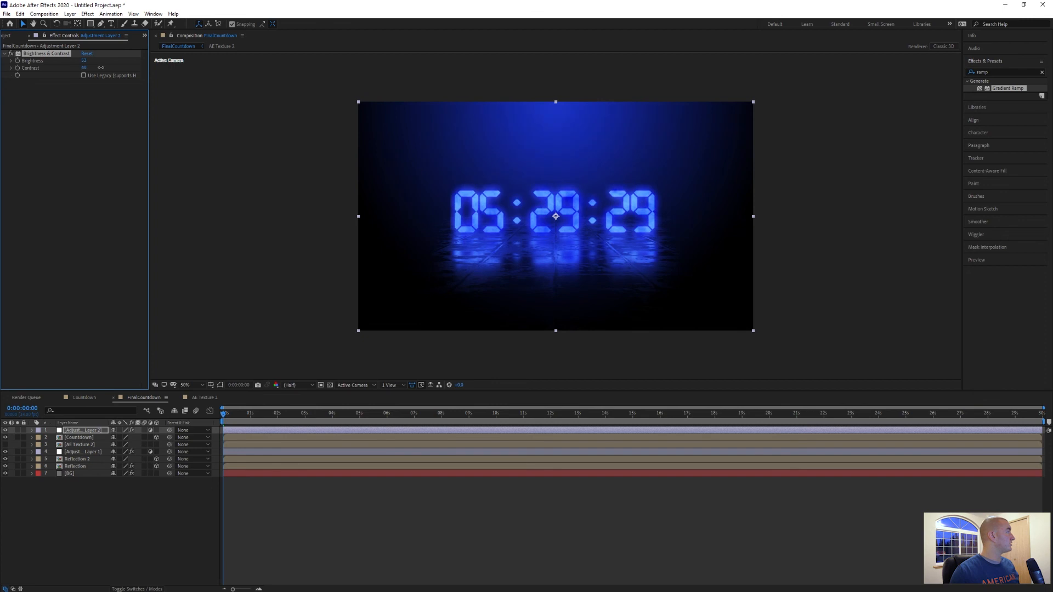
pyautogui.click(83, 67)
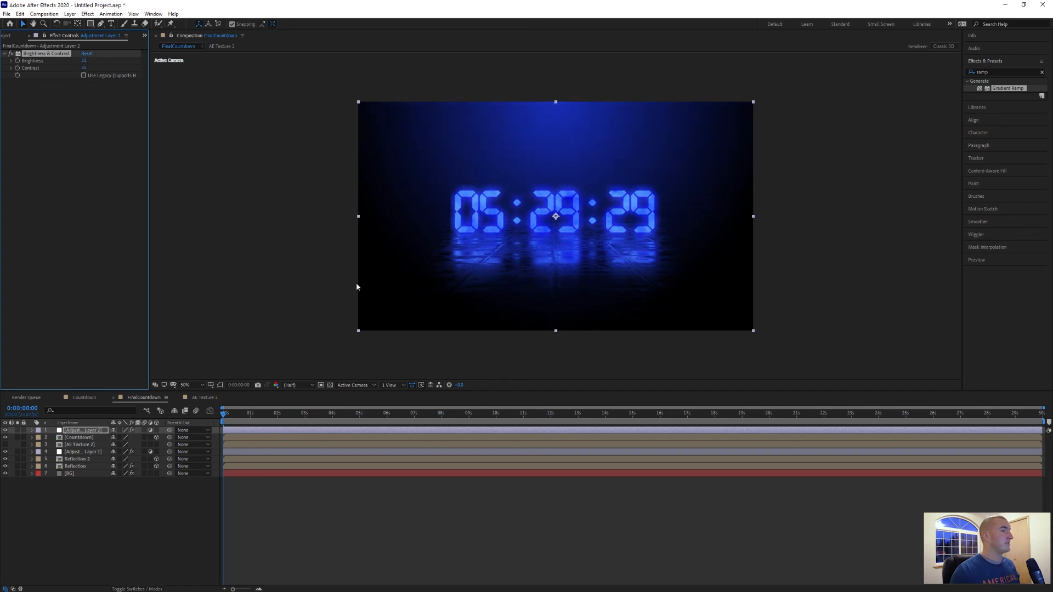
pyautogui.moveTo(700, 318)
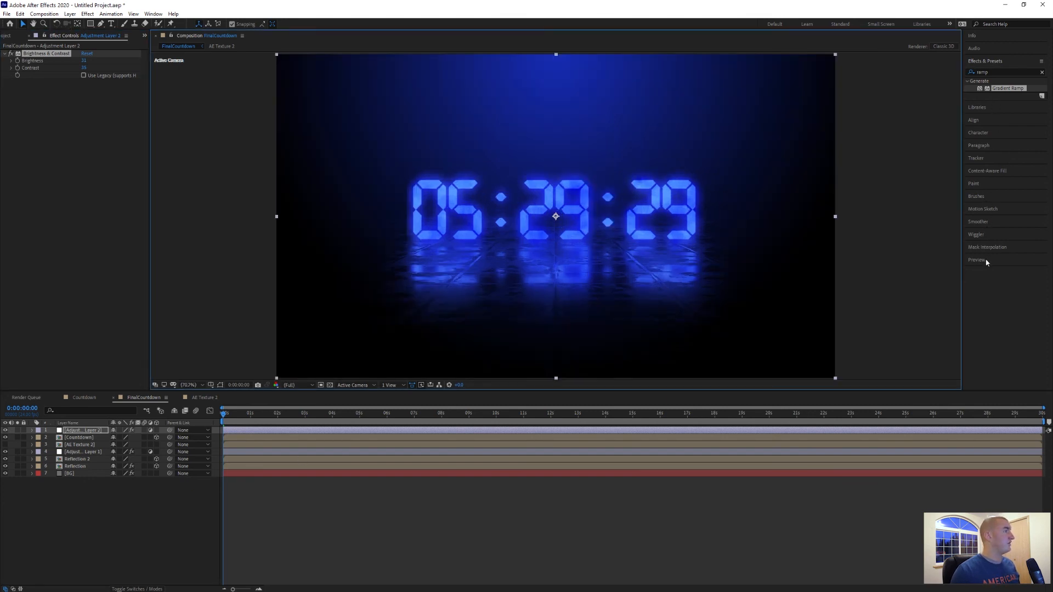
# - Play the FinalCountdown preview, stopping and restarting playback to watch the digits count down
pyautogui.click(1003, 238)
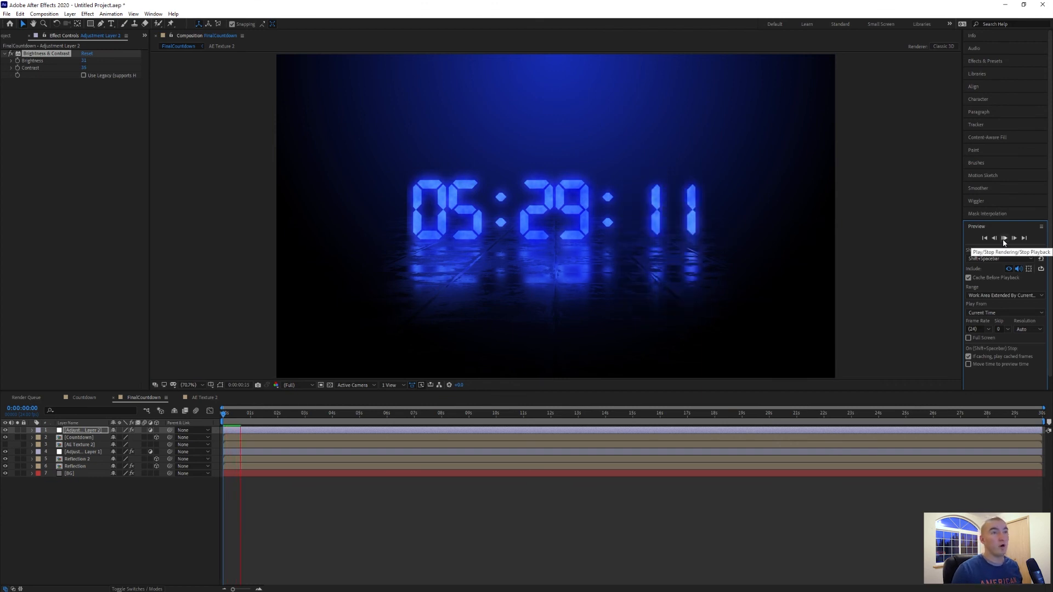
pyautogui.click(1004, 237)
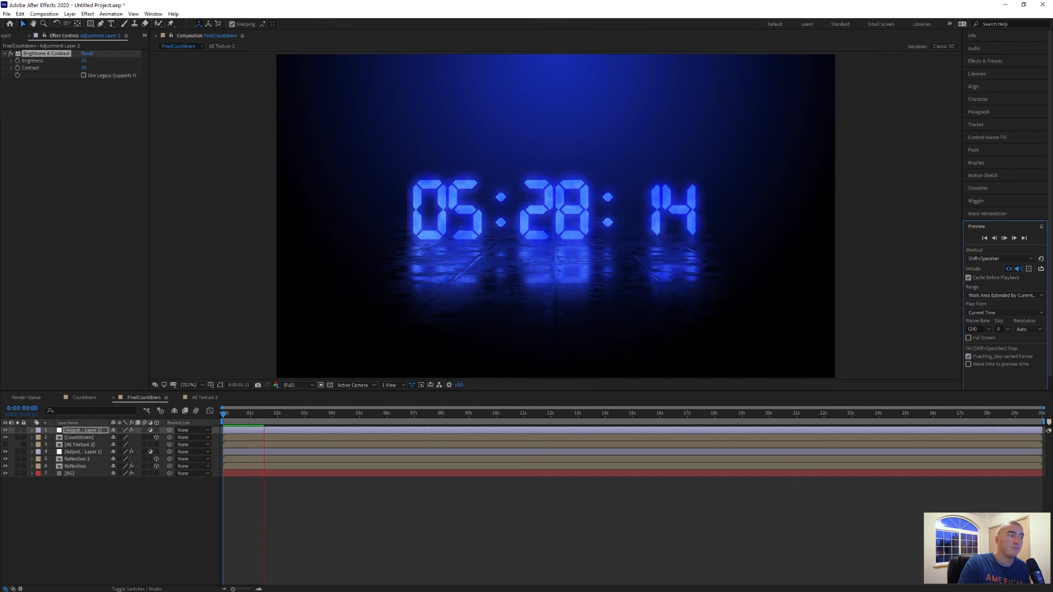
pyautogui.click(265, 413)
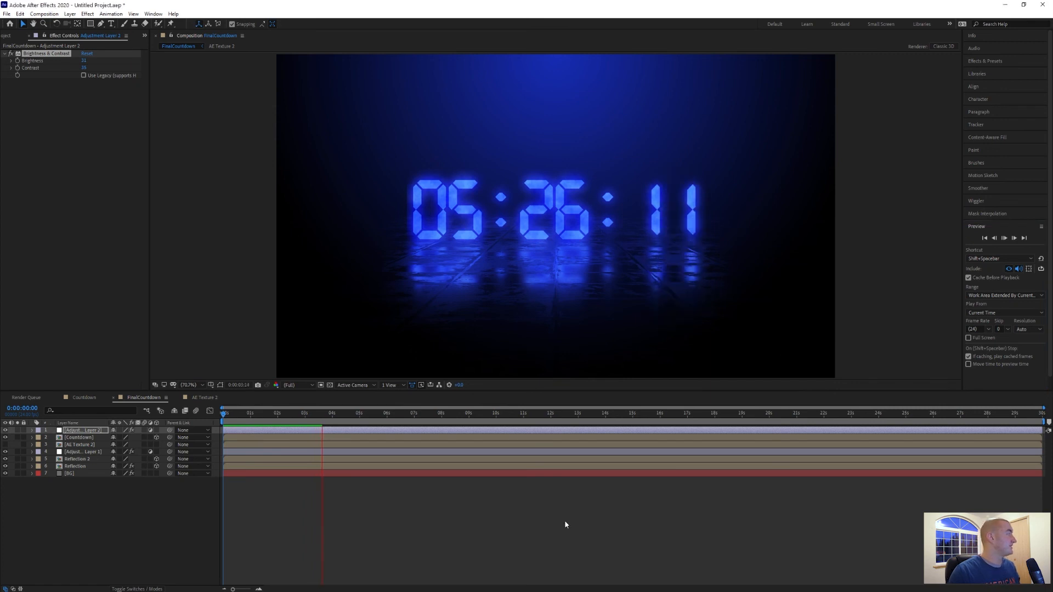
pyautogui.click(331, 413)
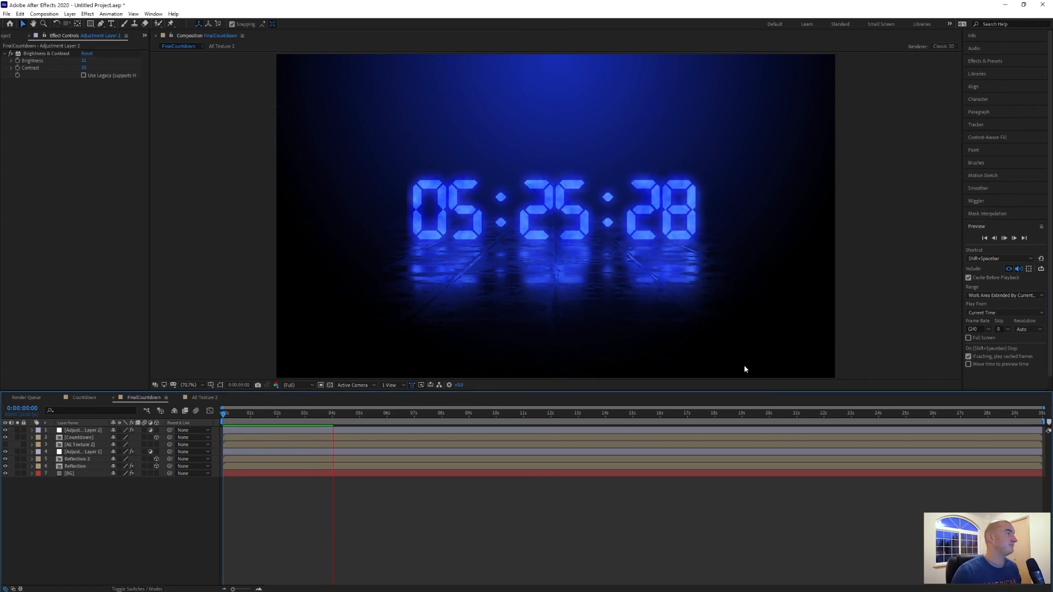
pyautogui.click(344, 427)
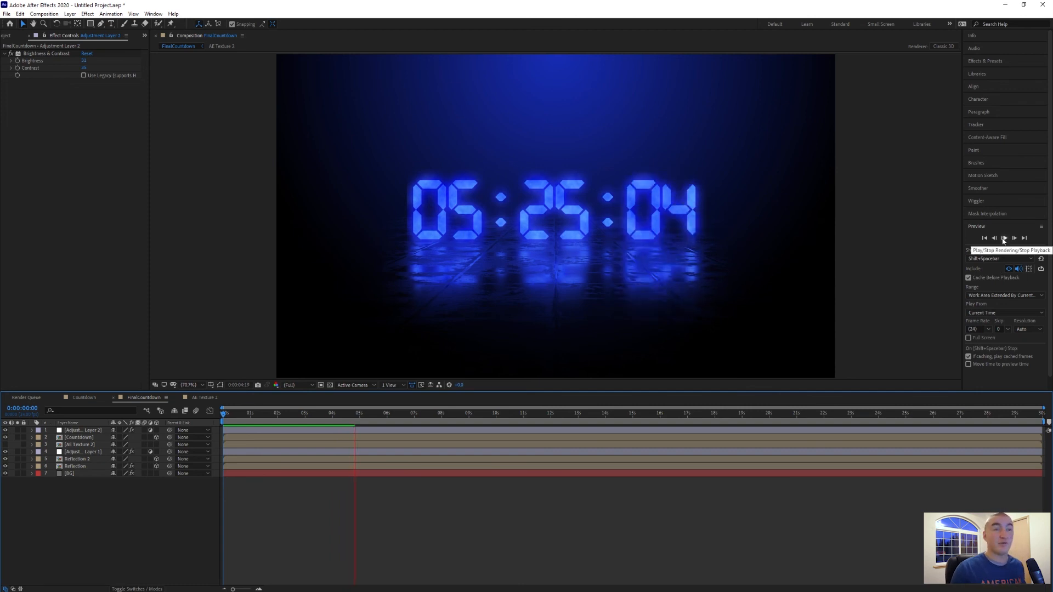
pyautogui.click(1003, 238)
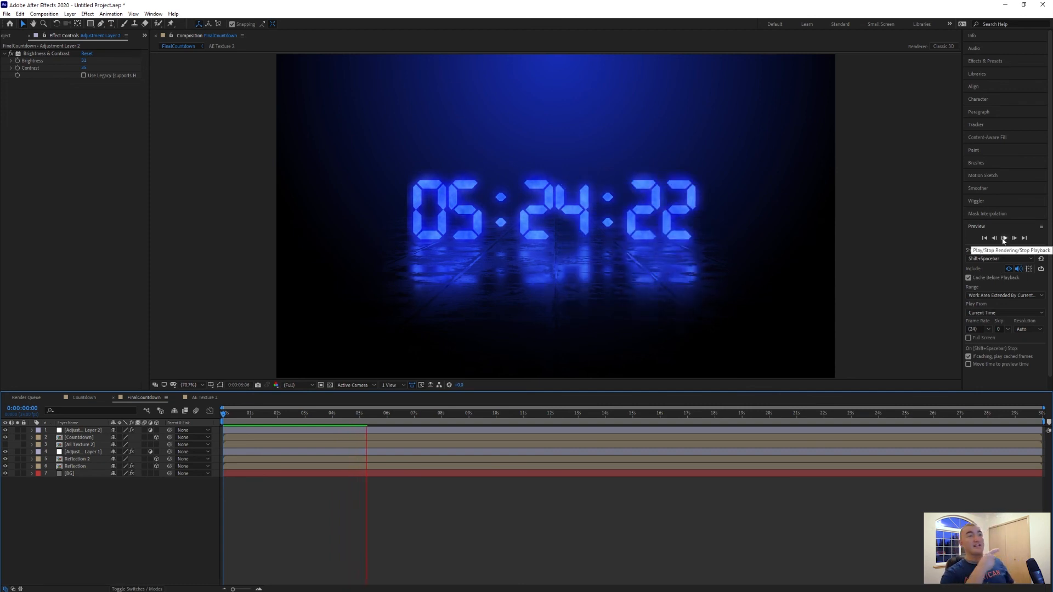
pyautogui.click(1004, 237)
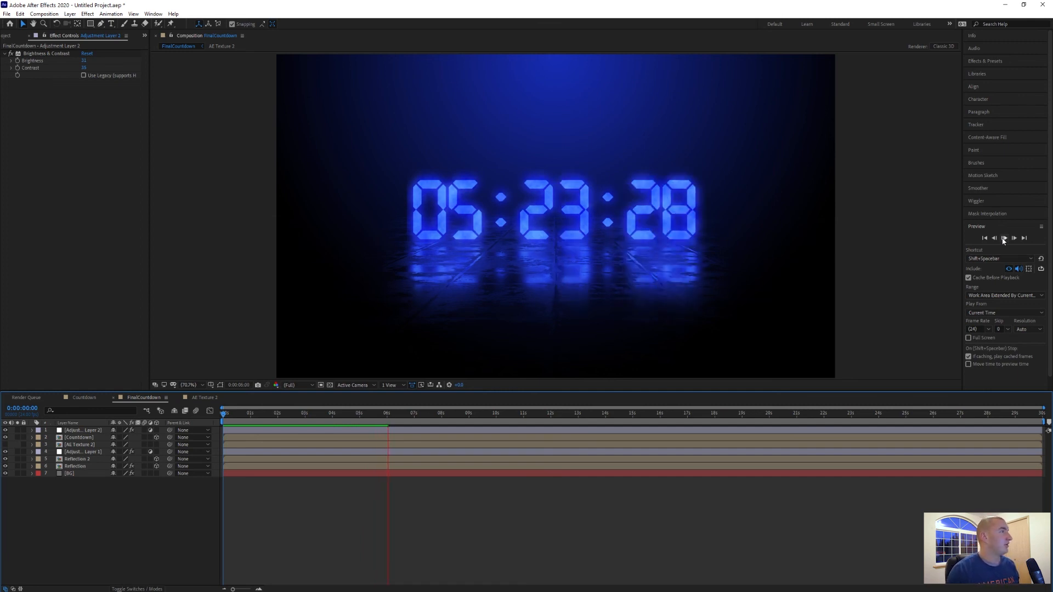
pyautogui.click(1004, 237)
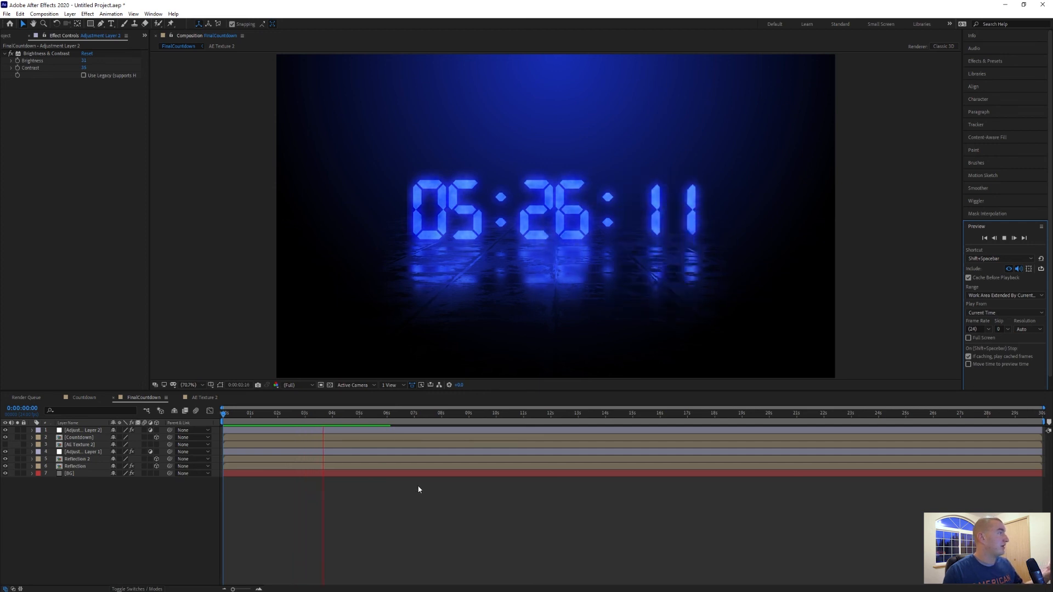
pyautogui.click(378, 426)
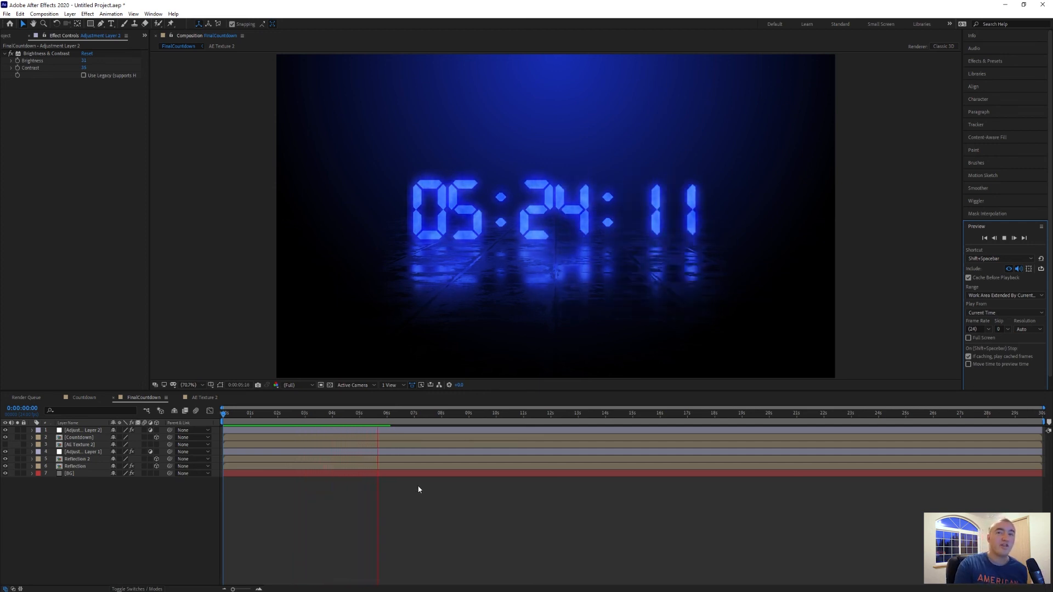